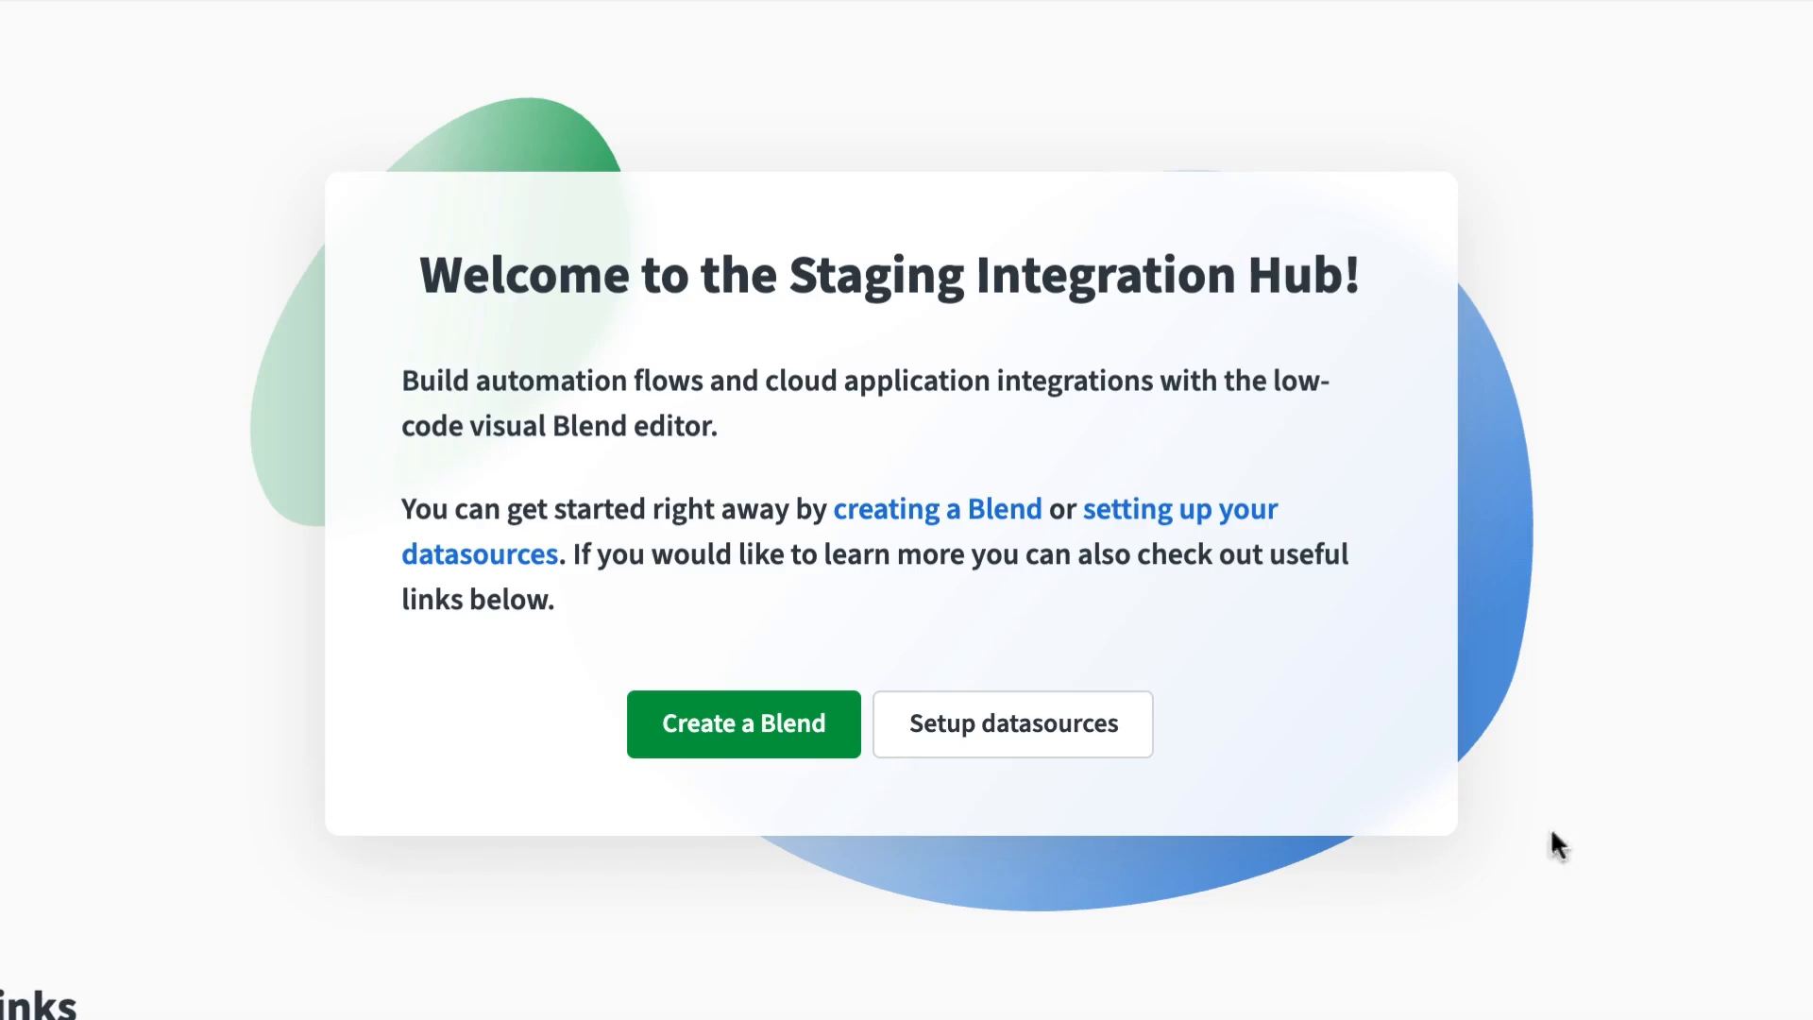
# Step: Start a new blend running in Webhook mode with Qlik Cloud Services as the trigger datasource
pyautogui.click(742, 724)
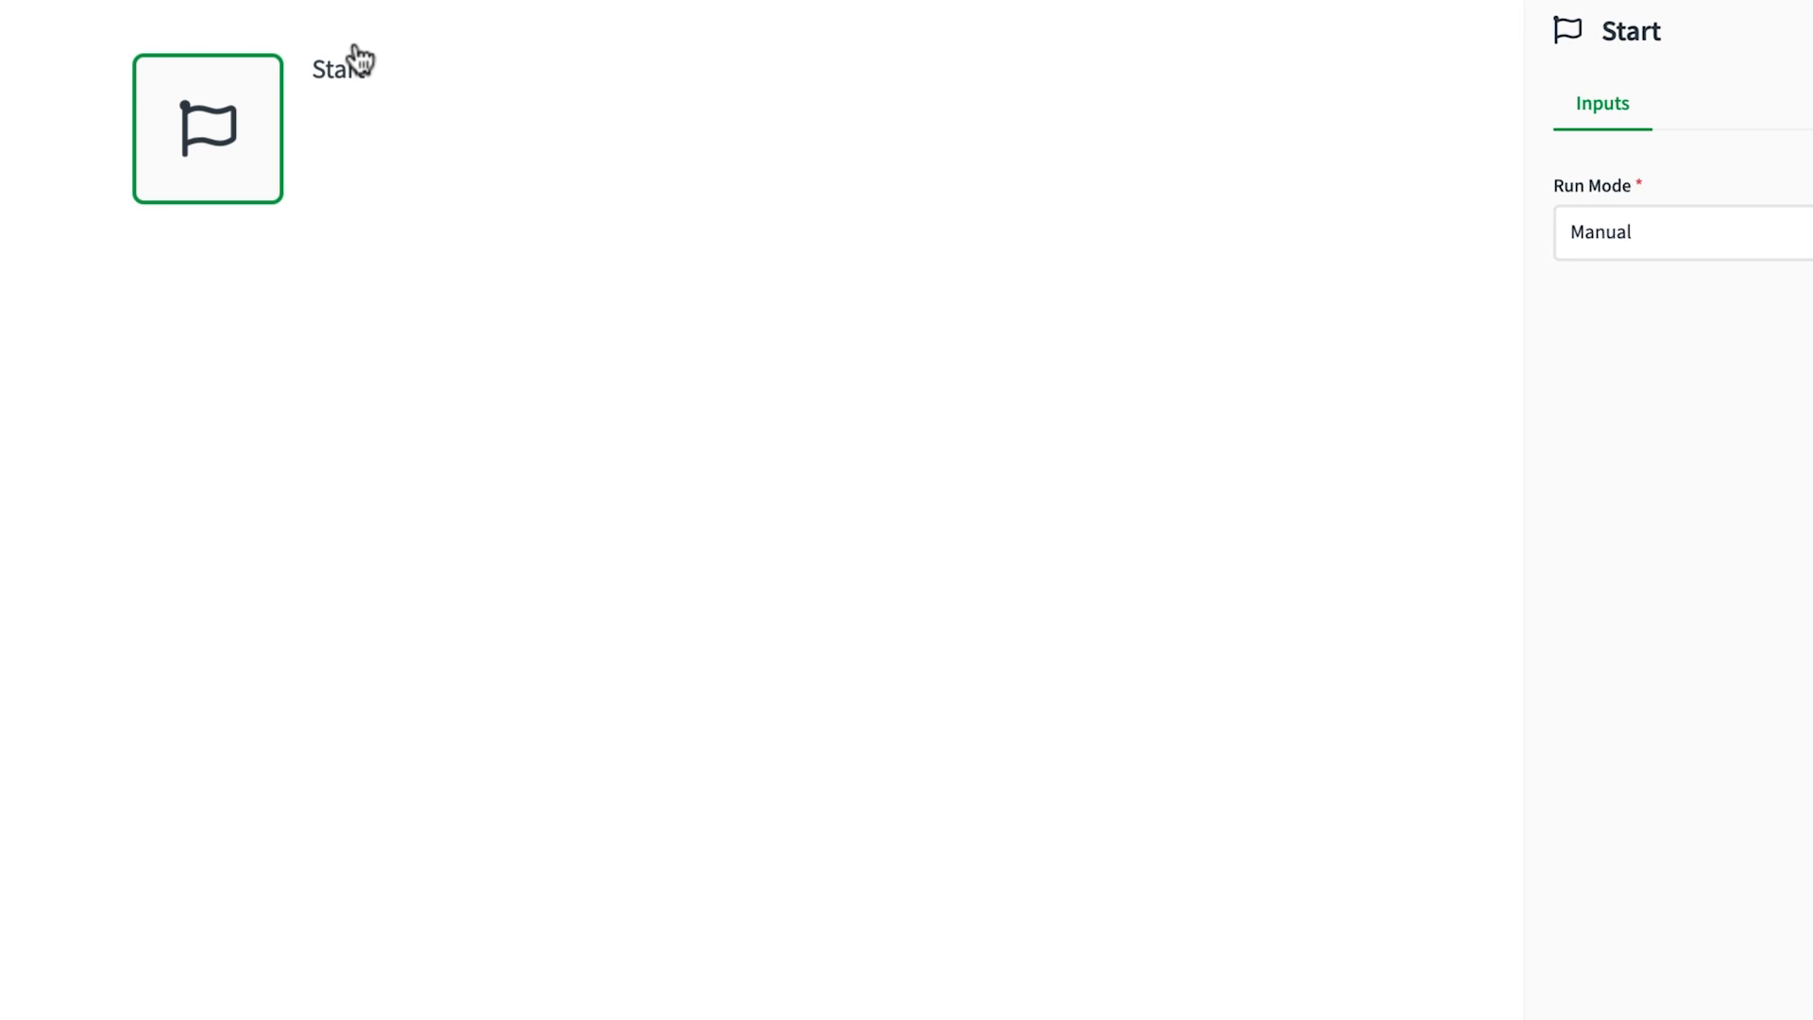
pyautogui.click(1417, 232)
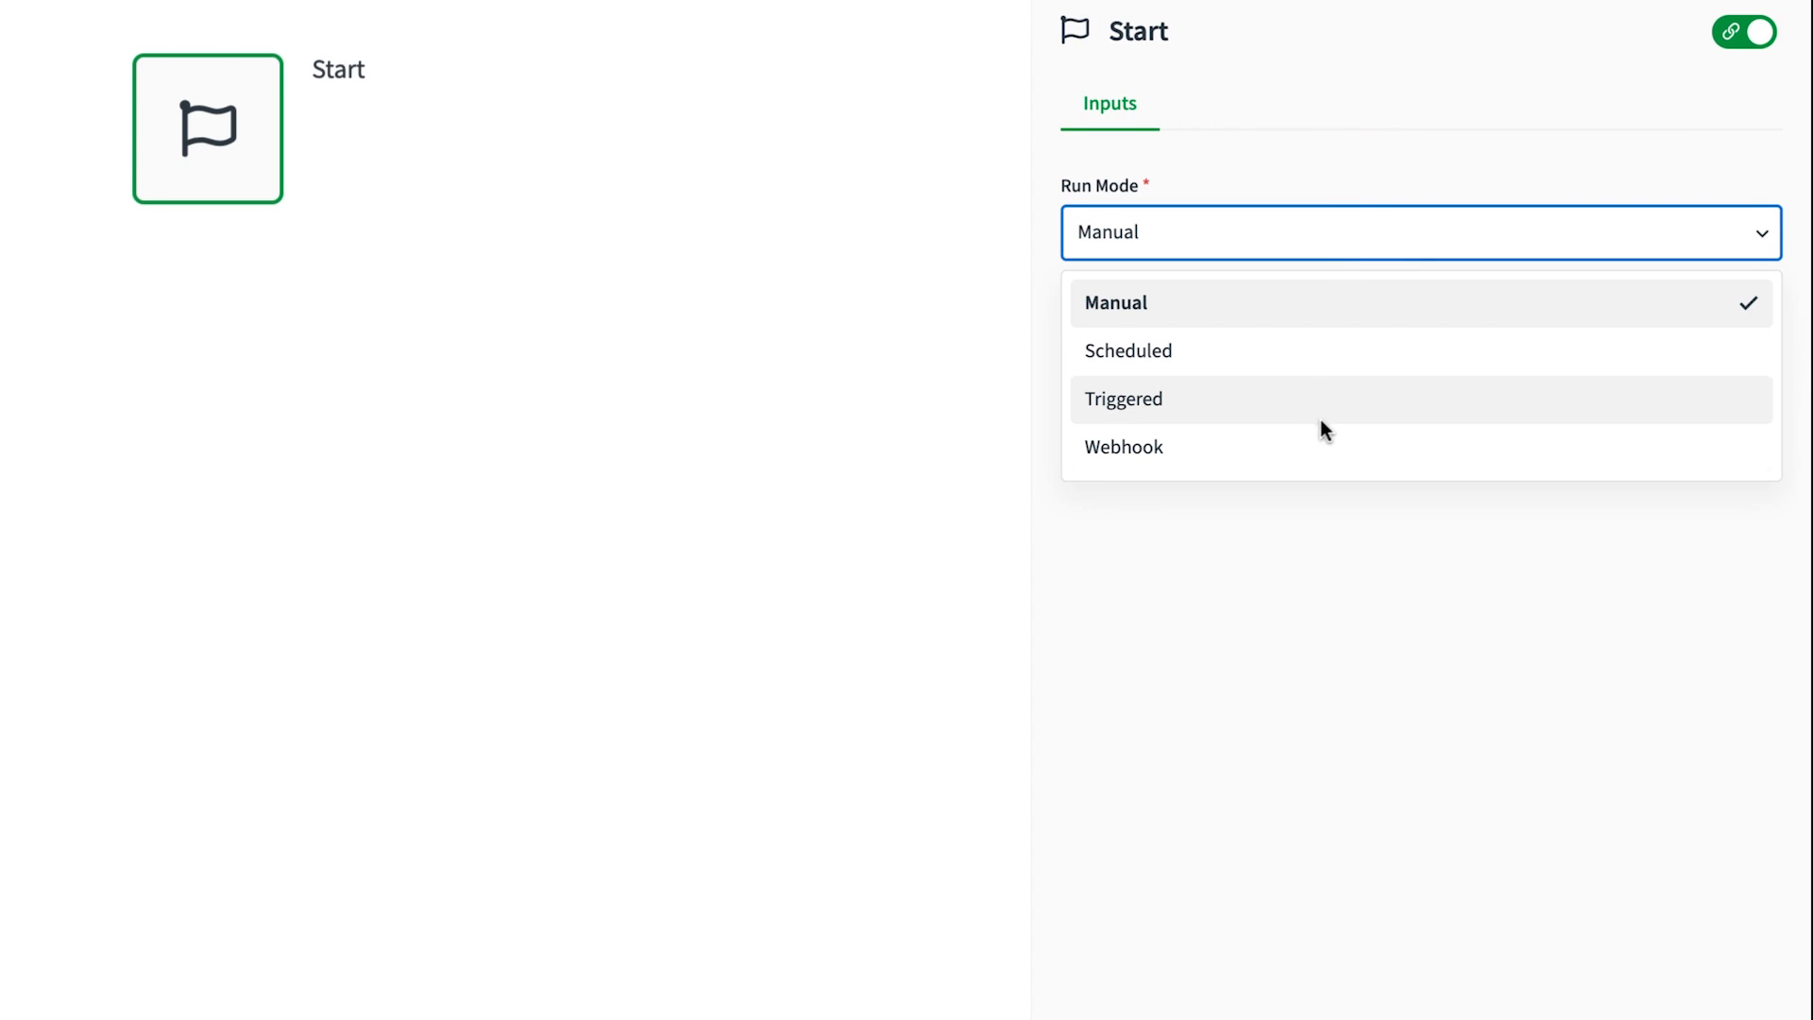
pyautogui.click(1122, 447)
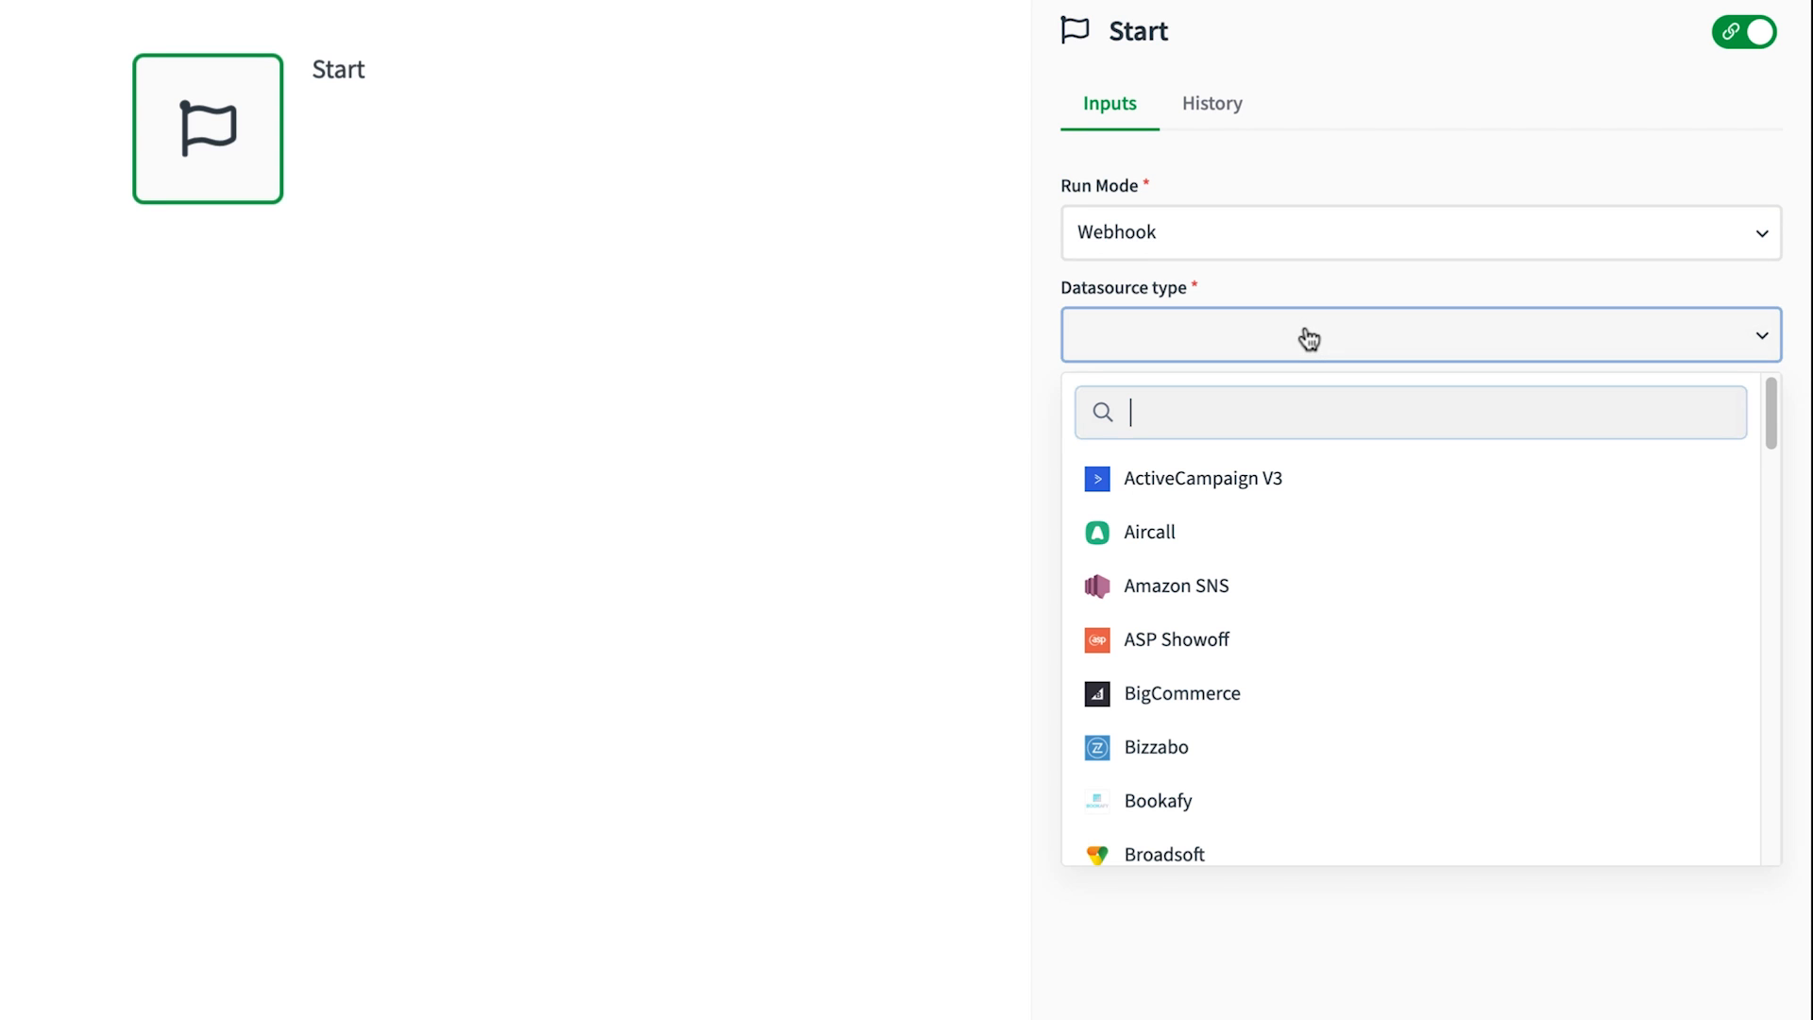
pyautogui.write('qlik')
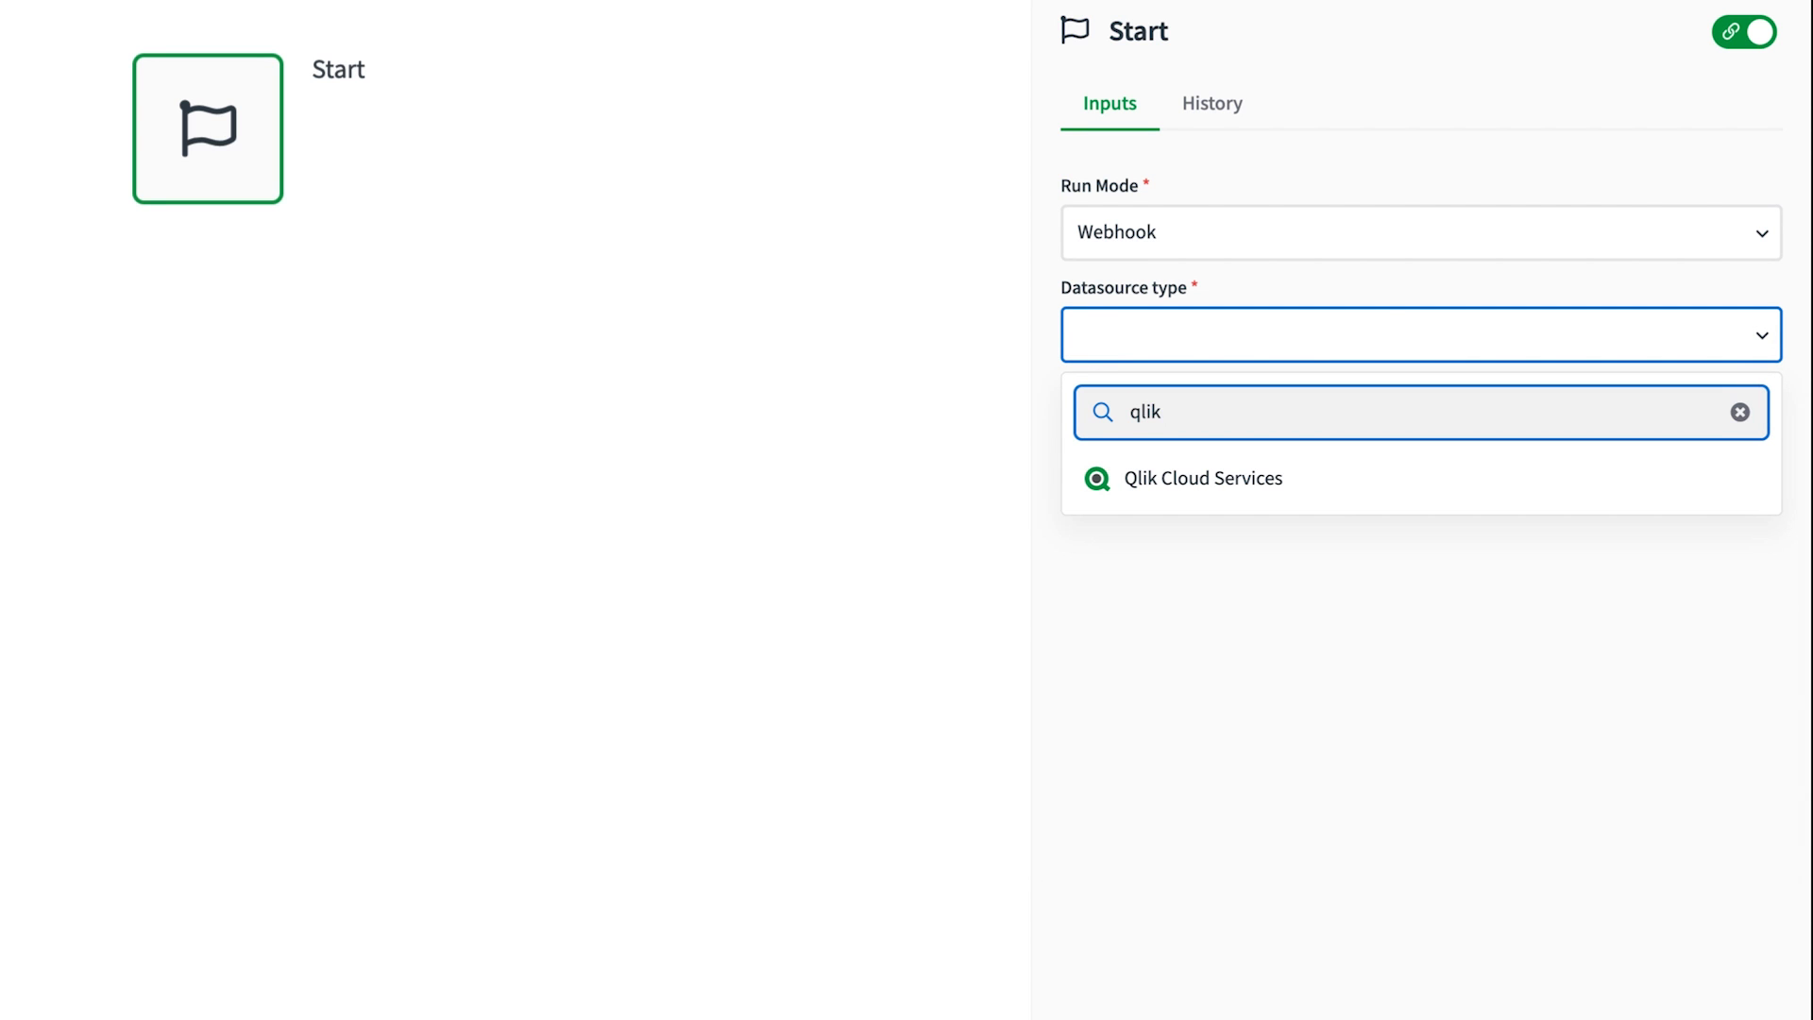
pyautogui.click(1203, 478)
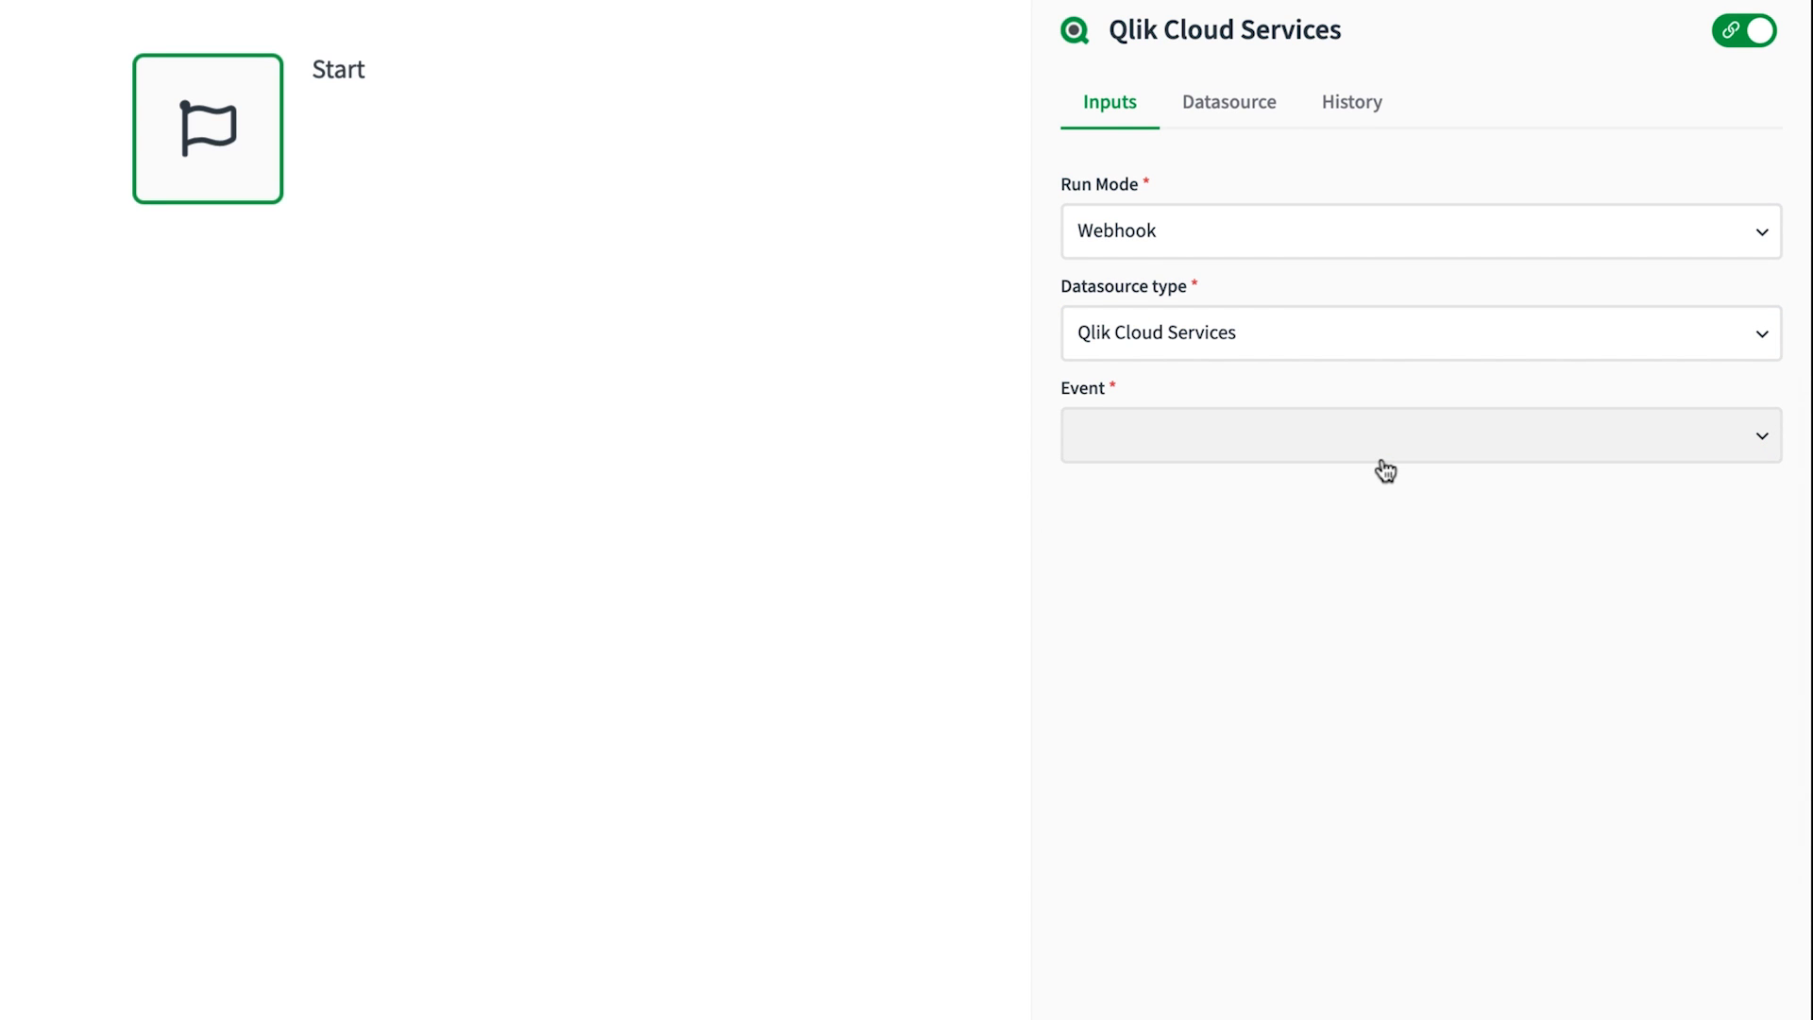
# Step: Check the trigger's Qlik account, then set its event to App Reload Finished
pyautogui.click(1227, 102)
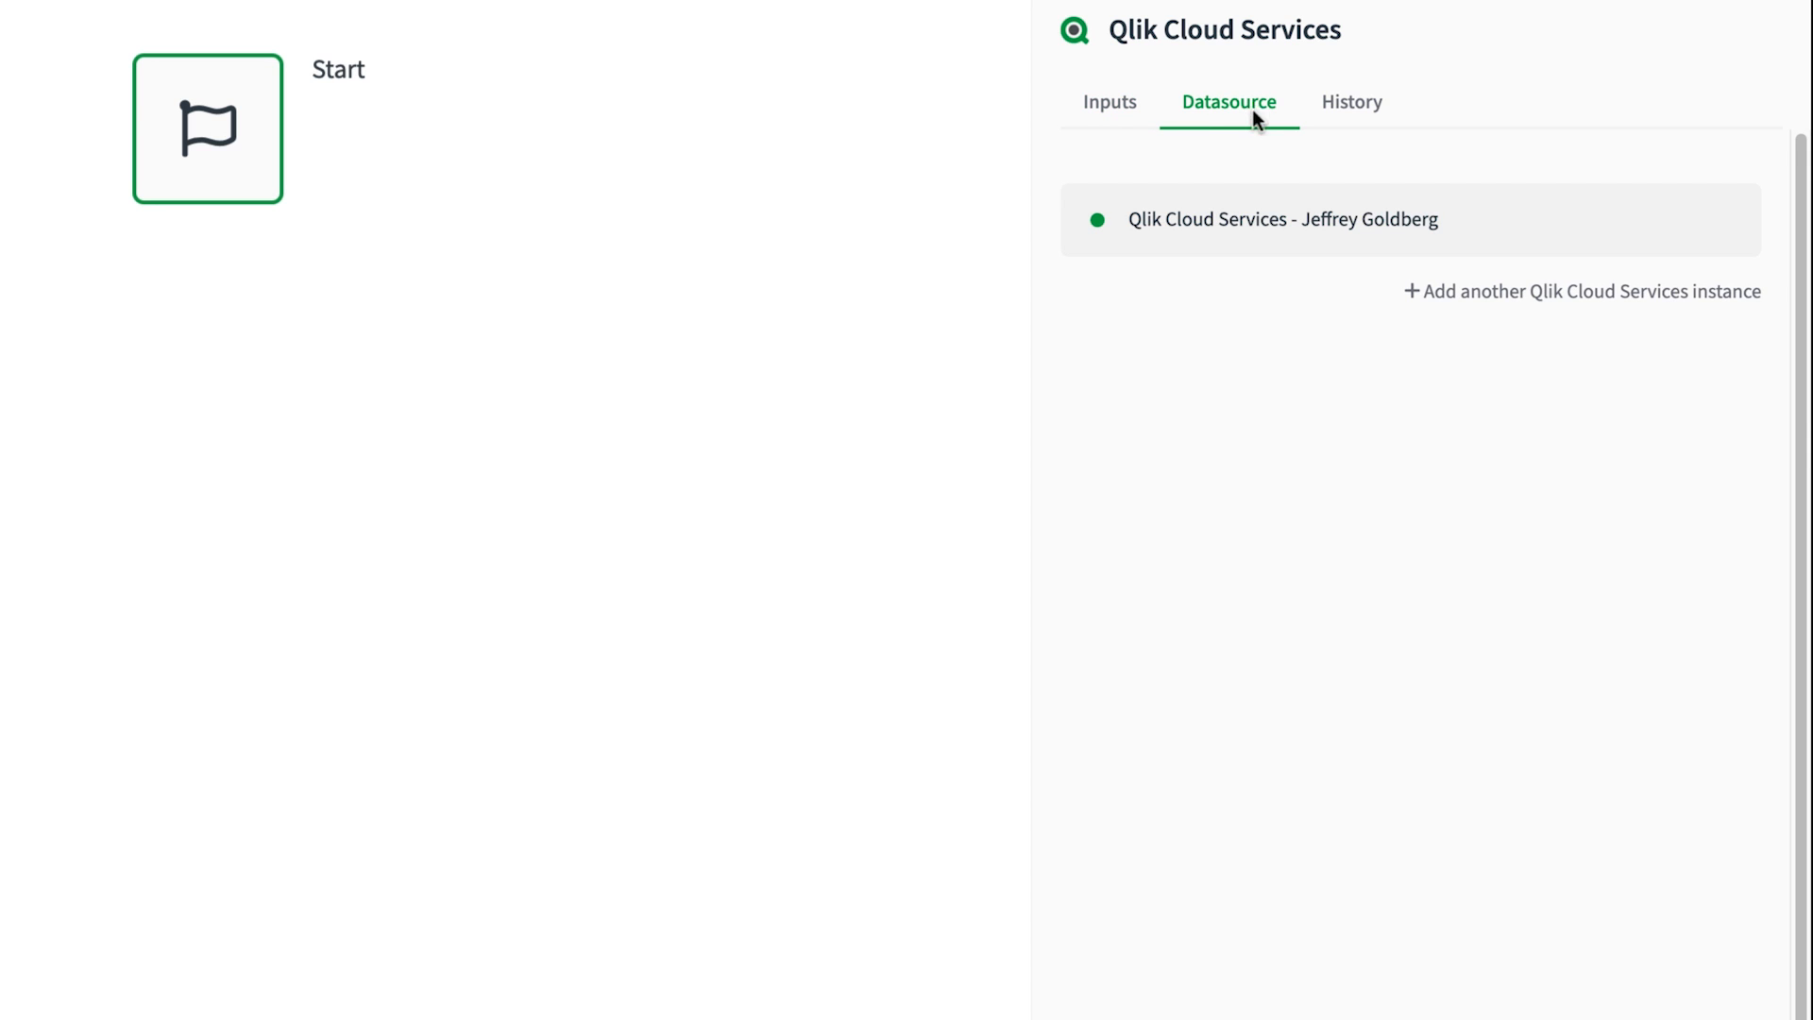
pyautogui.moveTo(1260, 163)
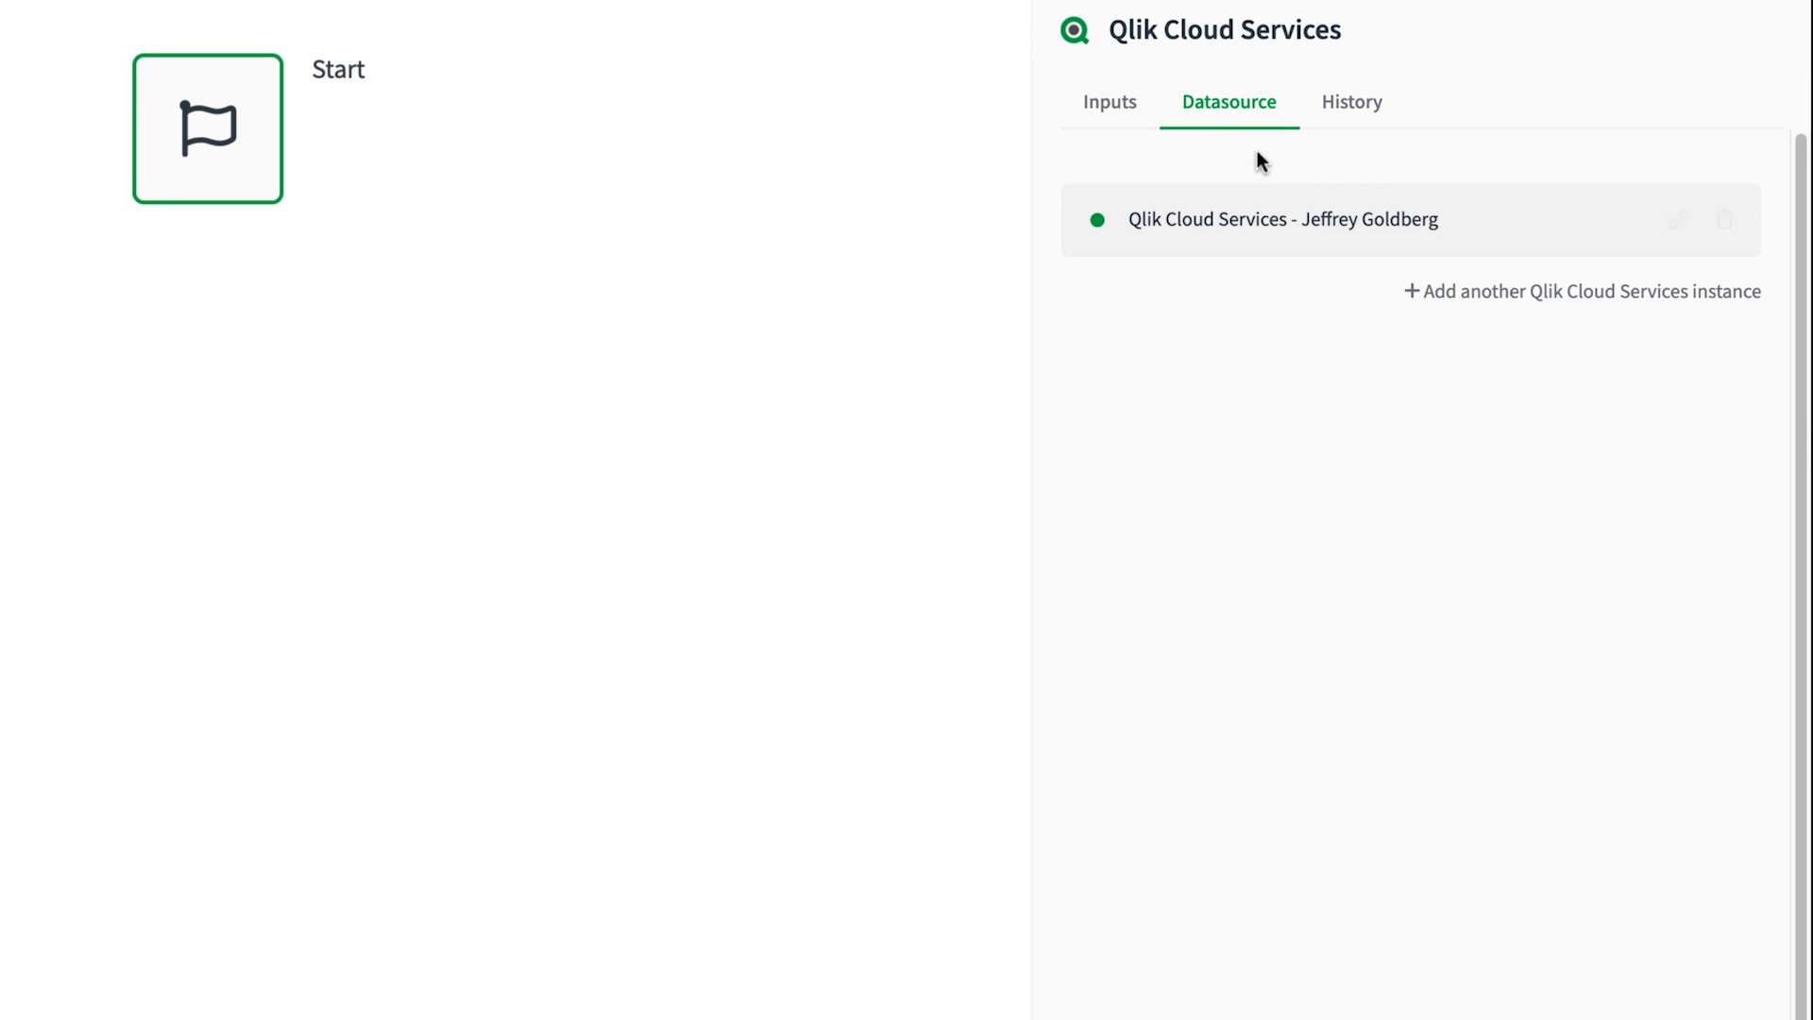
pyautogui.click(1109, 102)
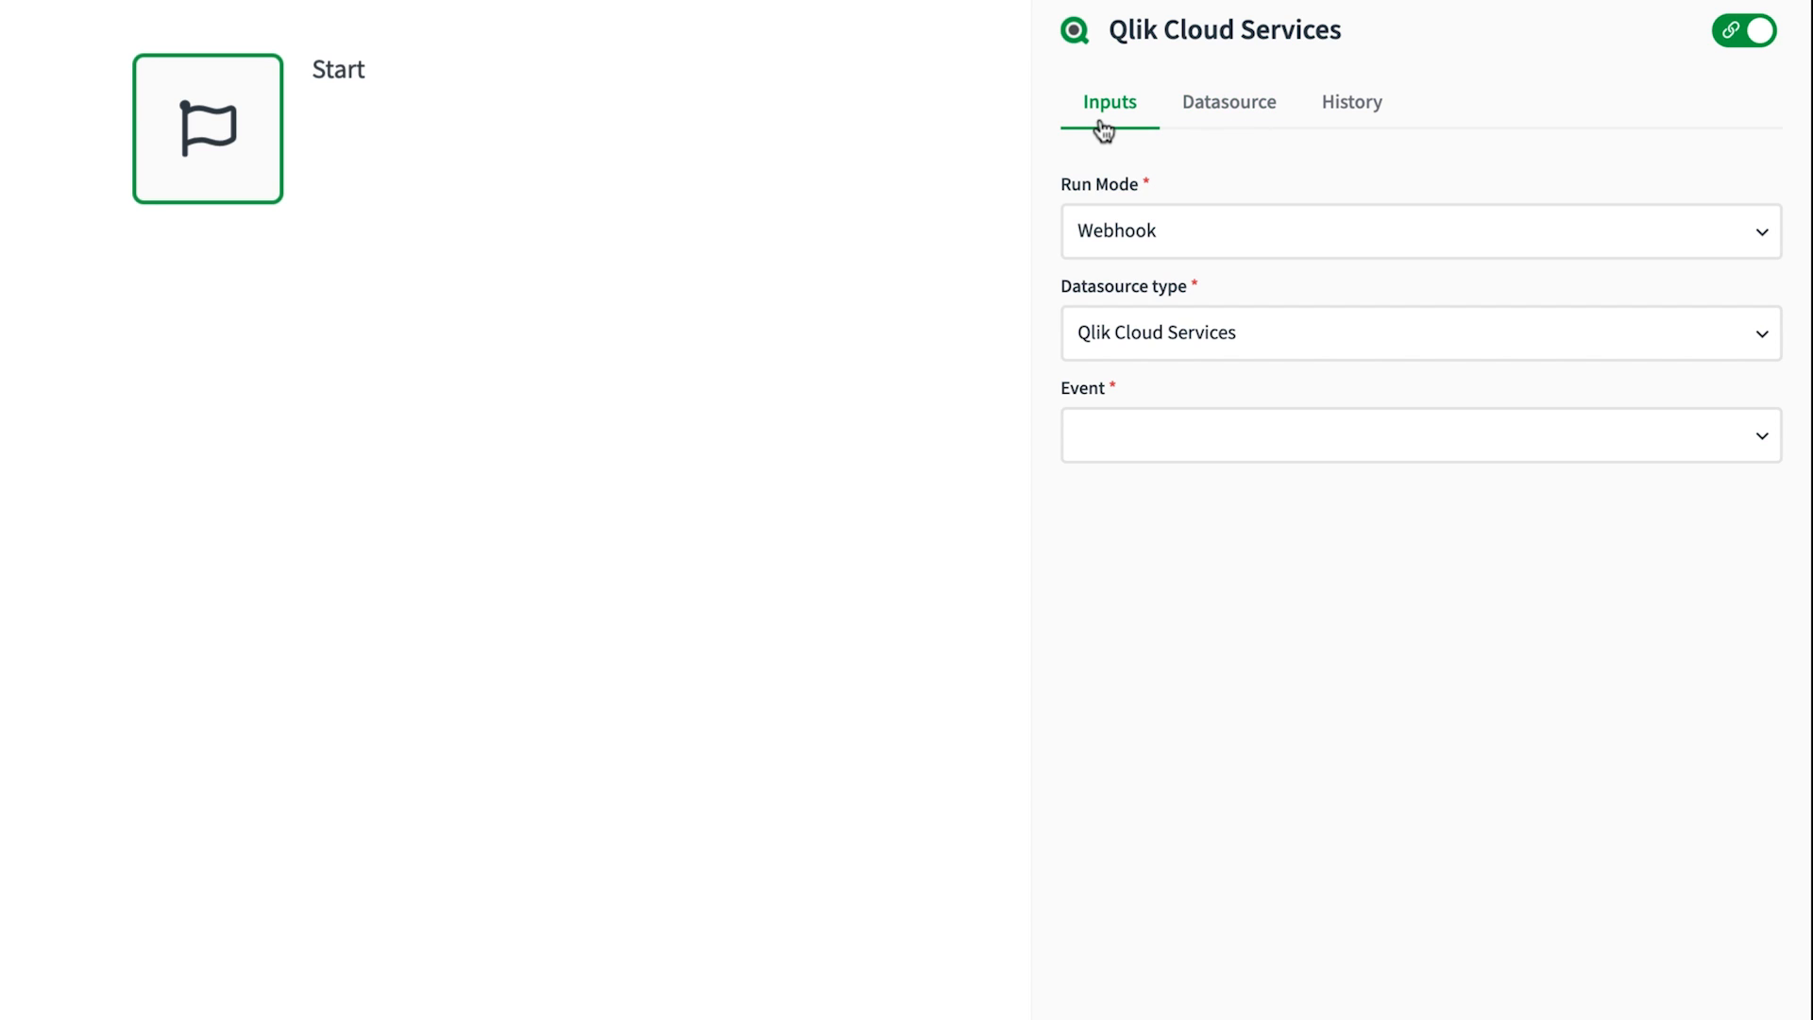
pyautogui.click(1418, 435)
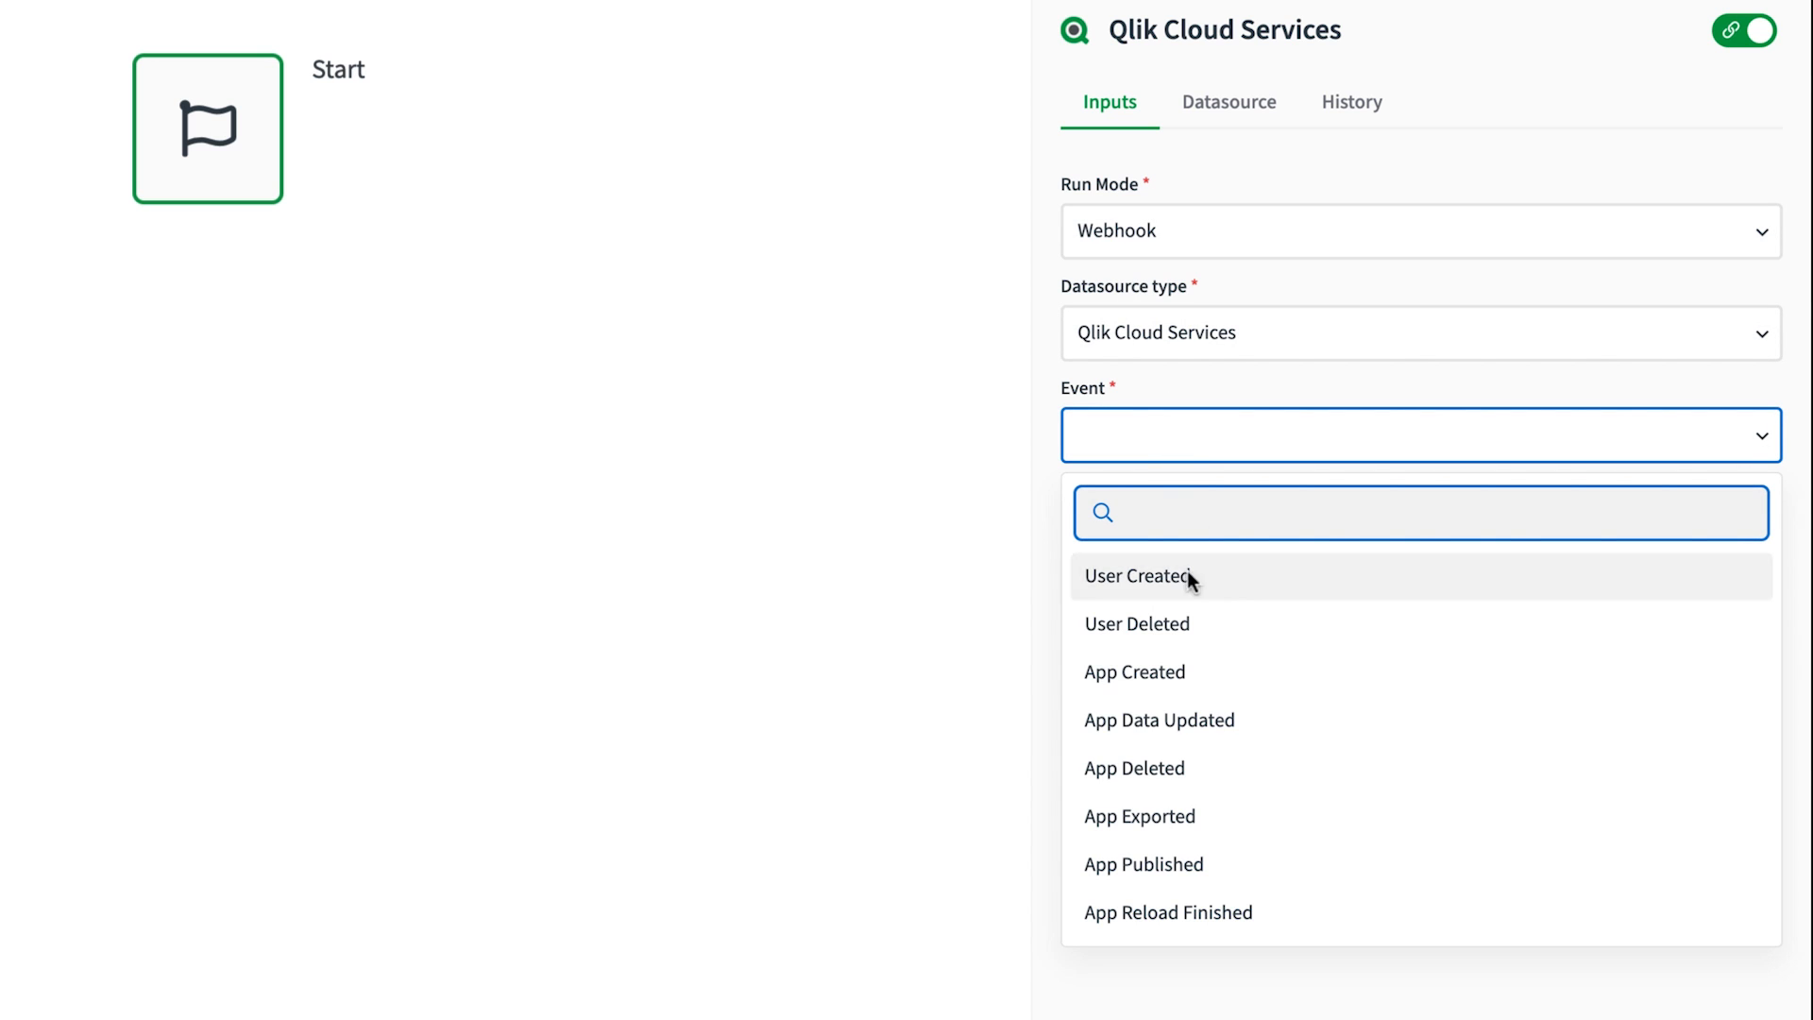
pyautogui.click(1167, 912)
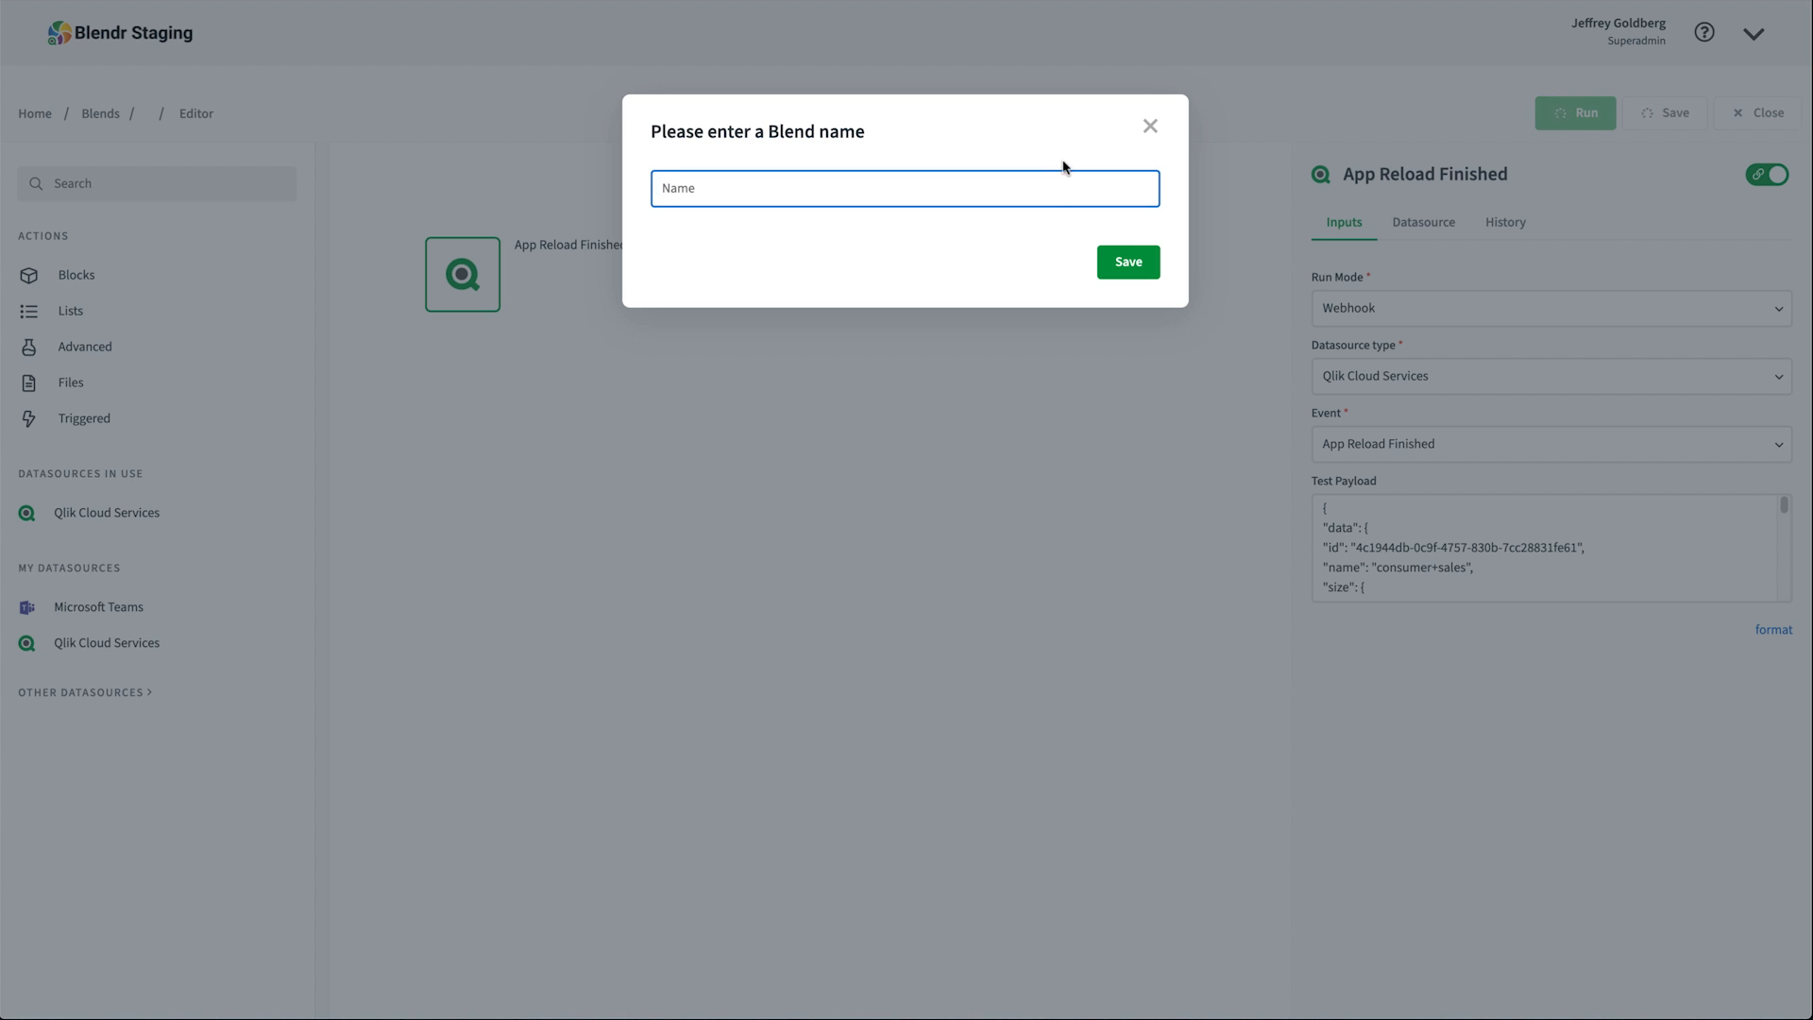
# Step: Save the blend under the name ConsumerSalesReloadEvent
pyautogui.write('ConsumerSalesReloadEvent')
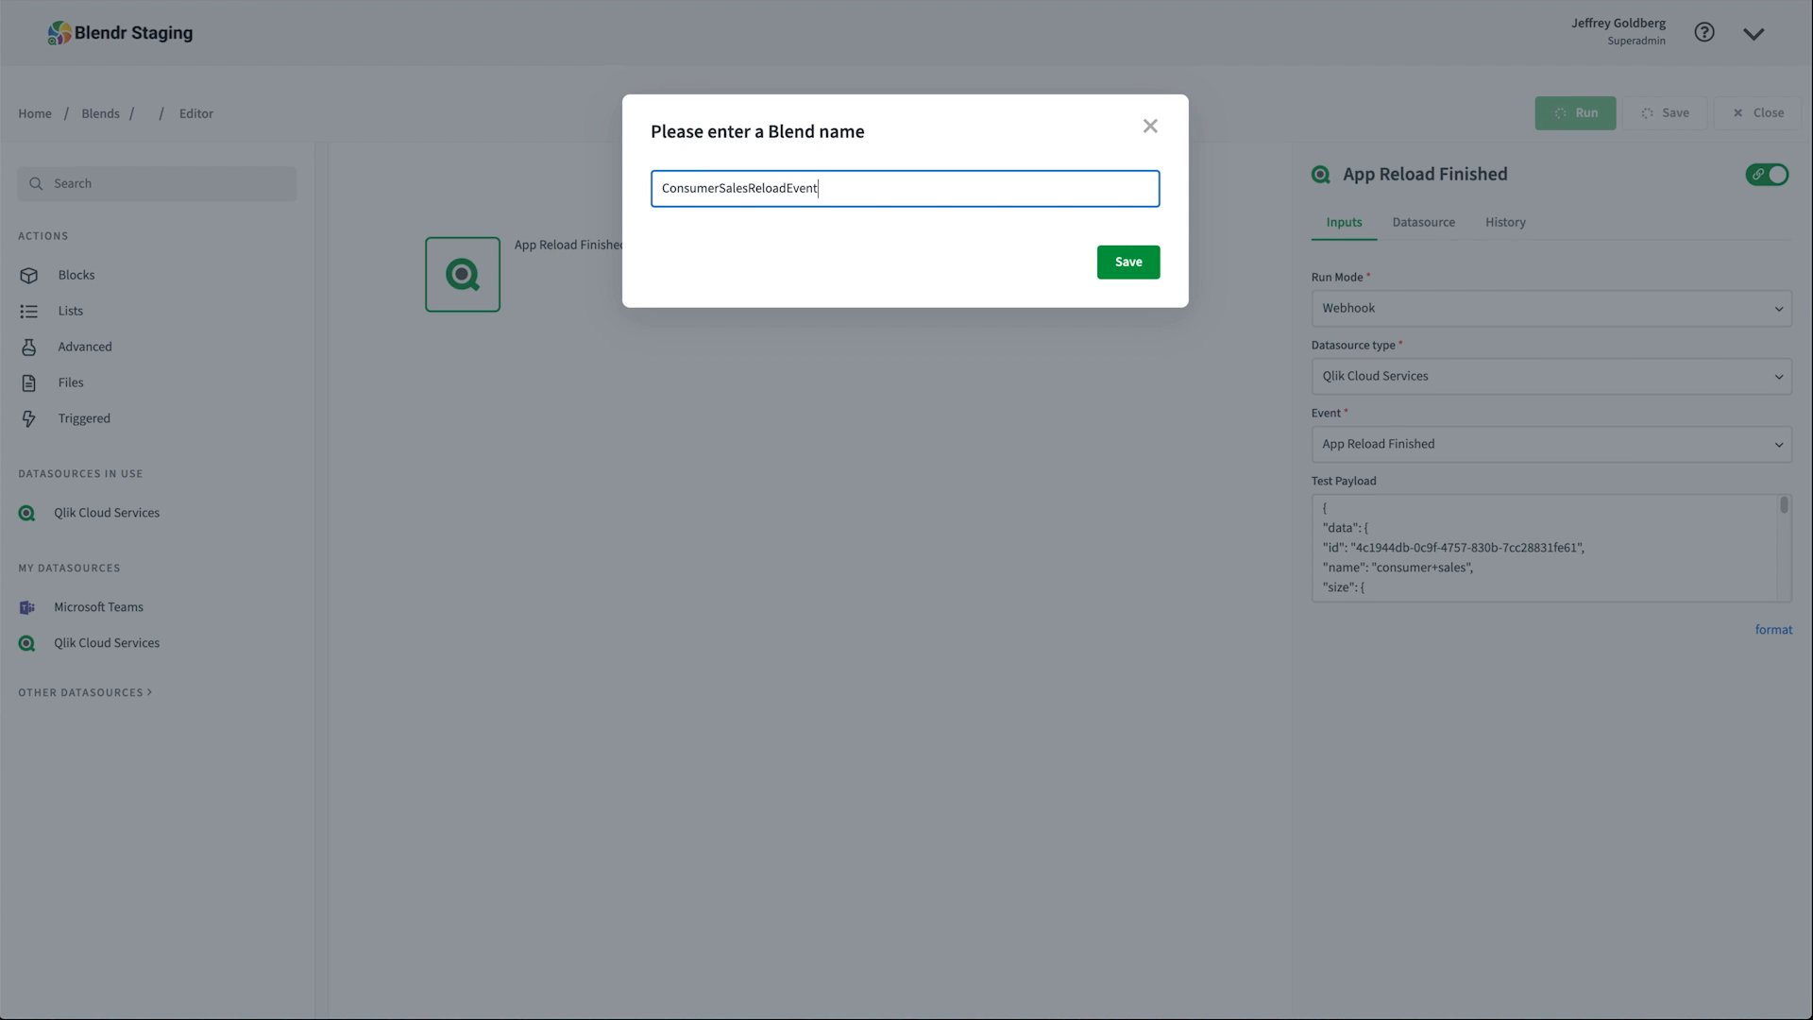
pyautogui.click(1126, 261)
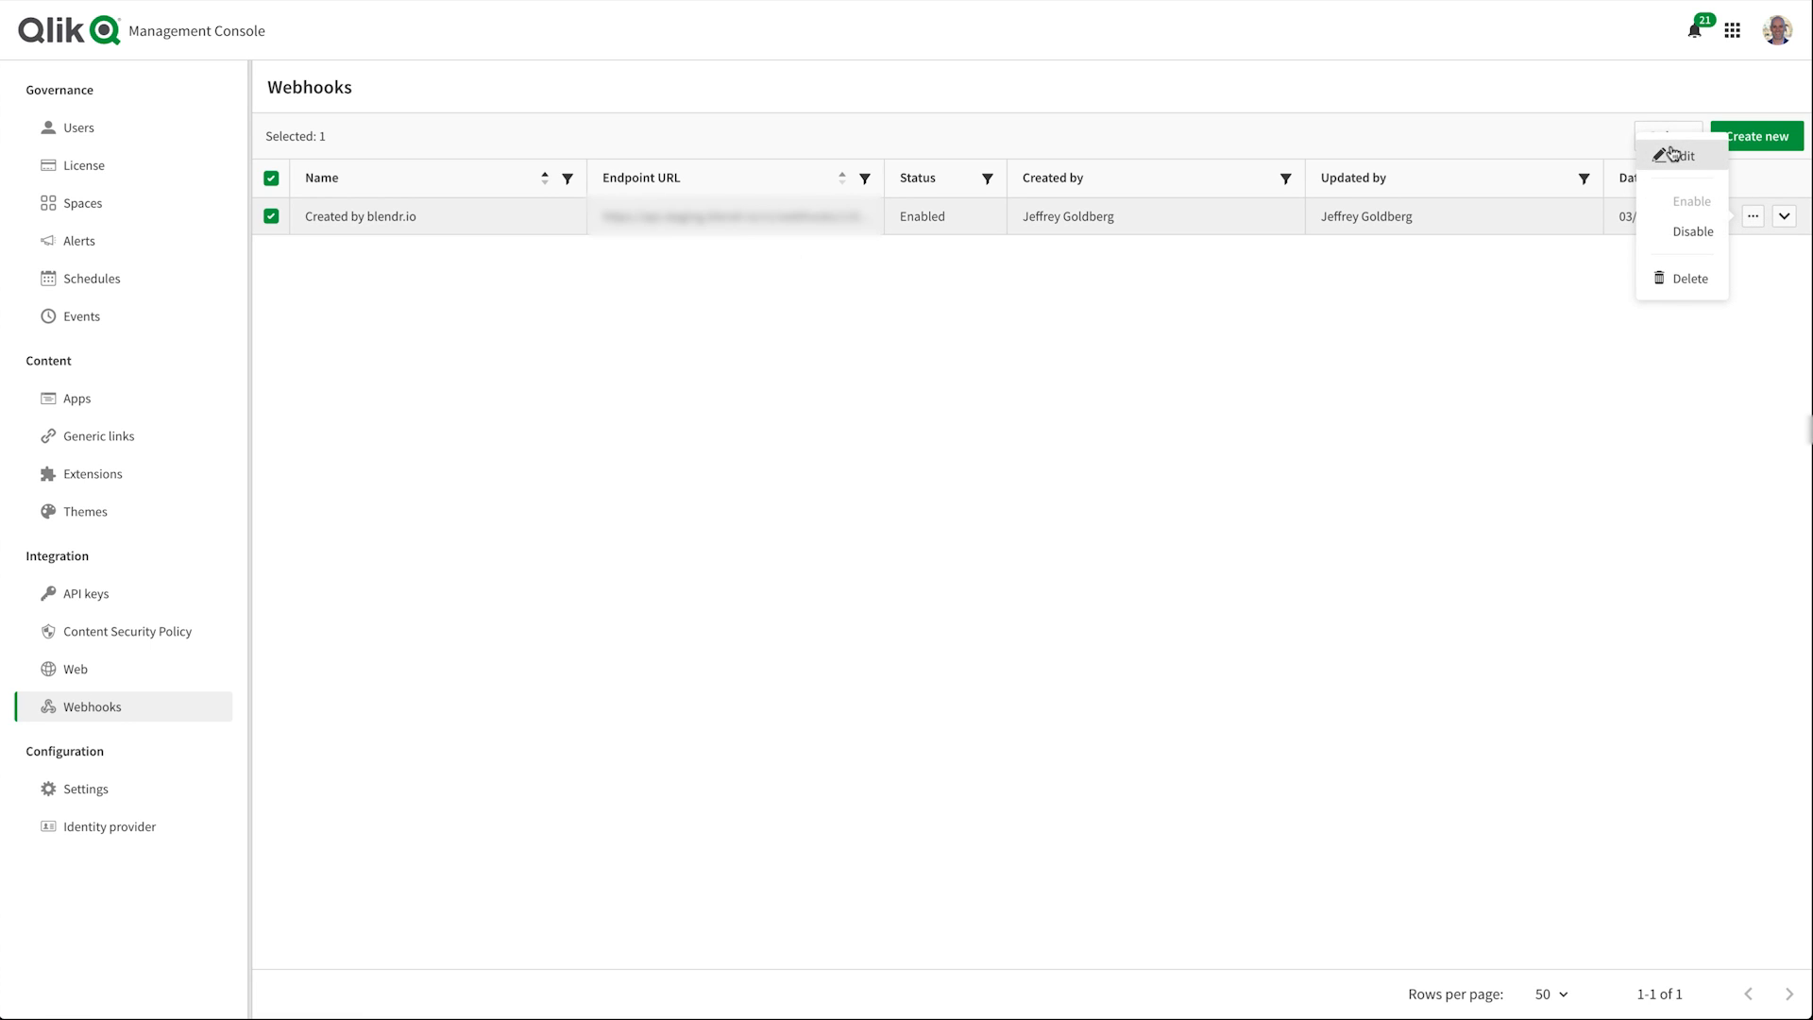
# Step: View the details of the blendr.io-created webhook in Qlik Management Console
pyautogui.click(1676, 153)
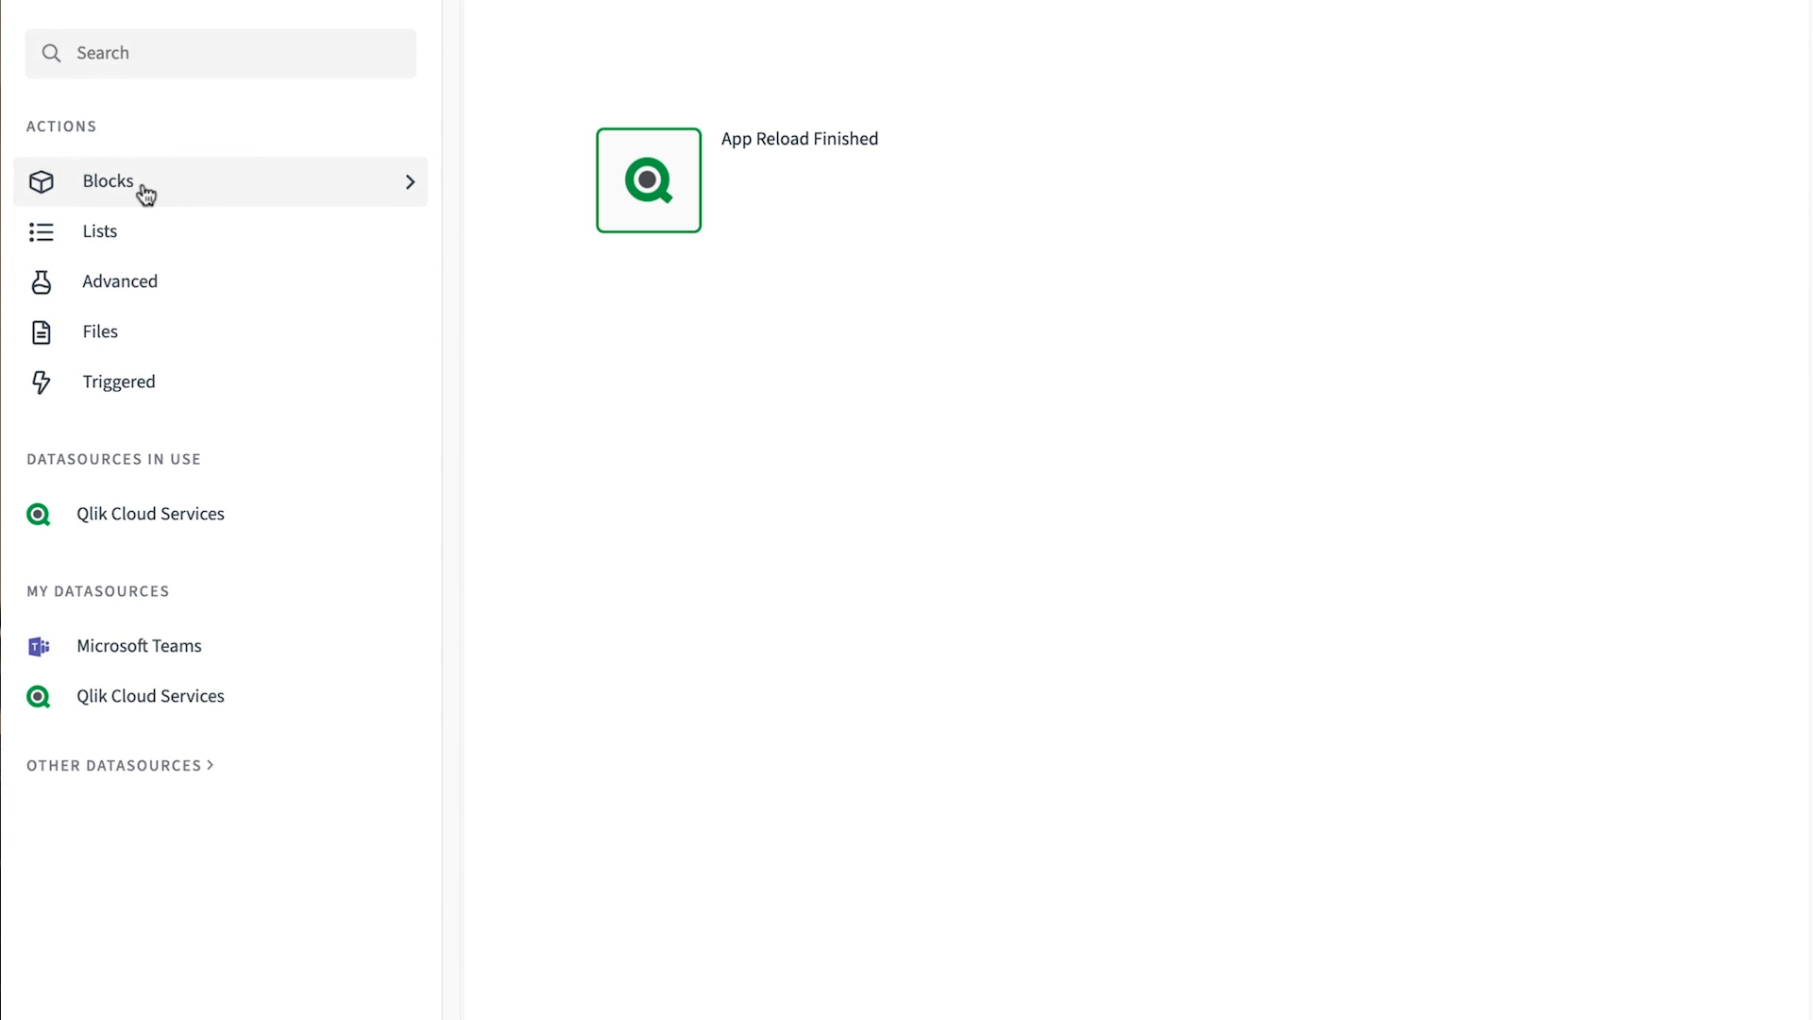
# Step: Add a Condition block below the App Reload Finished trigger
pyautogui.click(108, 181)
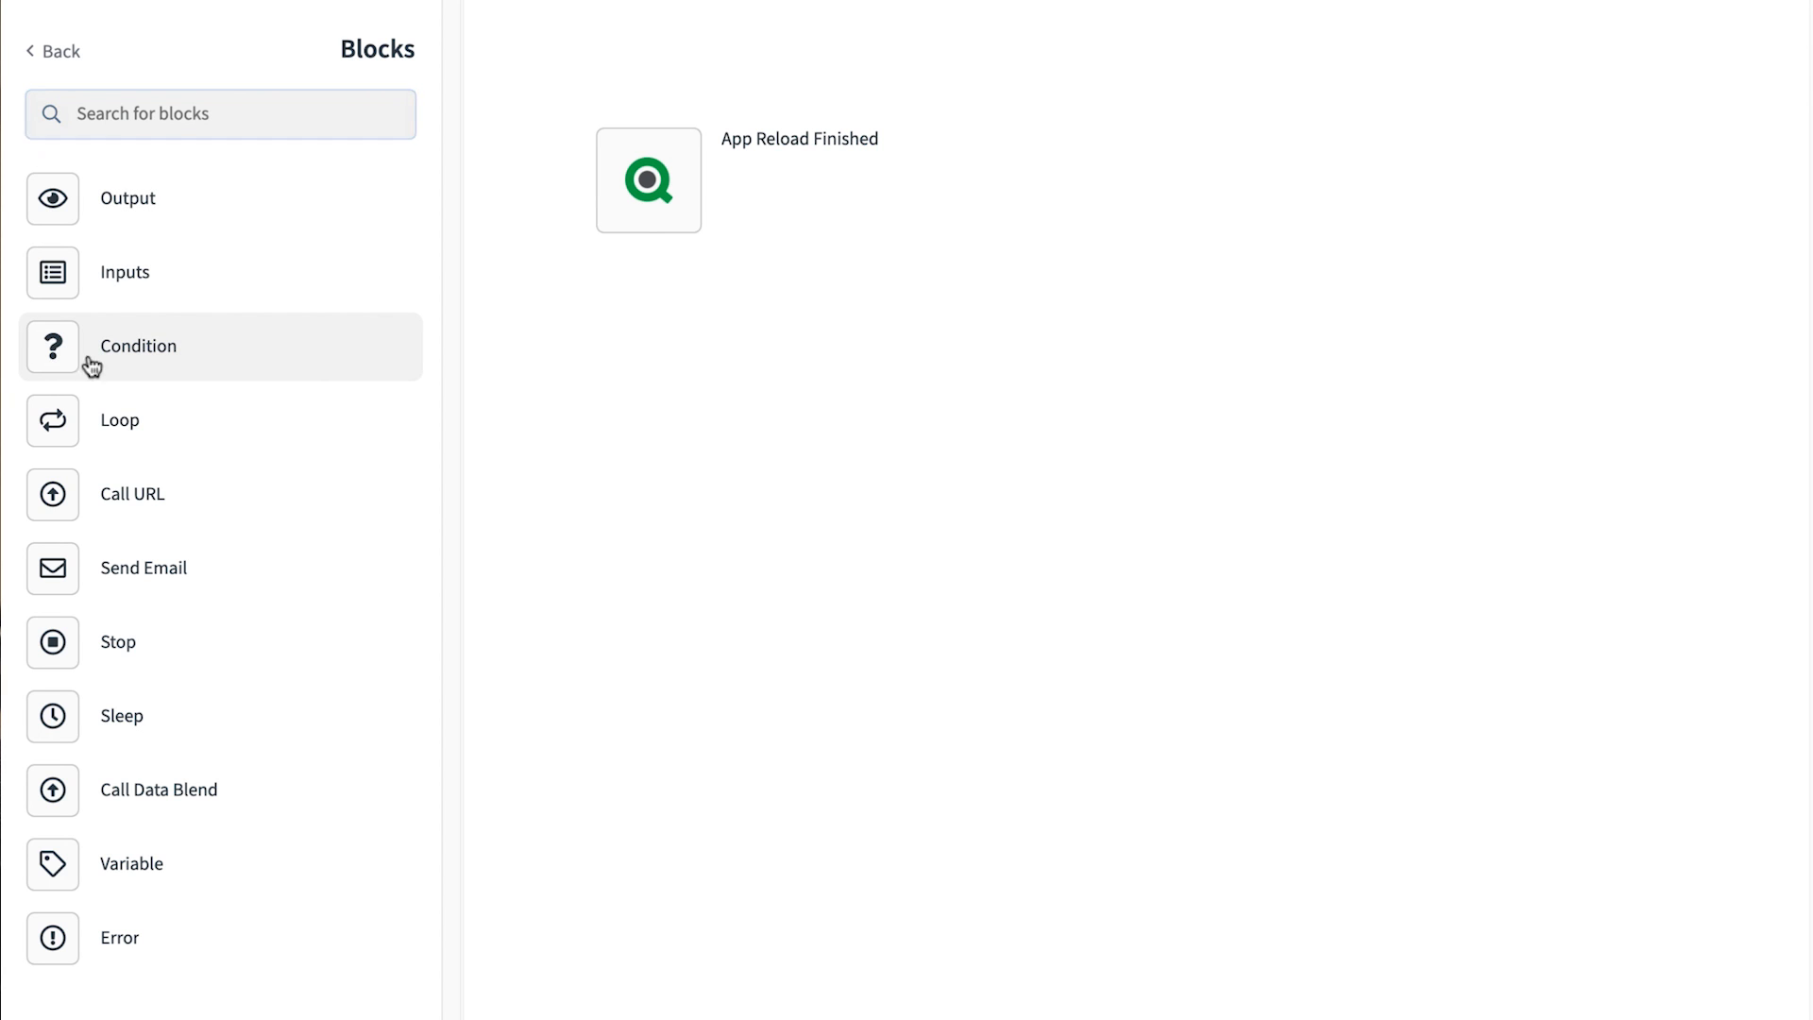
pyautogui.click(136, 345)
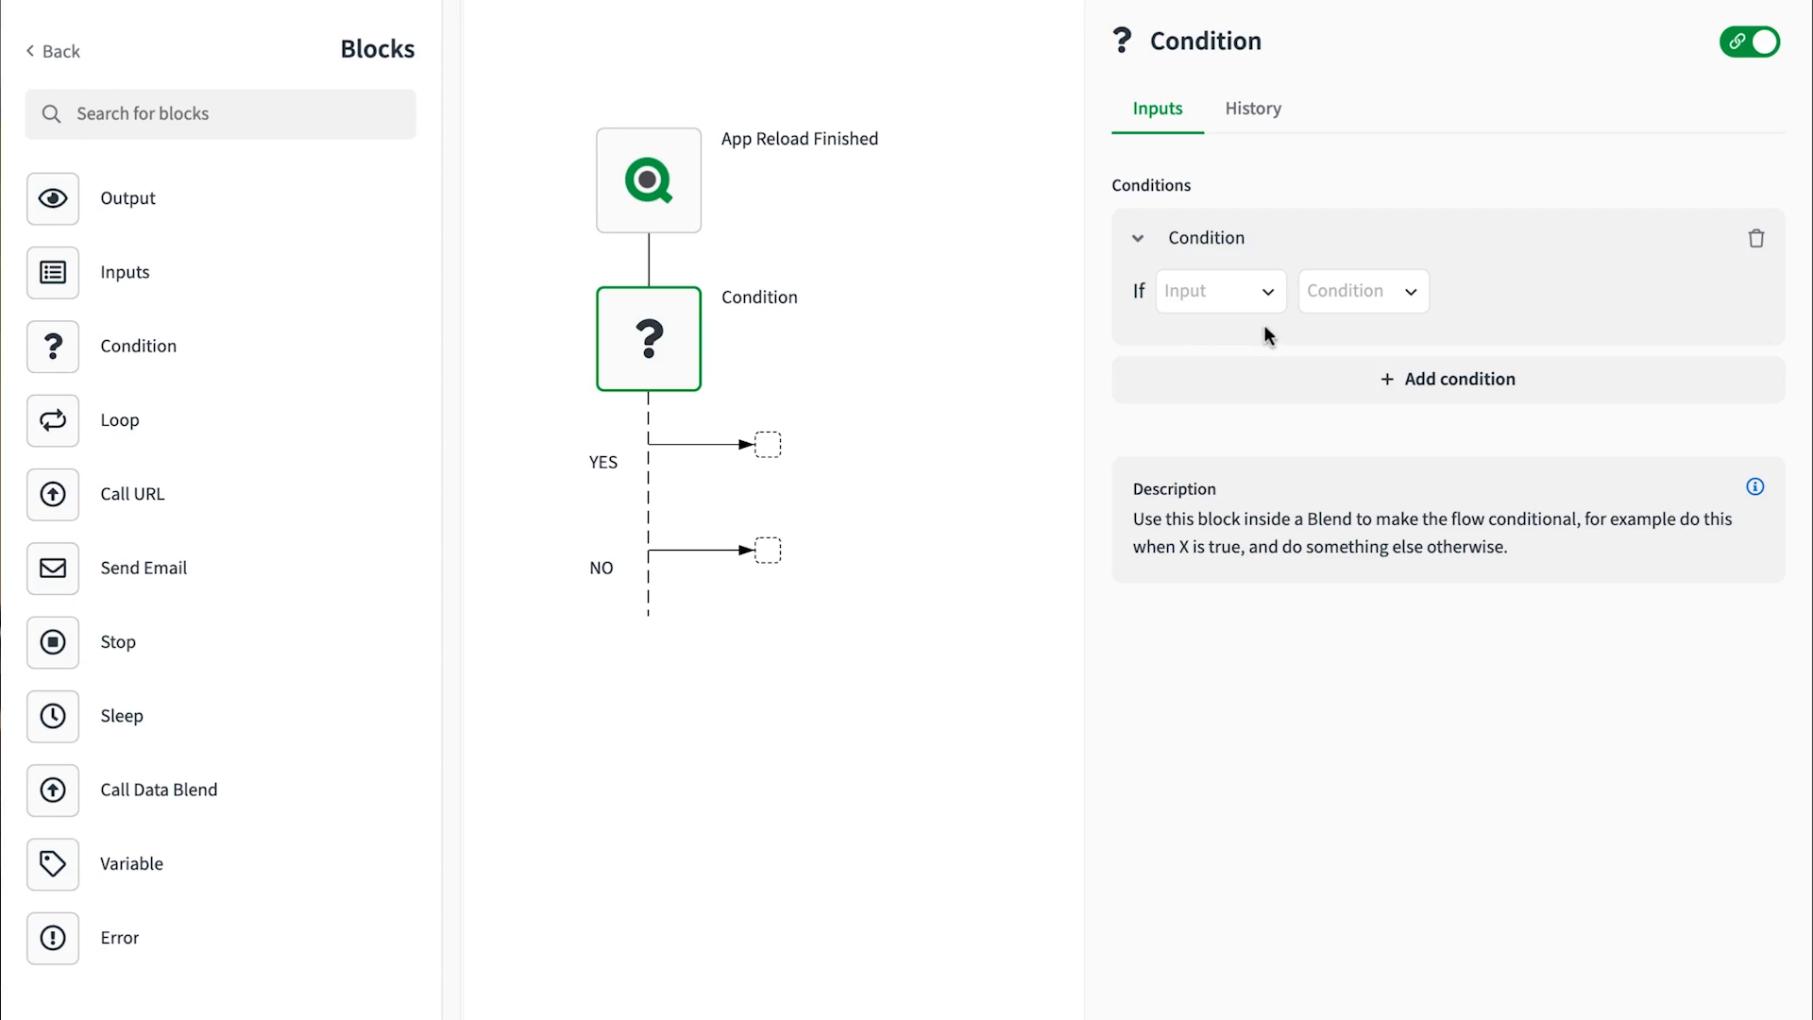
# Step: Make the condition test that the reloaded app's Name equals 'consumer+s'
pyautogui.click(1214, 291)
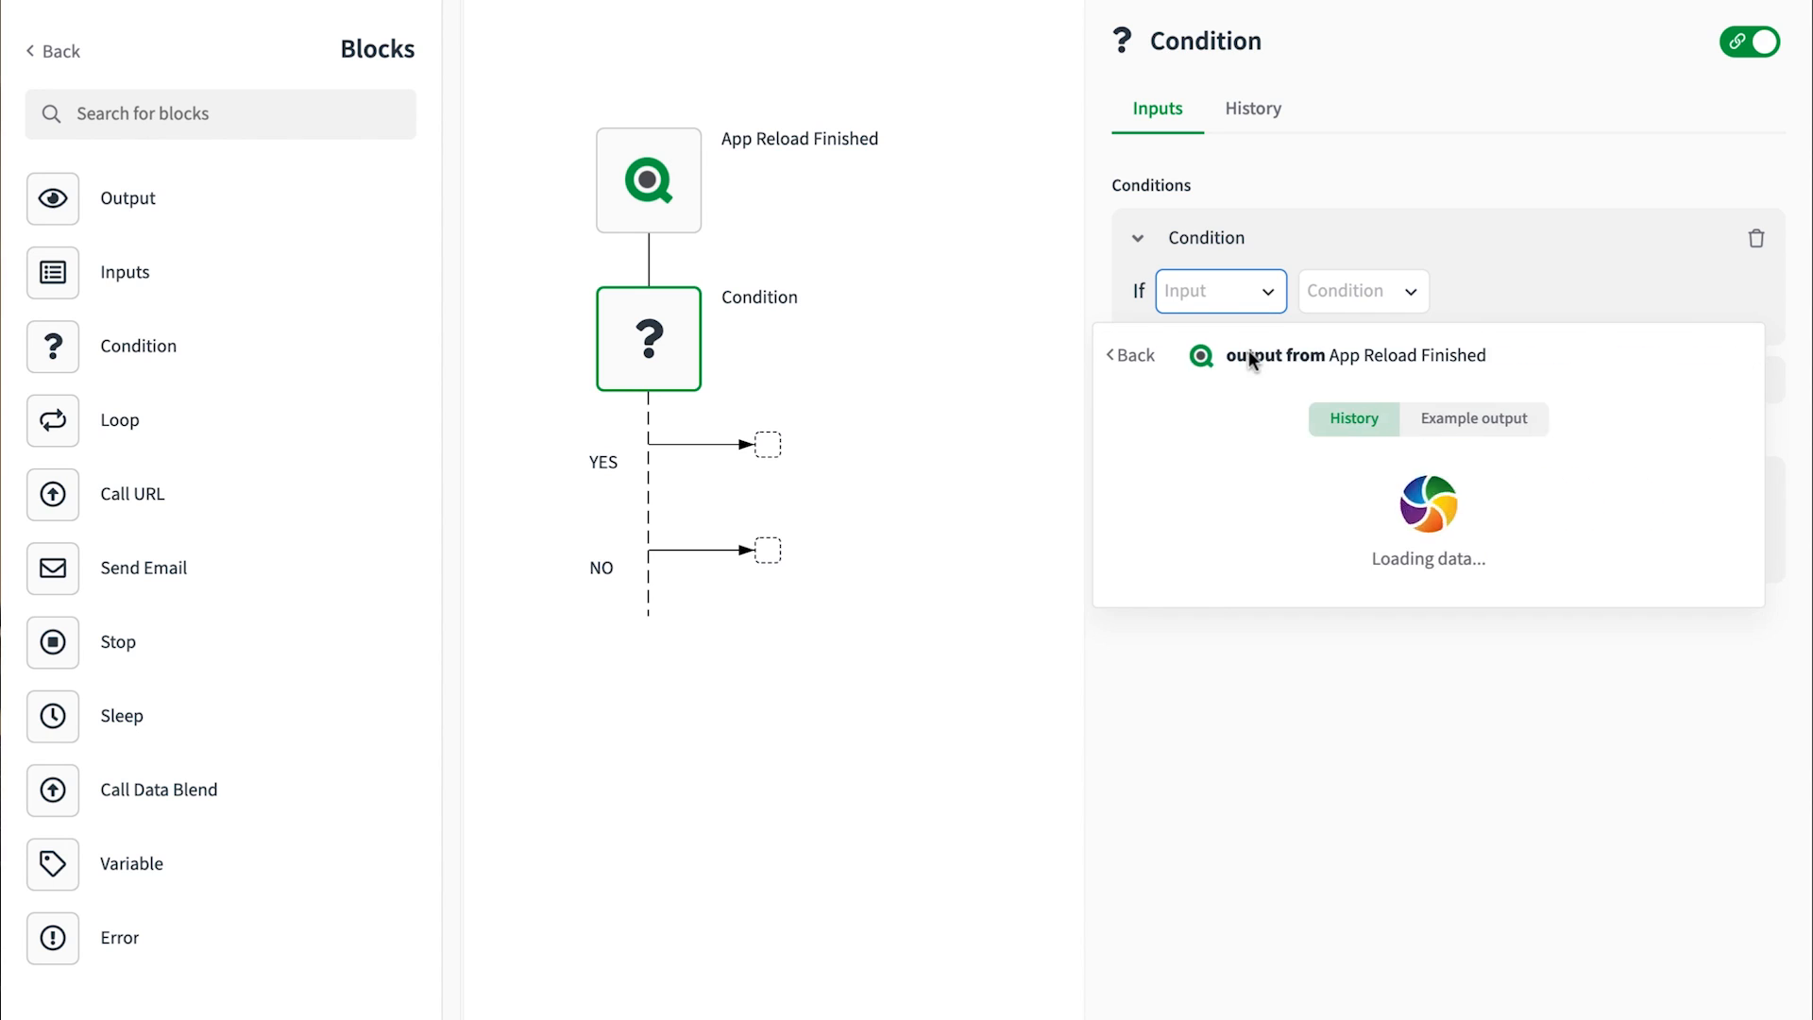
pyautogui.click(1475, 420)
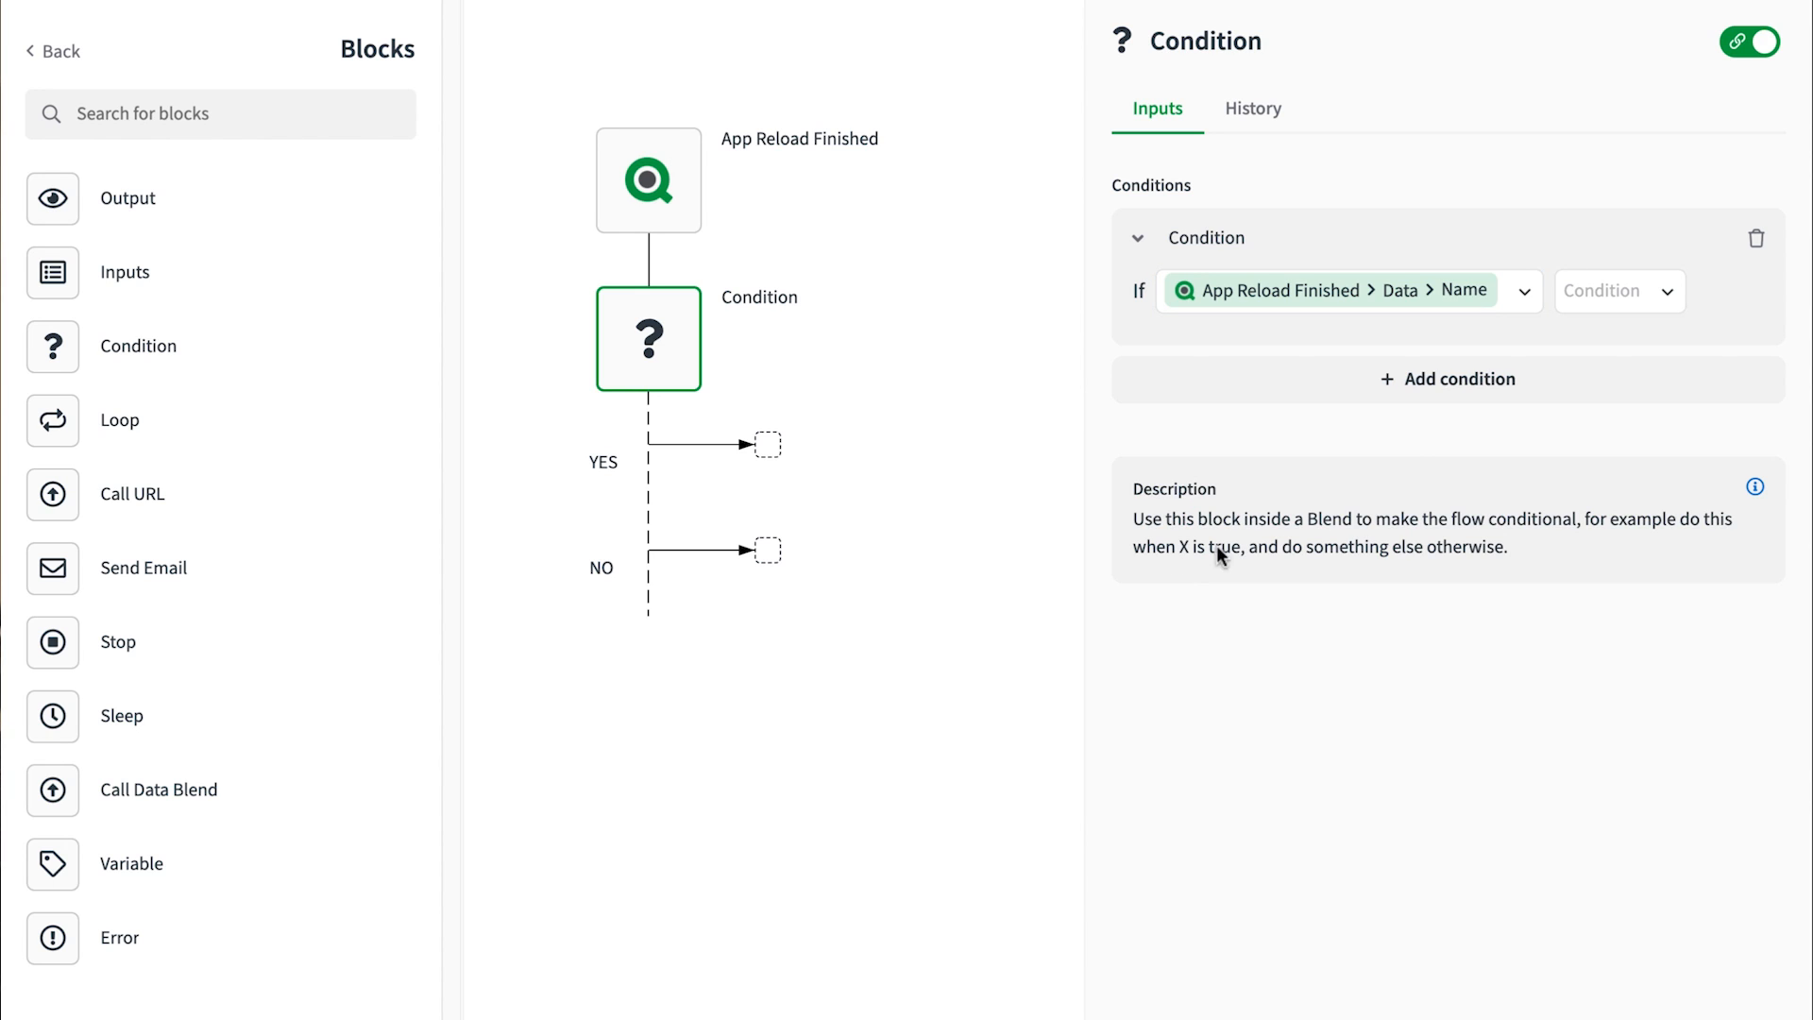
pyautogui.click(1618, 291)
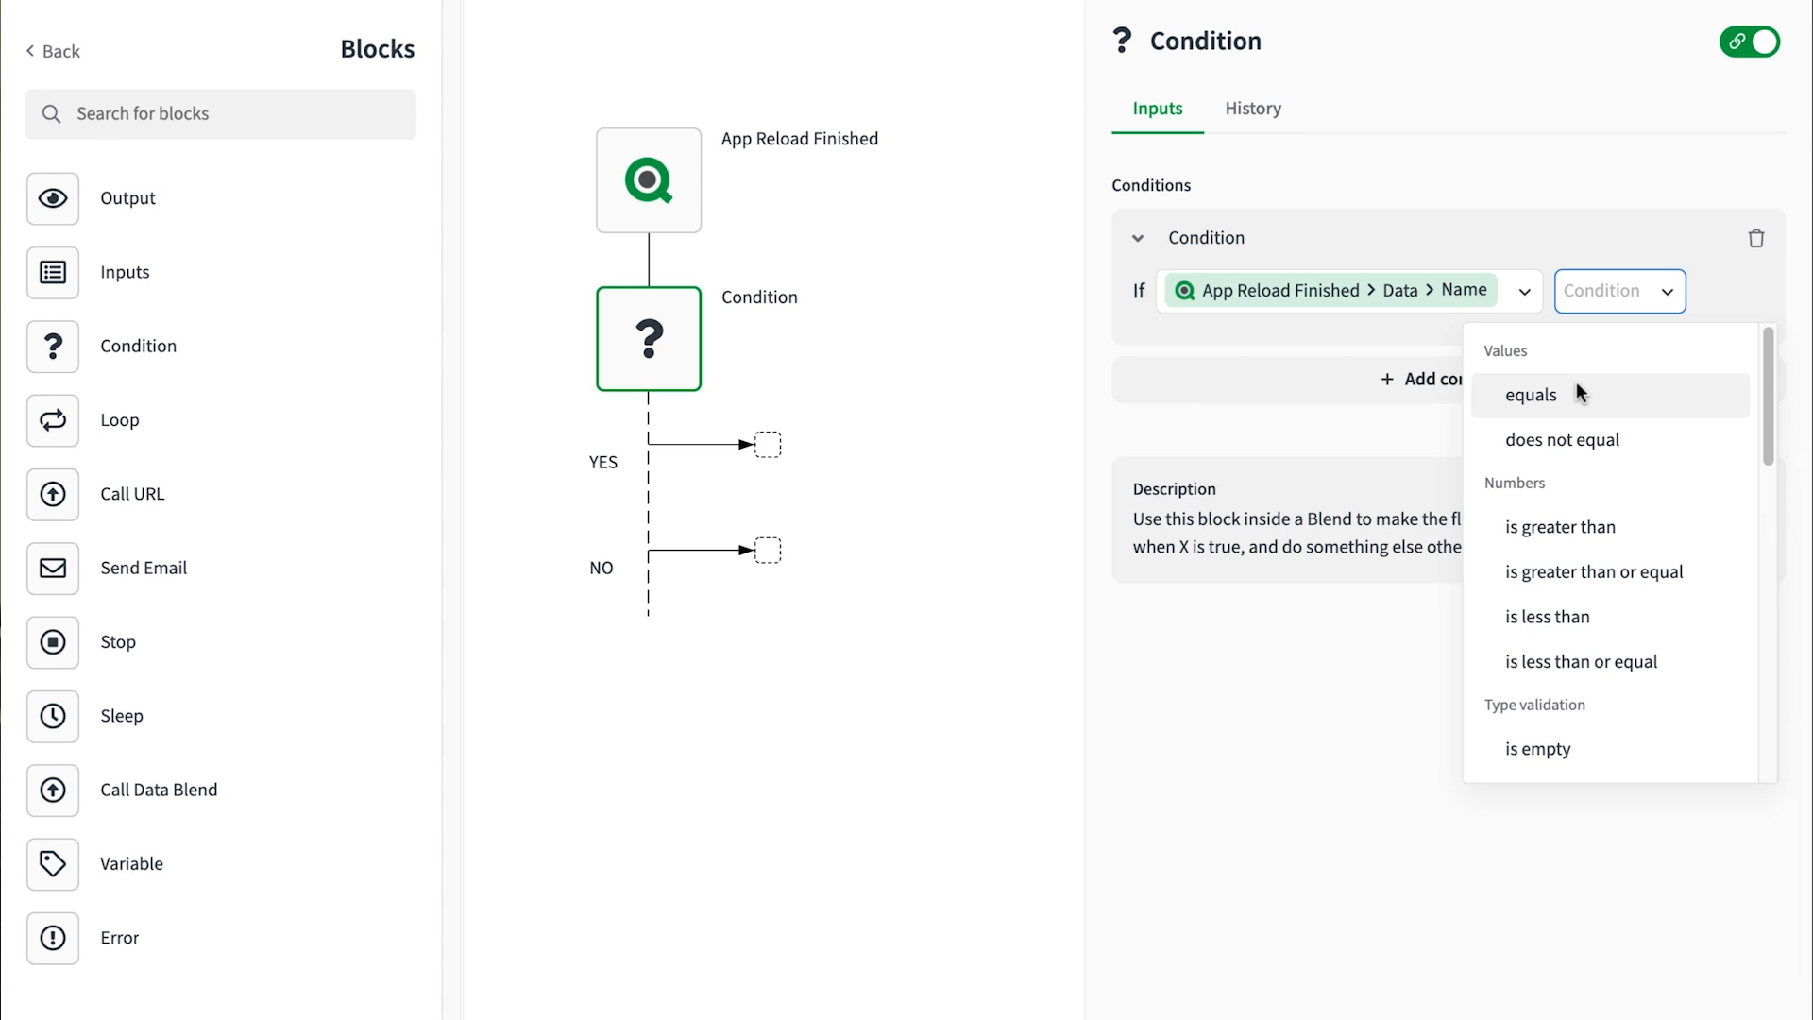
pyautogui.click(1528, 395)
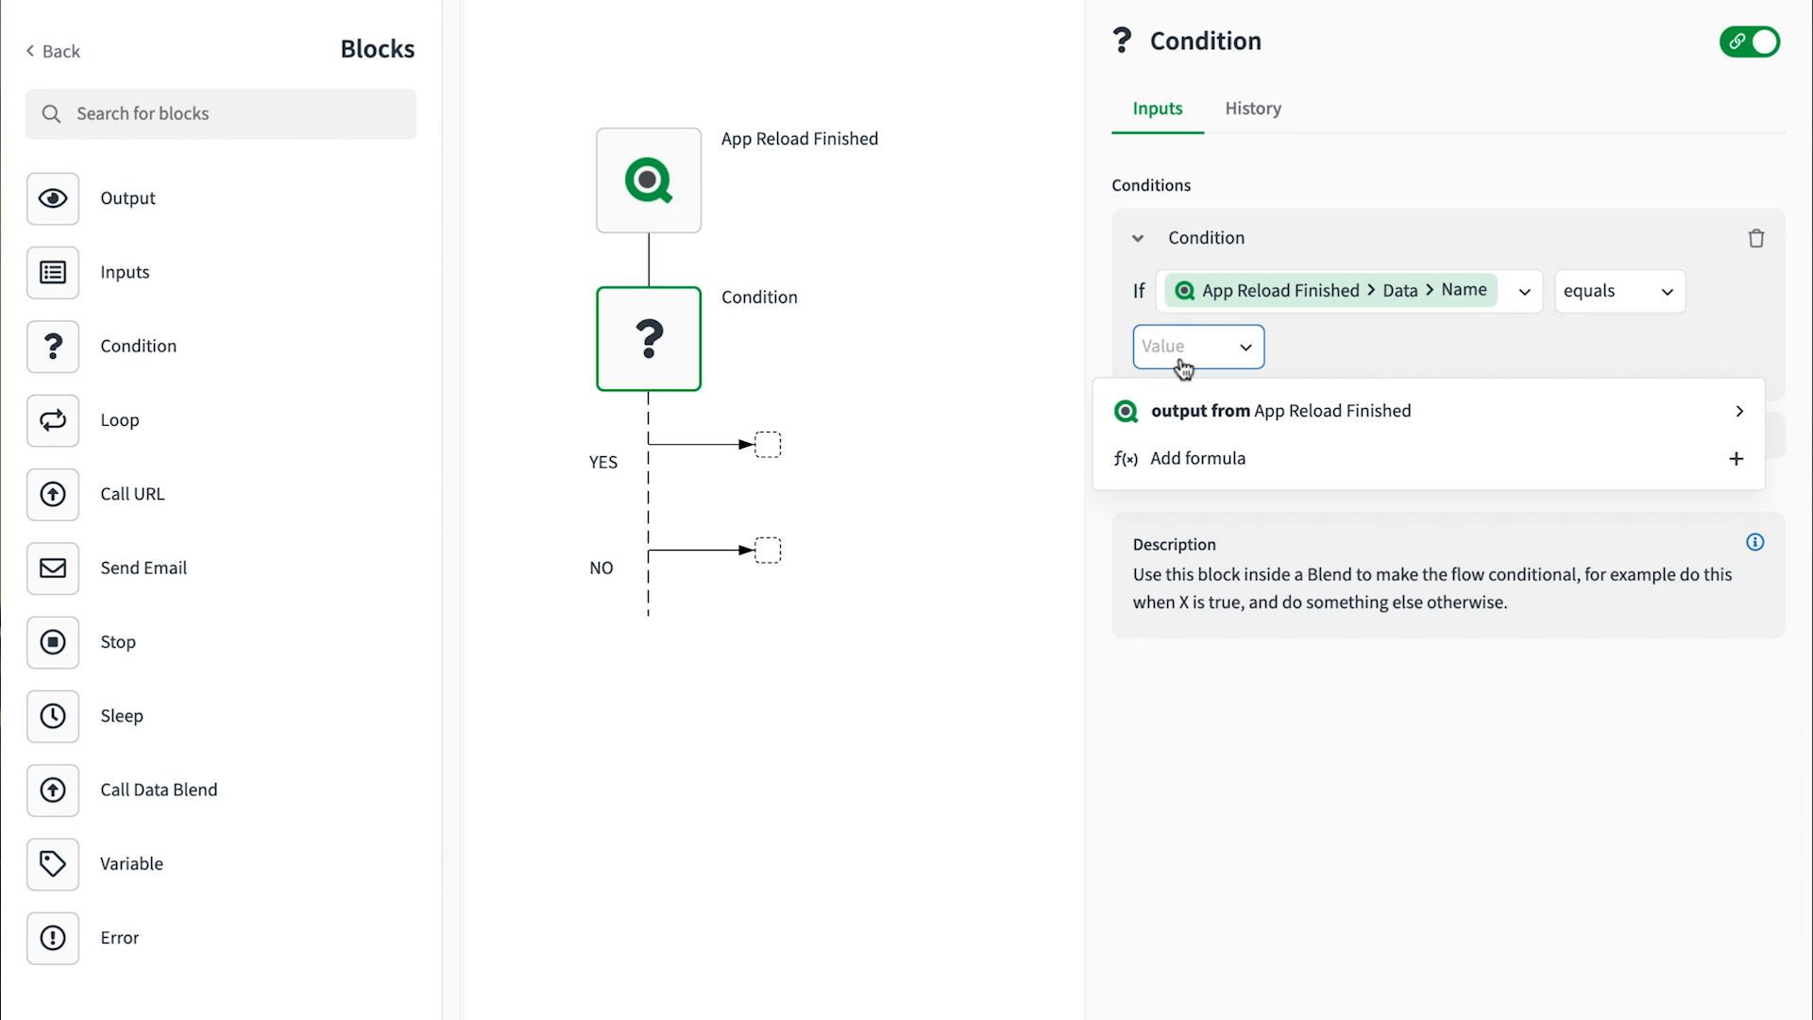
pyautogui.write('consumer+s')
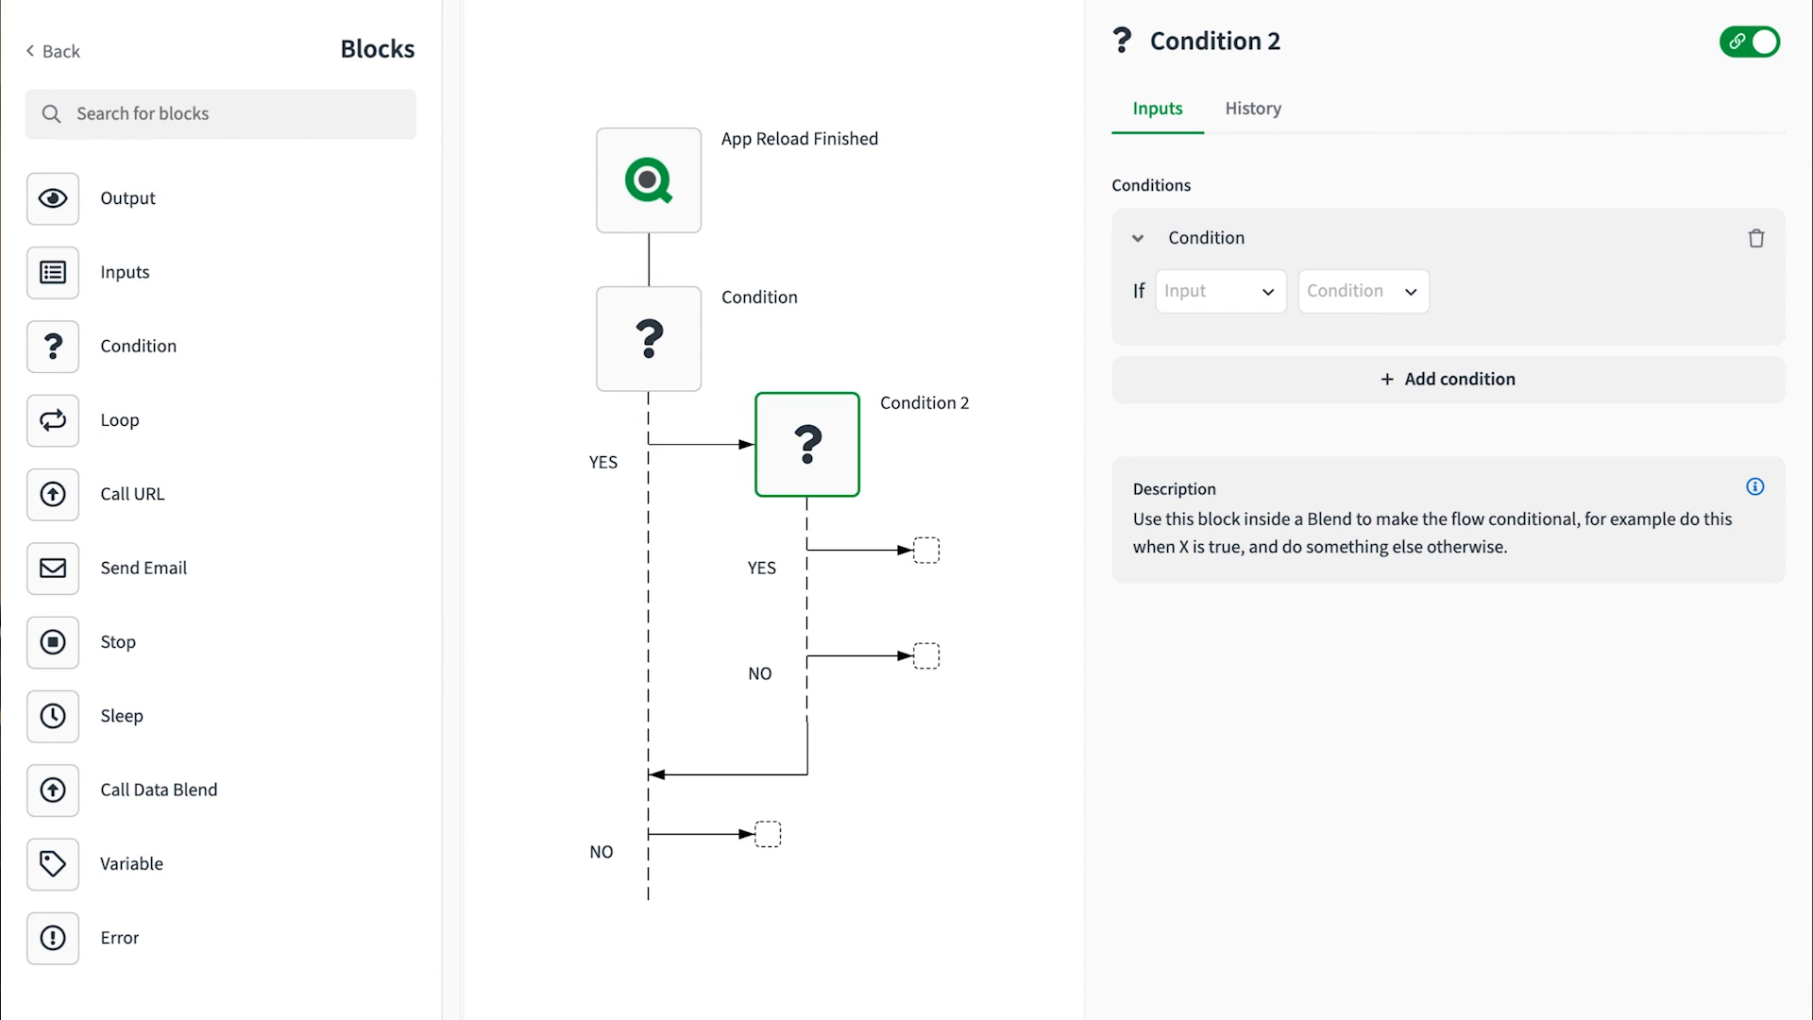
# Step: Make nested Condition 2 test the reload Status equals 'ok' and add a block on its YES path
pyautogui.click(1218, 291)
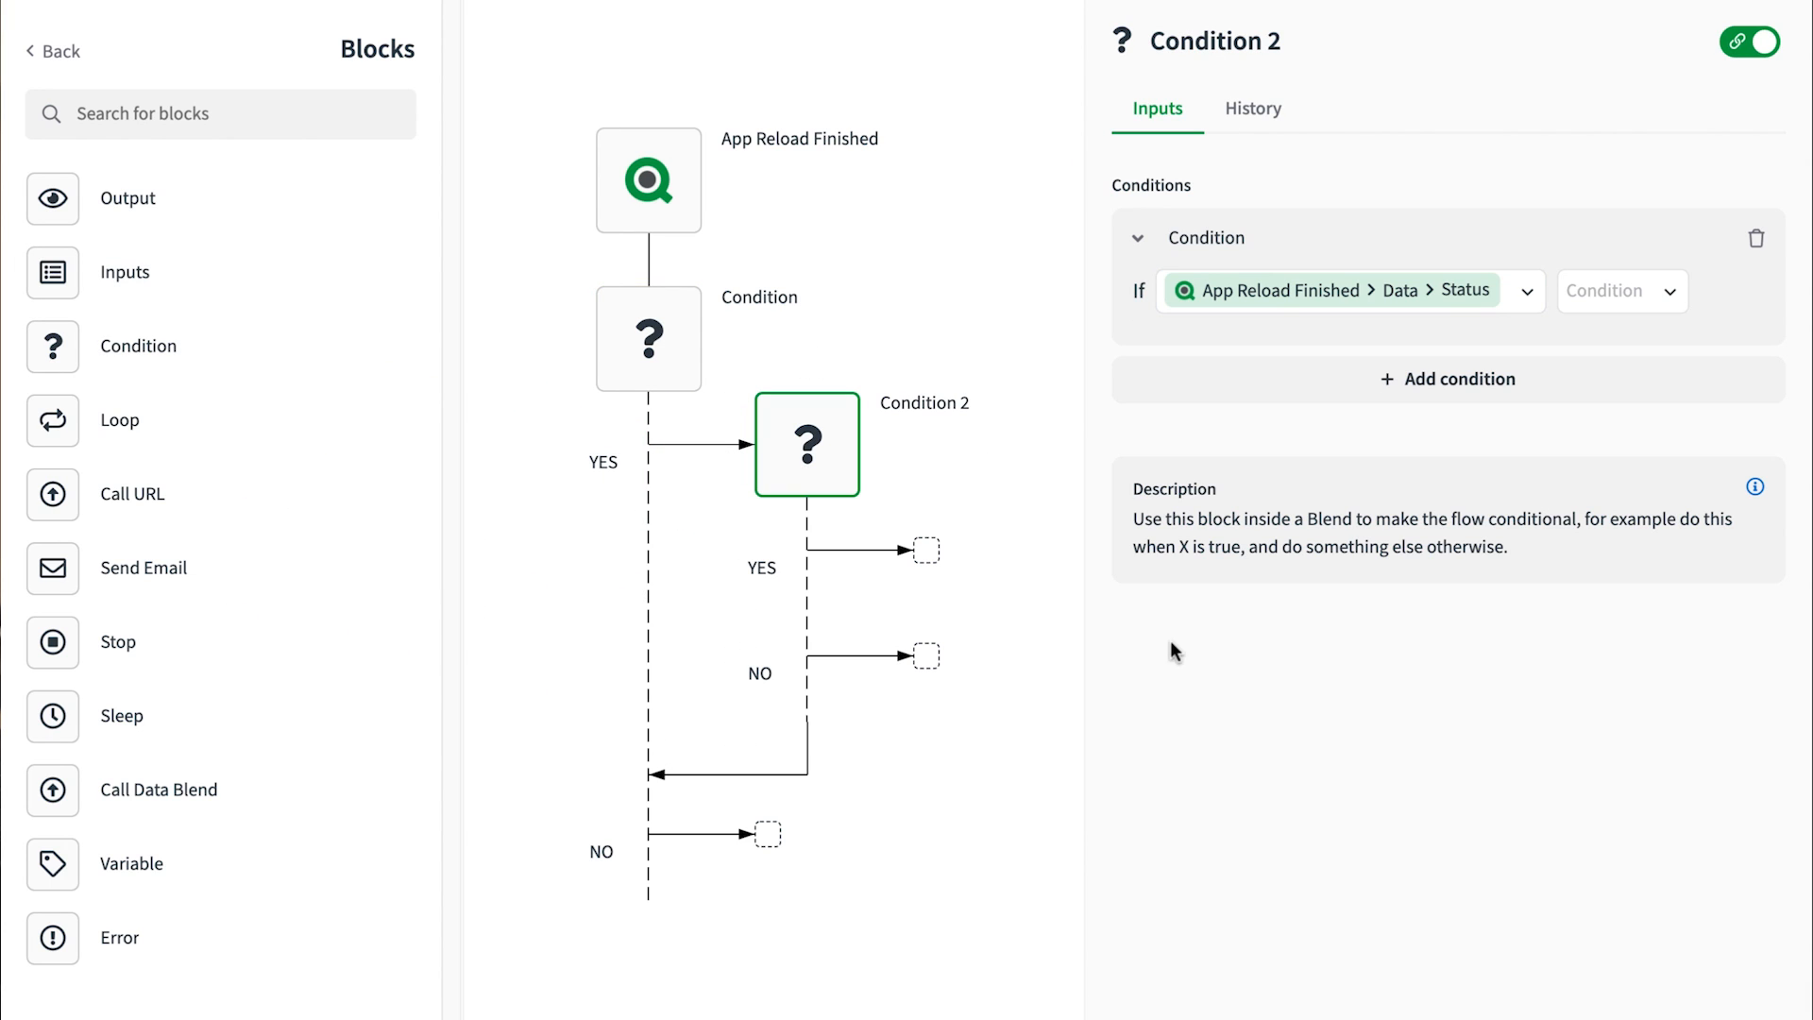
pyautogui.write('ok')
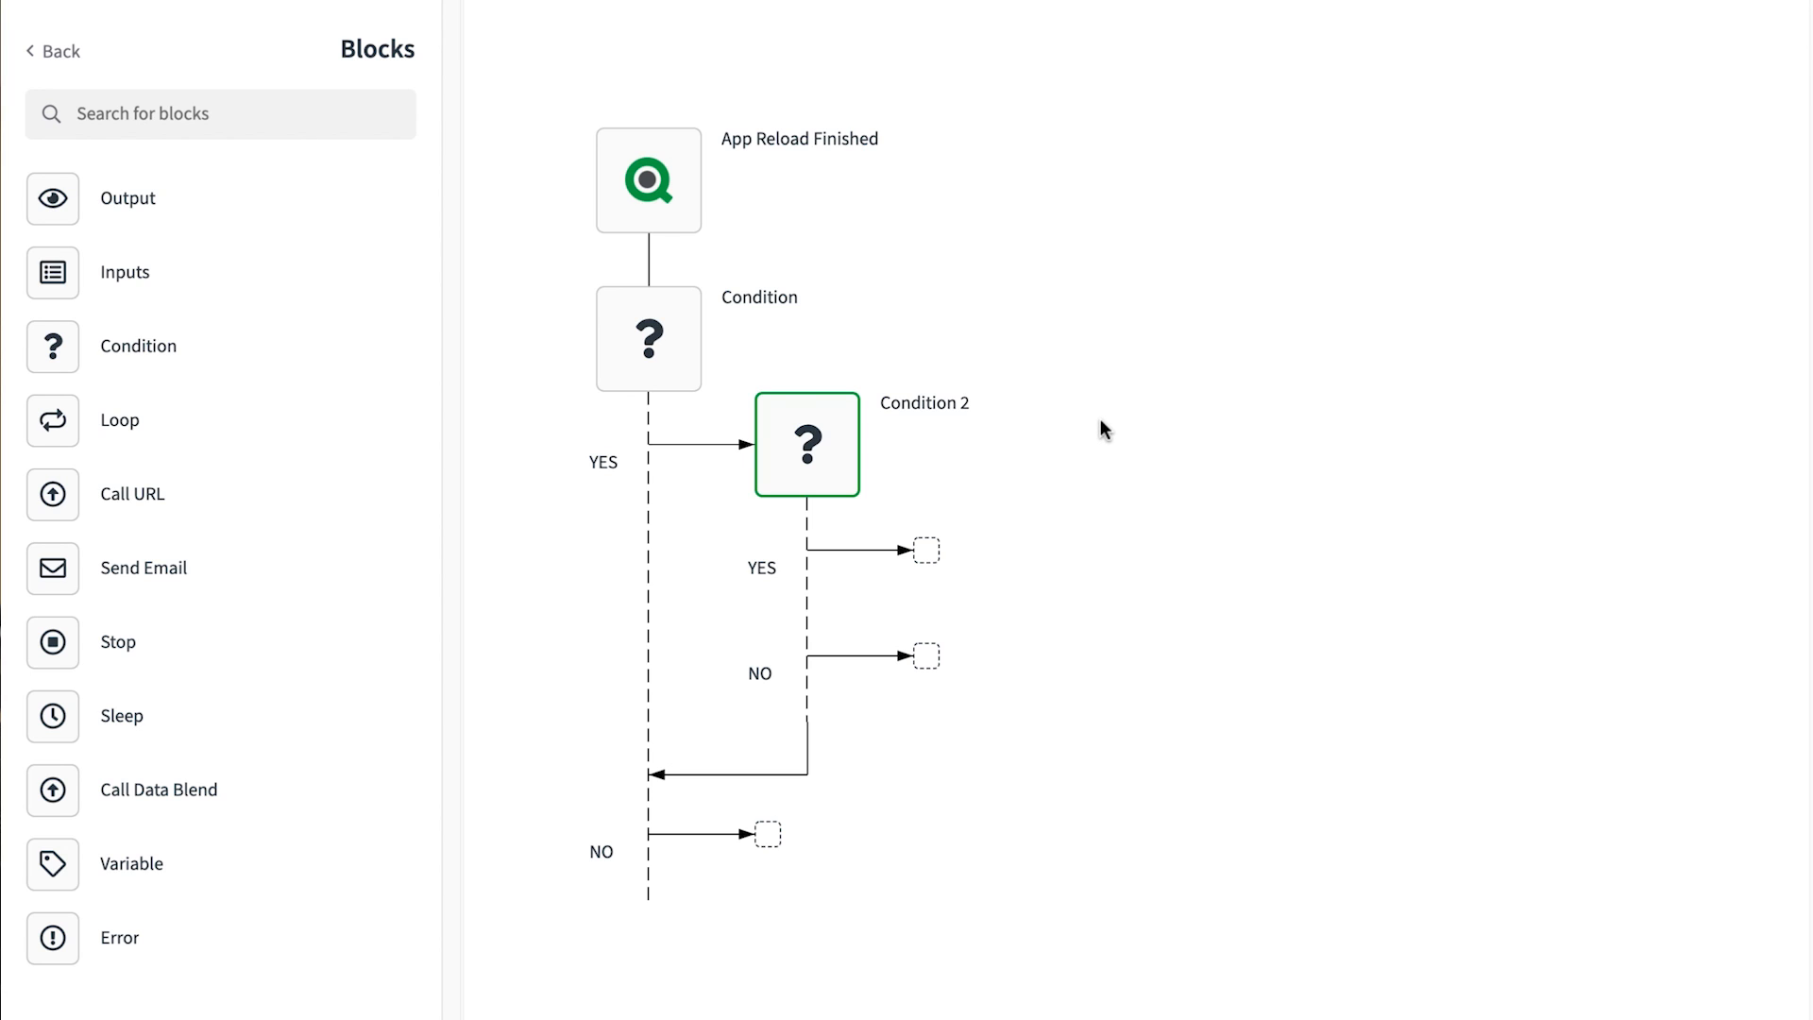
pyautogui.click(806, 444)
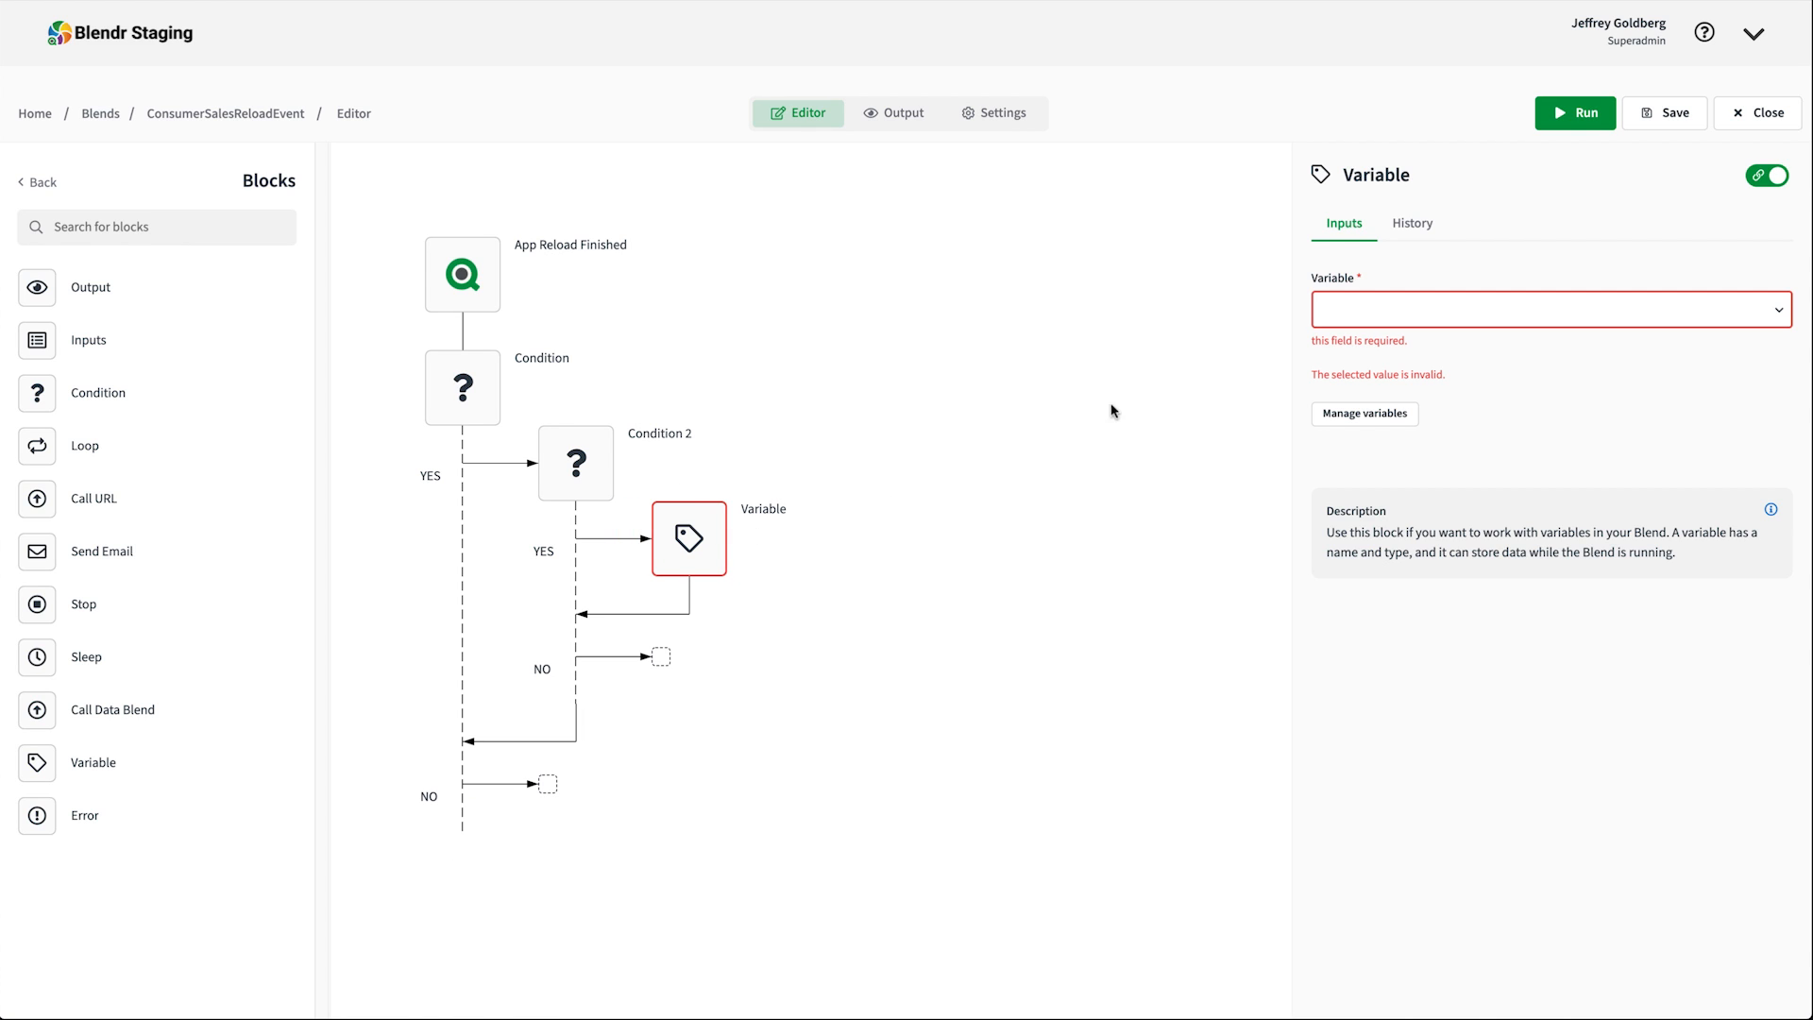
# Step: Choose the ResultMessage variable and add a Set value operation
pyautogui.click(1363, 413)
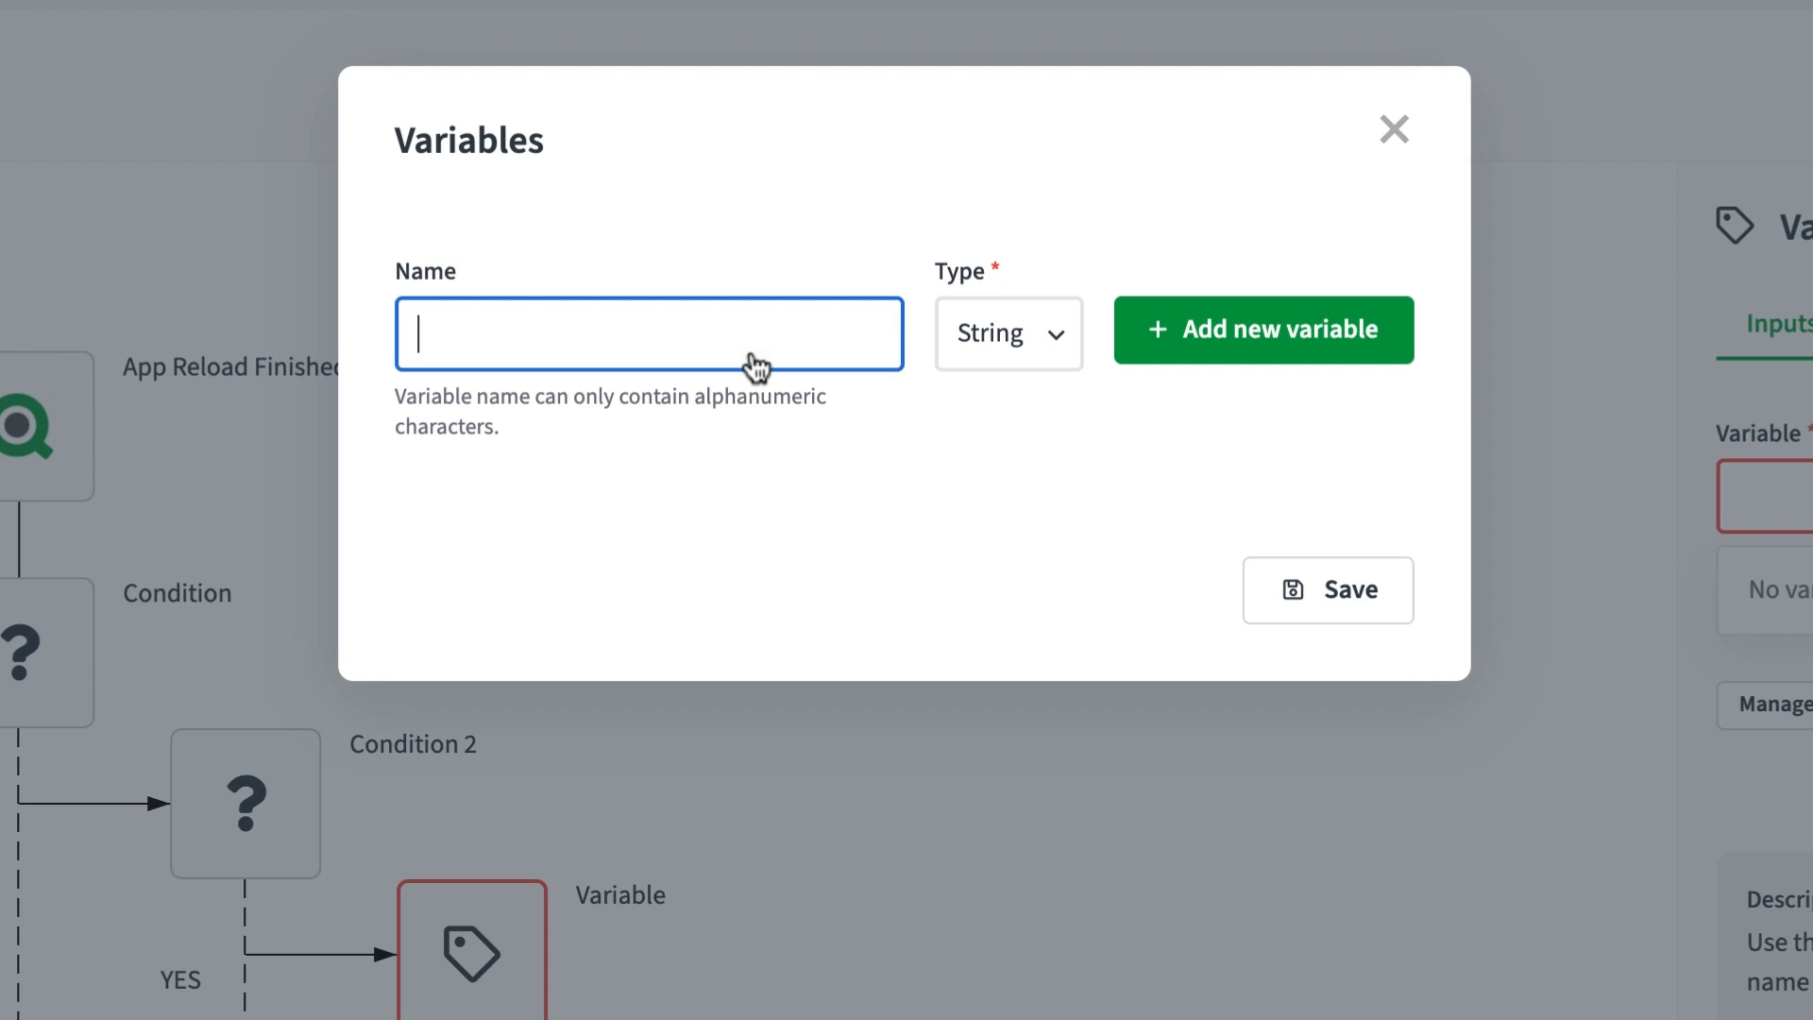
pyautogui.write('ResultMes')
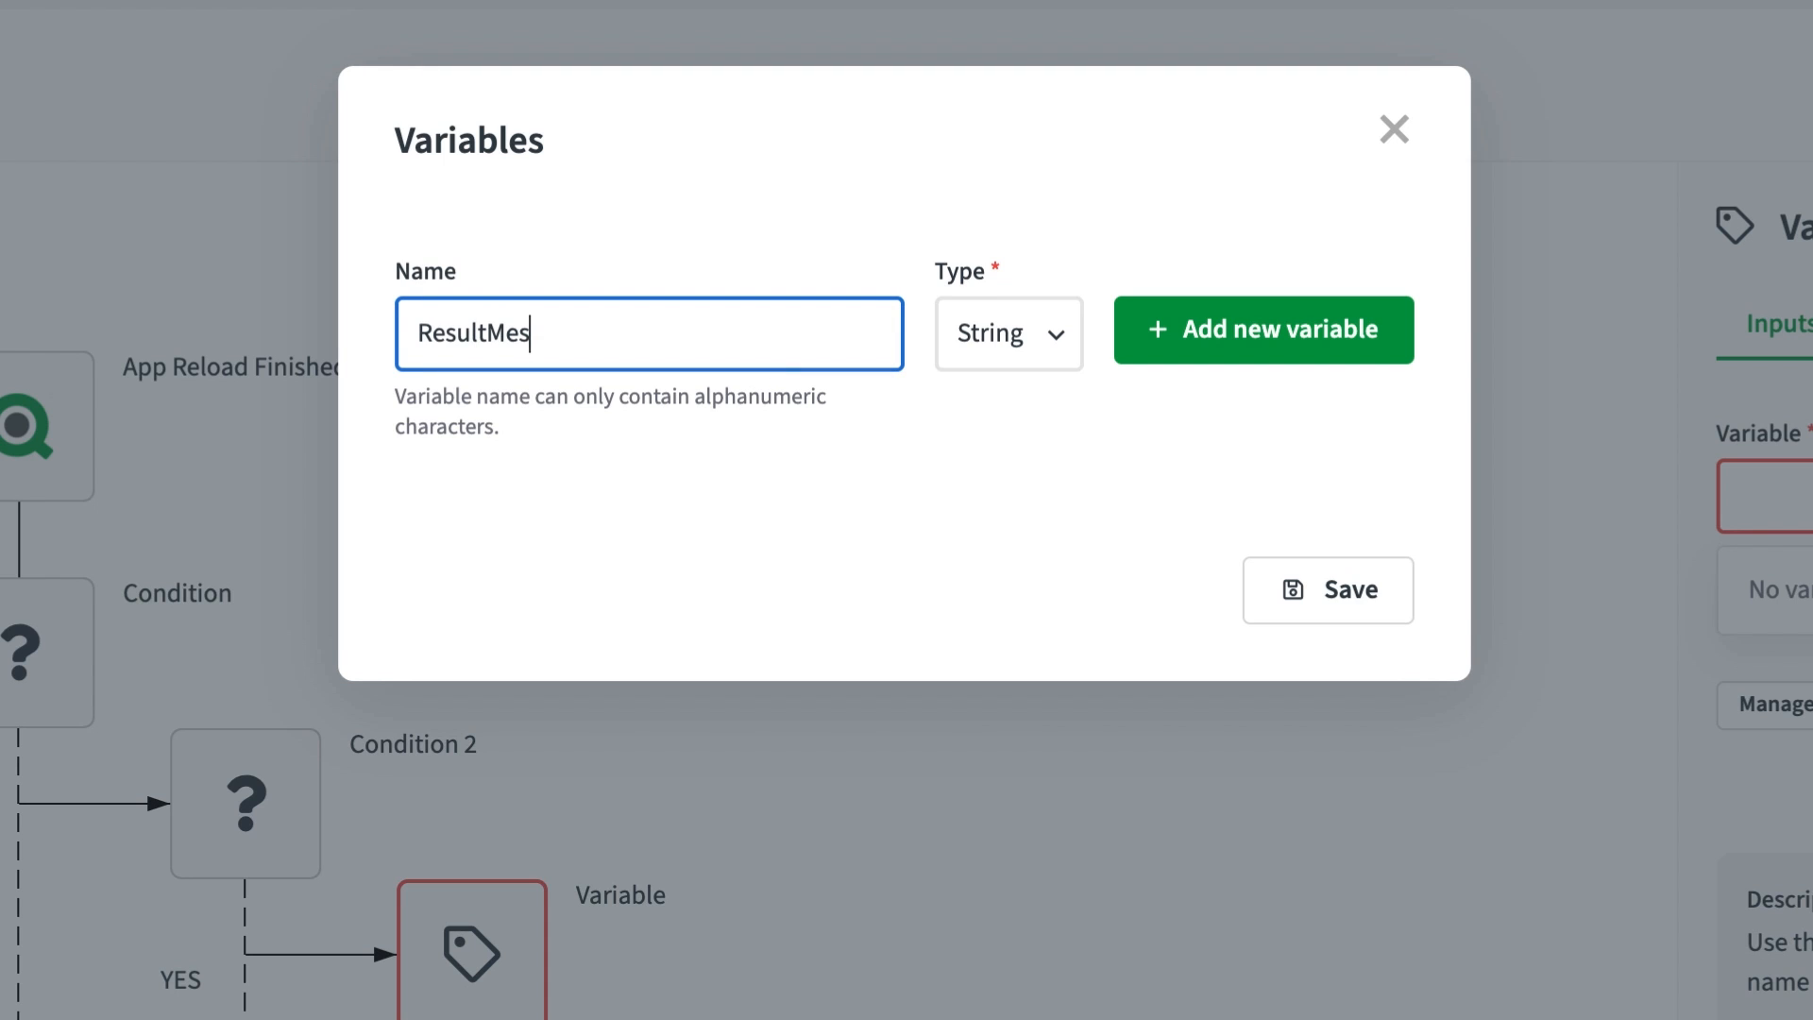
pyautogui.write('sage')
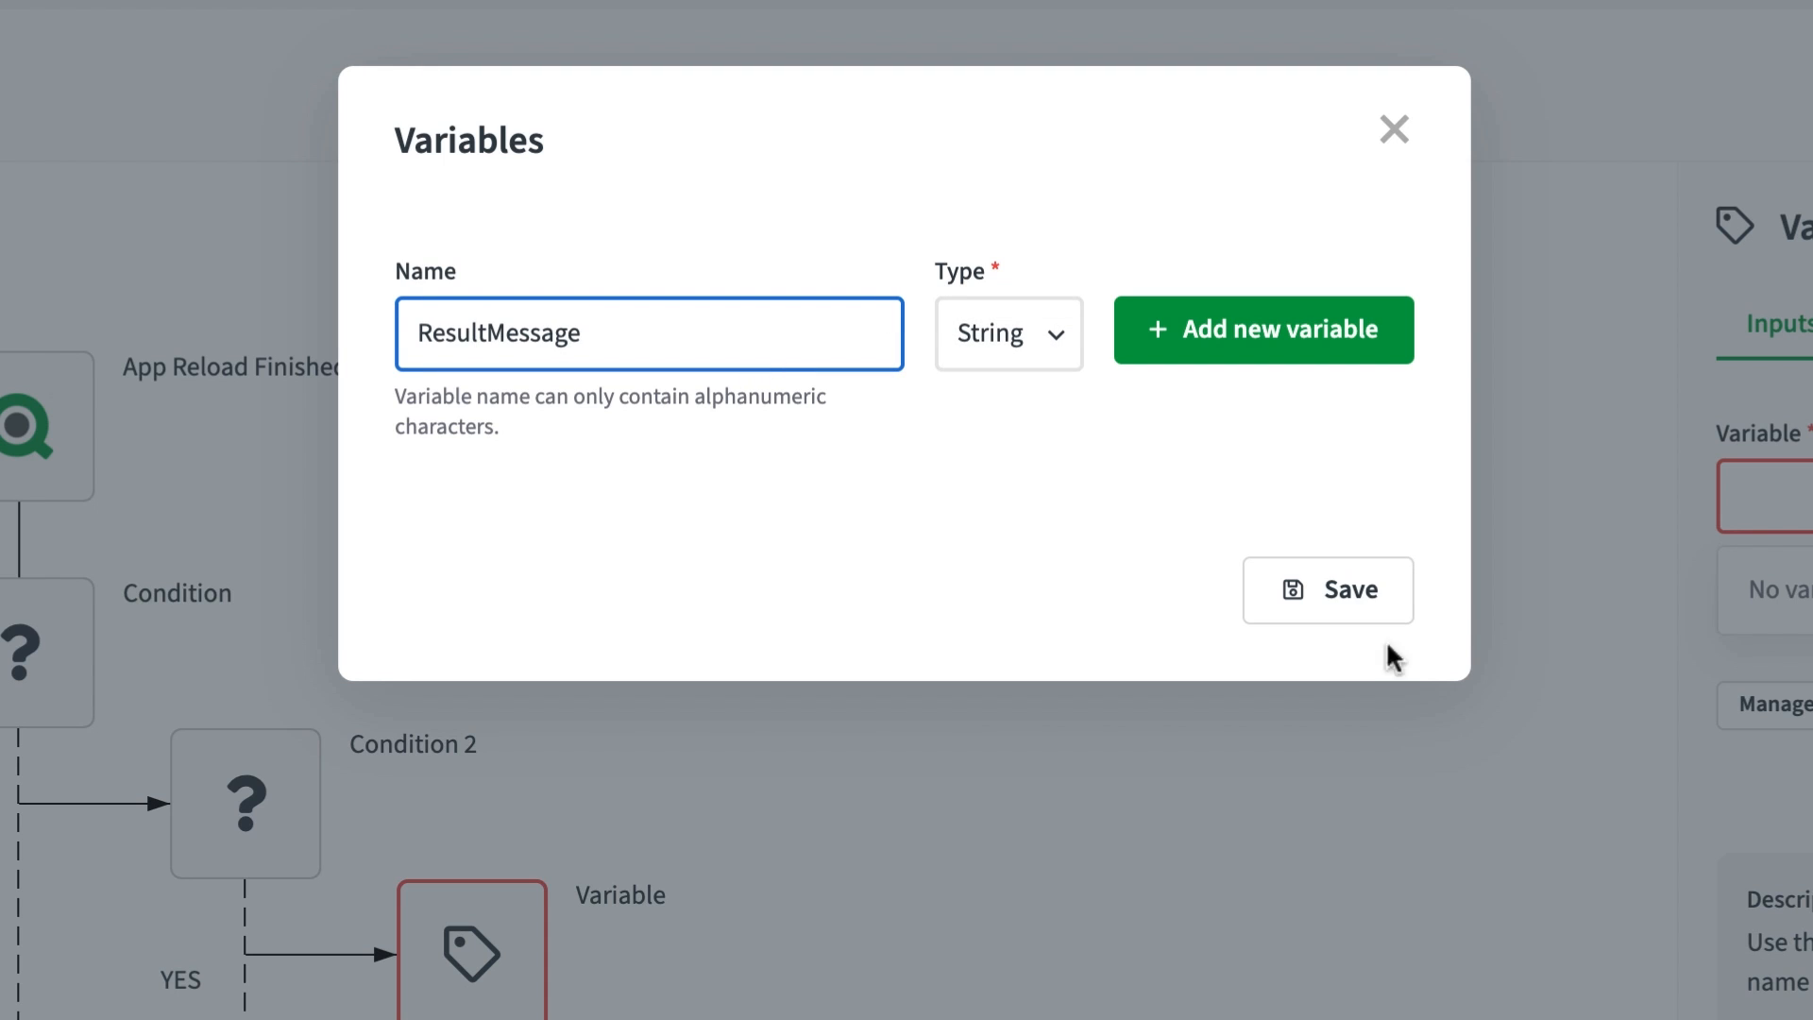
pyautogui.click(1327, 589)
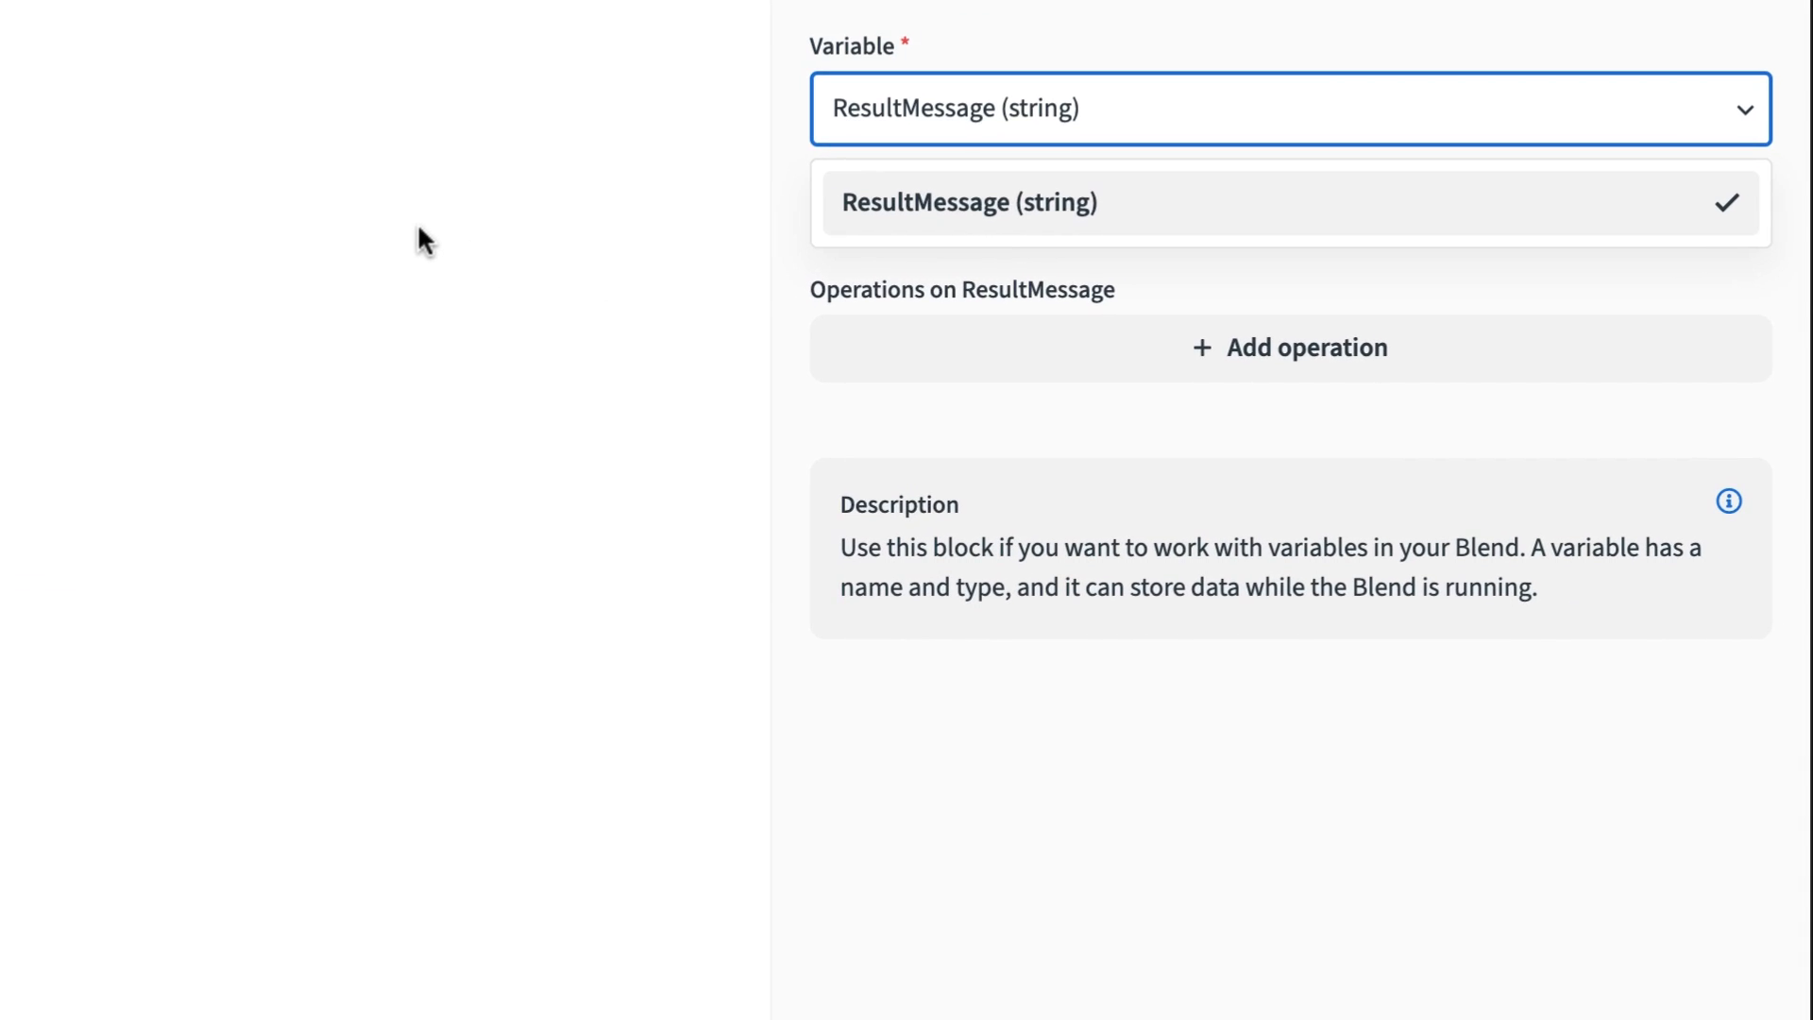
pyautogui.click(1288, 347)
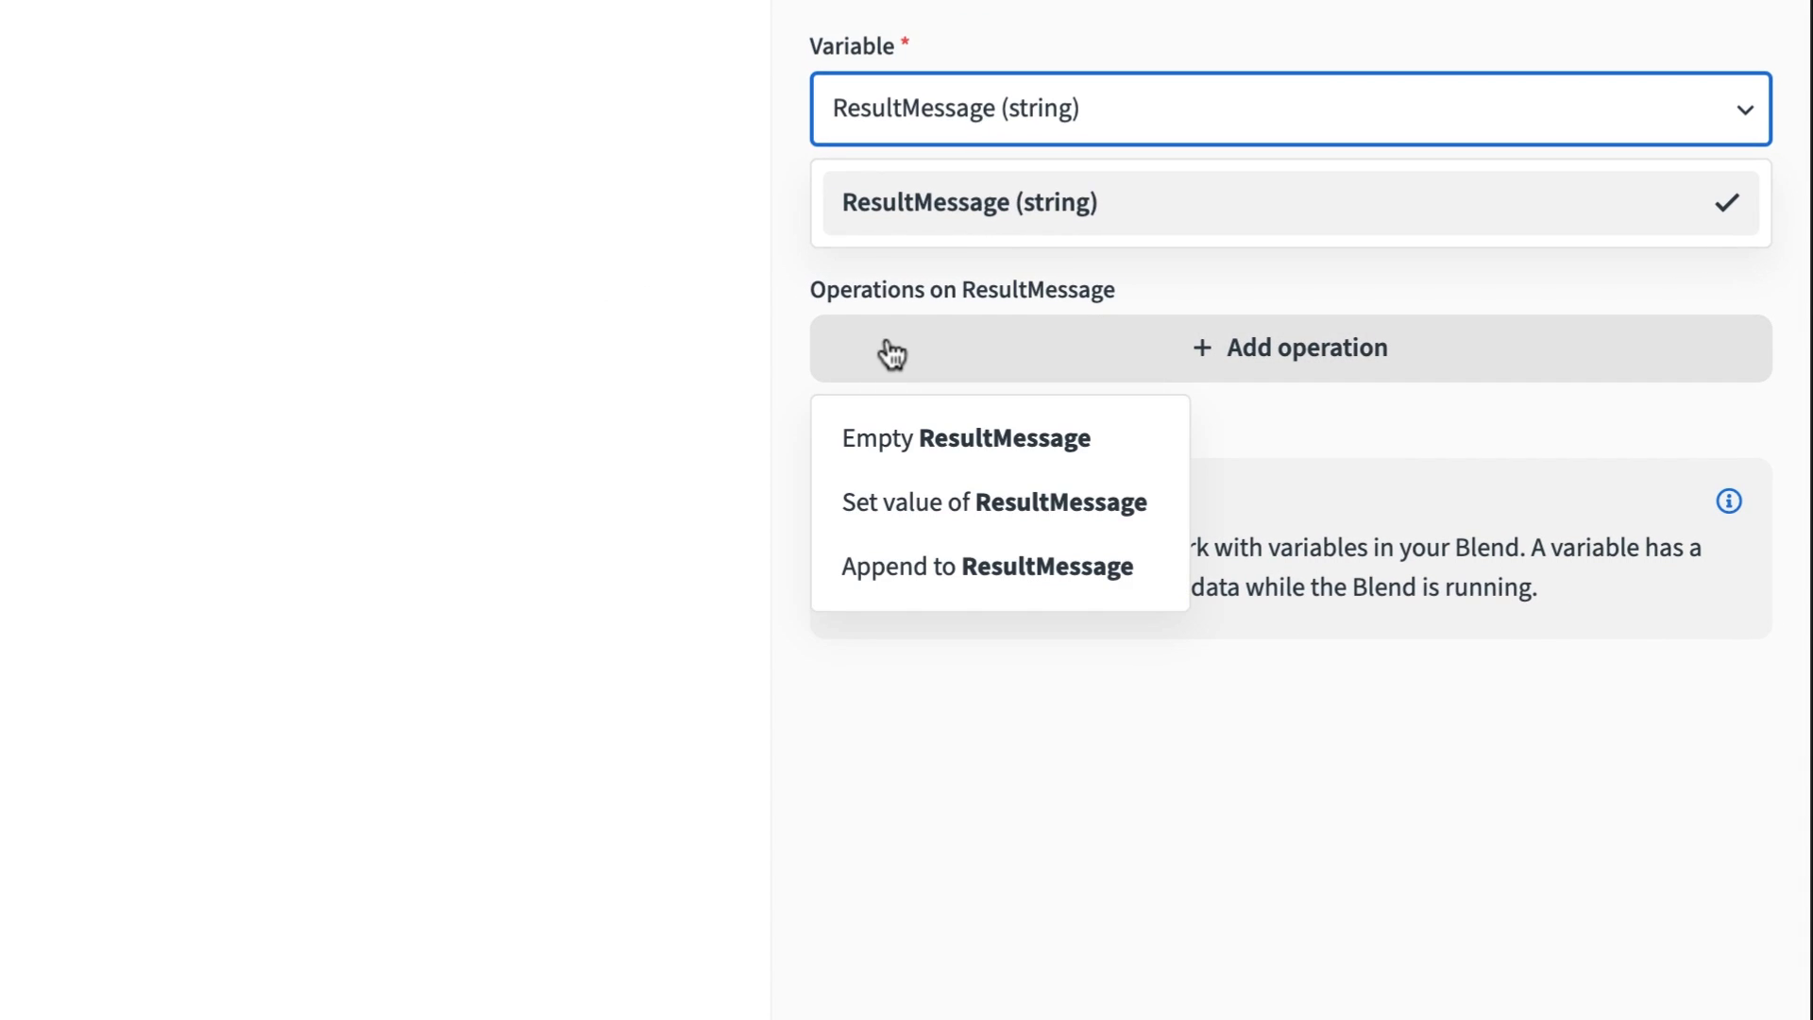
pyautogui.click(991, 503)
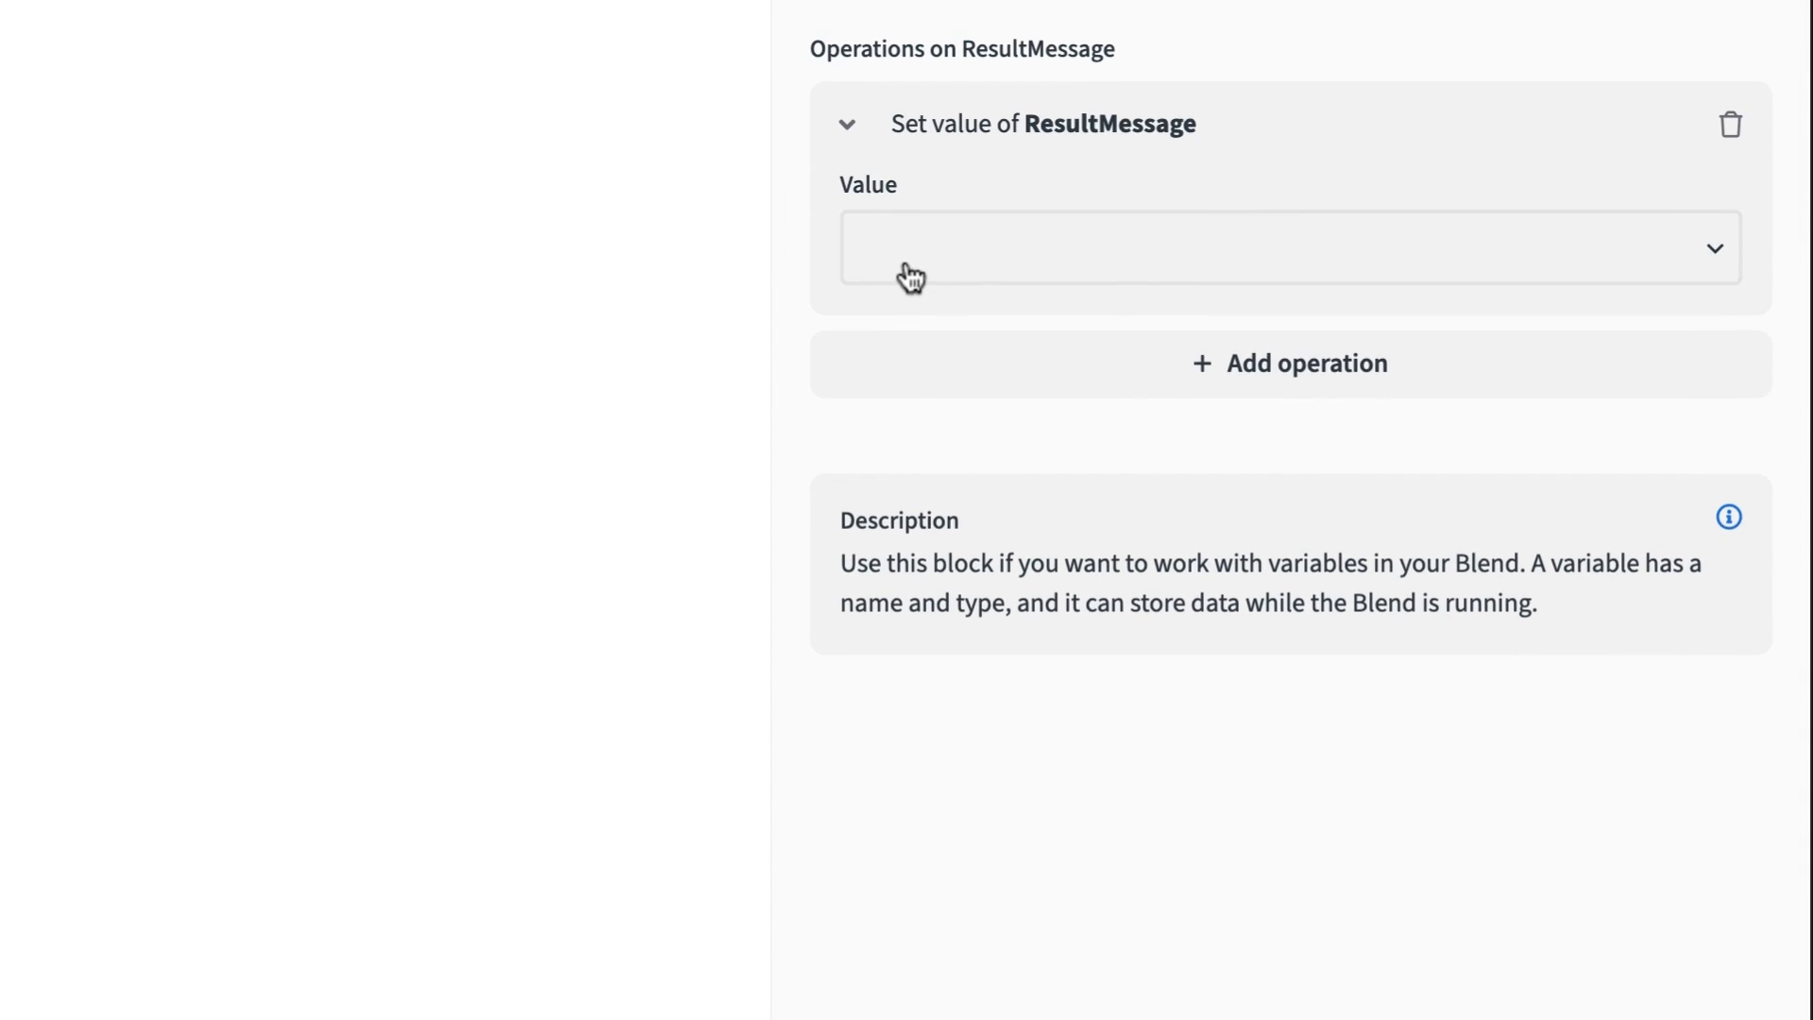
# Step: Set its value to 'App reload for' plus the app Name and the reload Duration
pyautogui.write('App reload for')
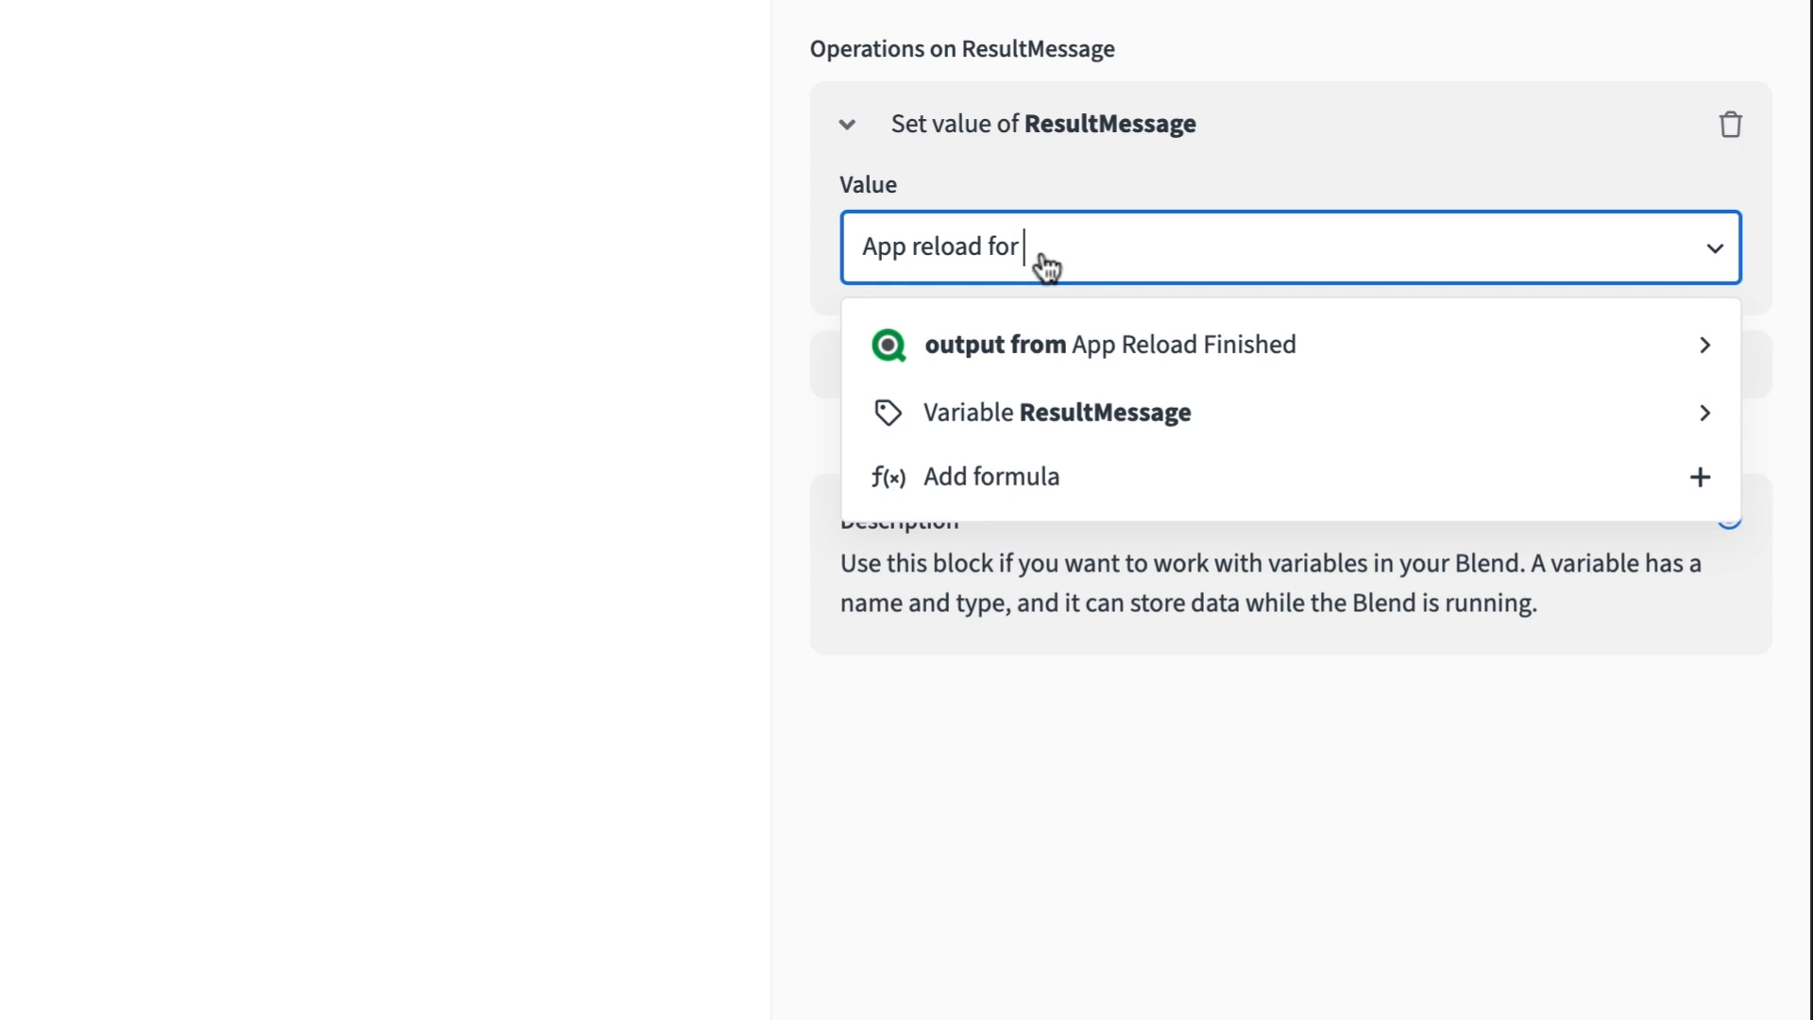
pyautogui.click(1108, 344)
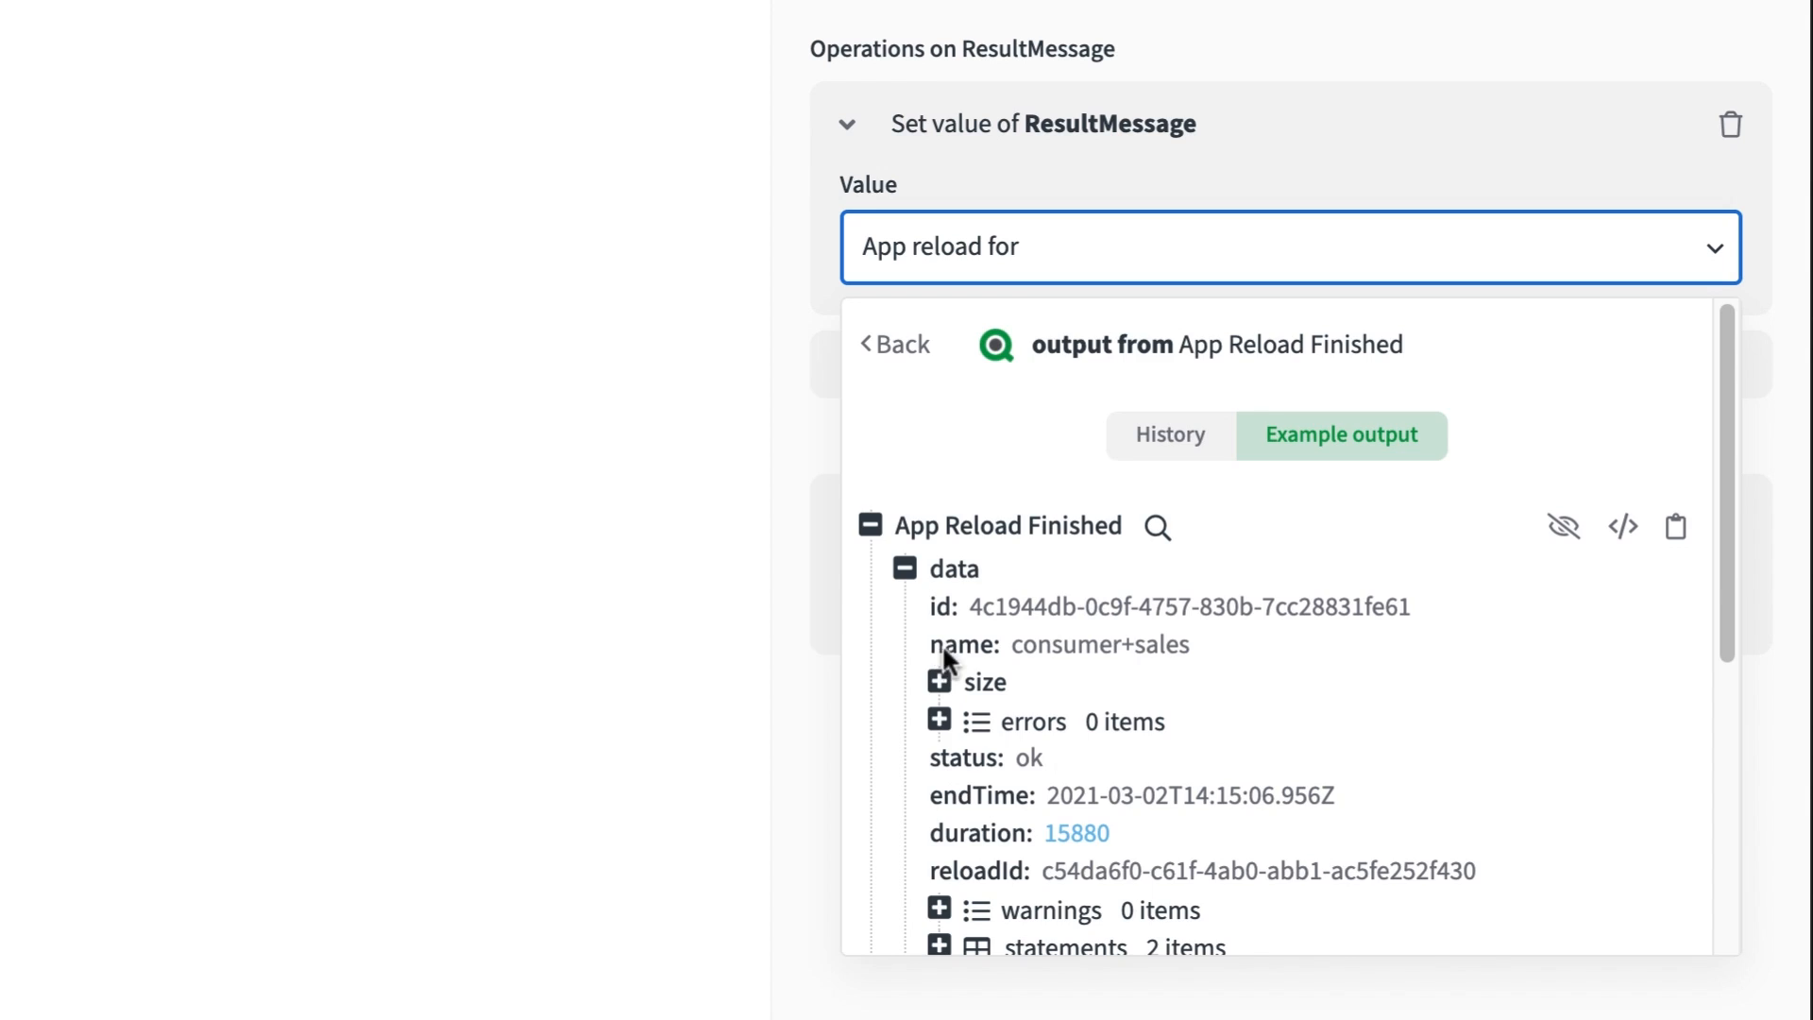
pyautogui.click(956, 644)
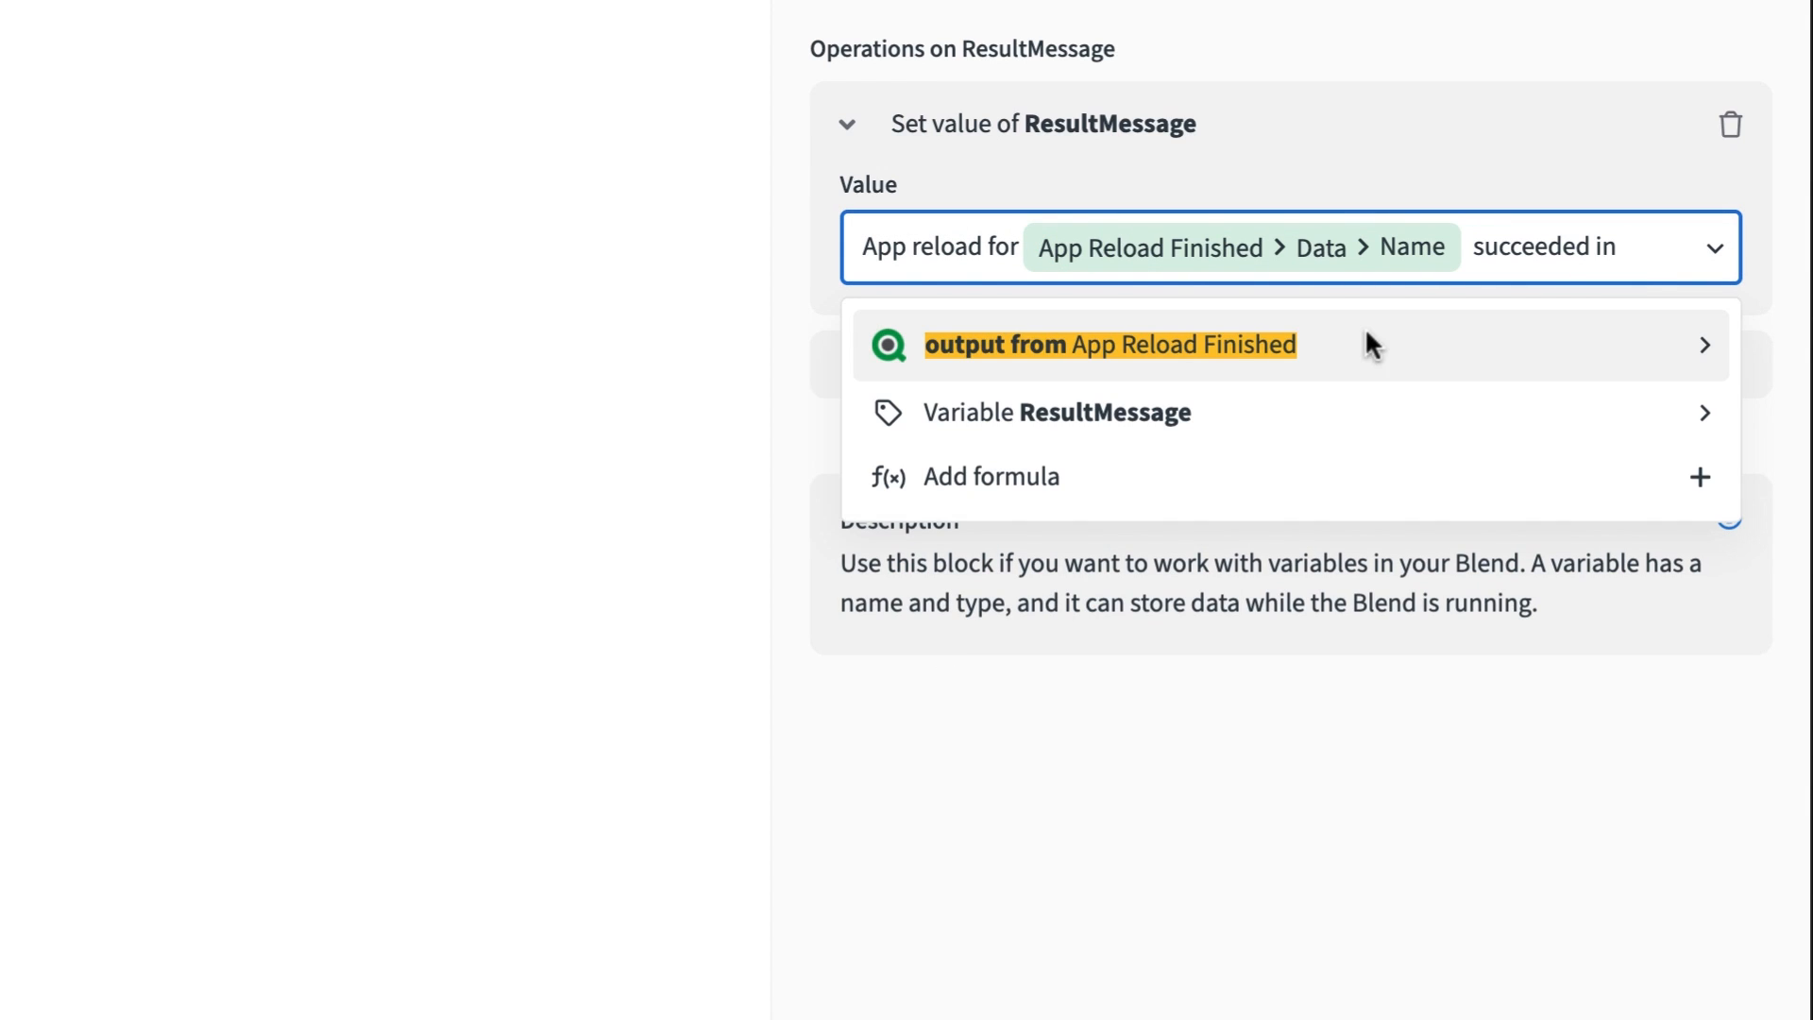
pyautogui.click(1106, 343)
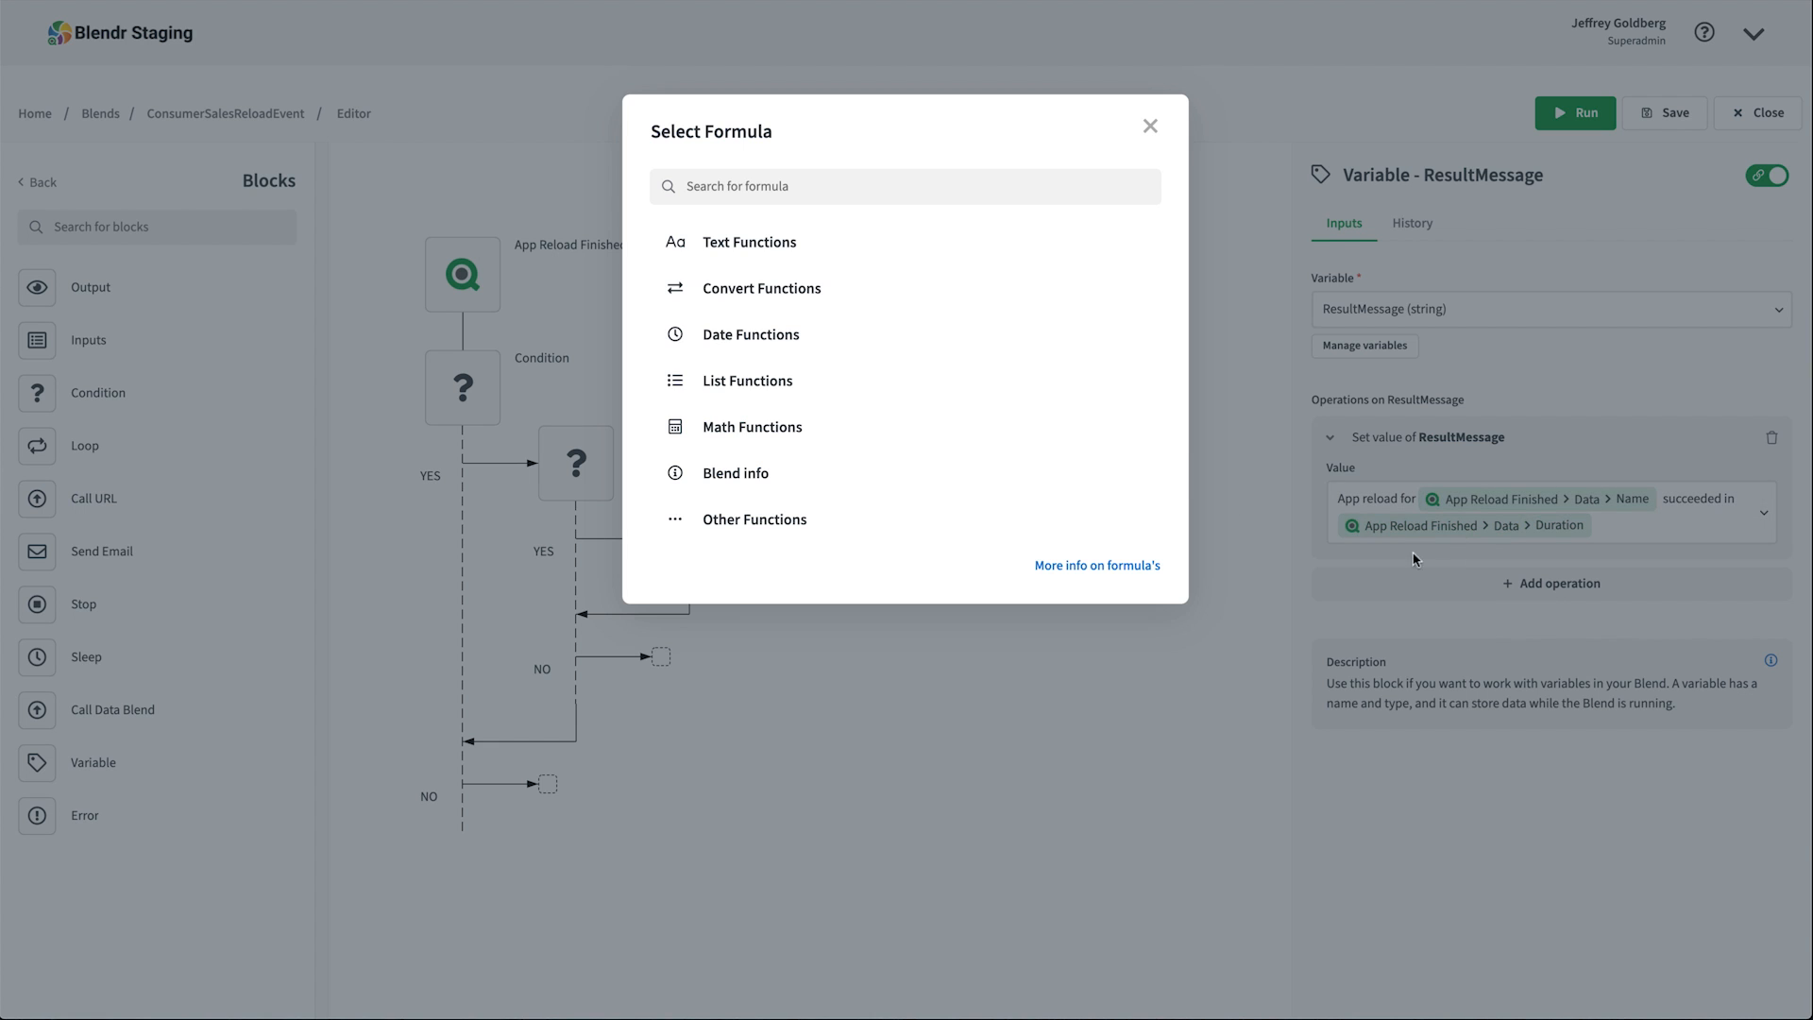
# Step: Wrap Duration in a Text convert formula and save it
pyautogui.click(749, 242)
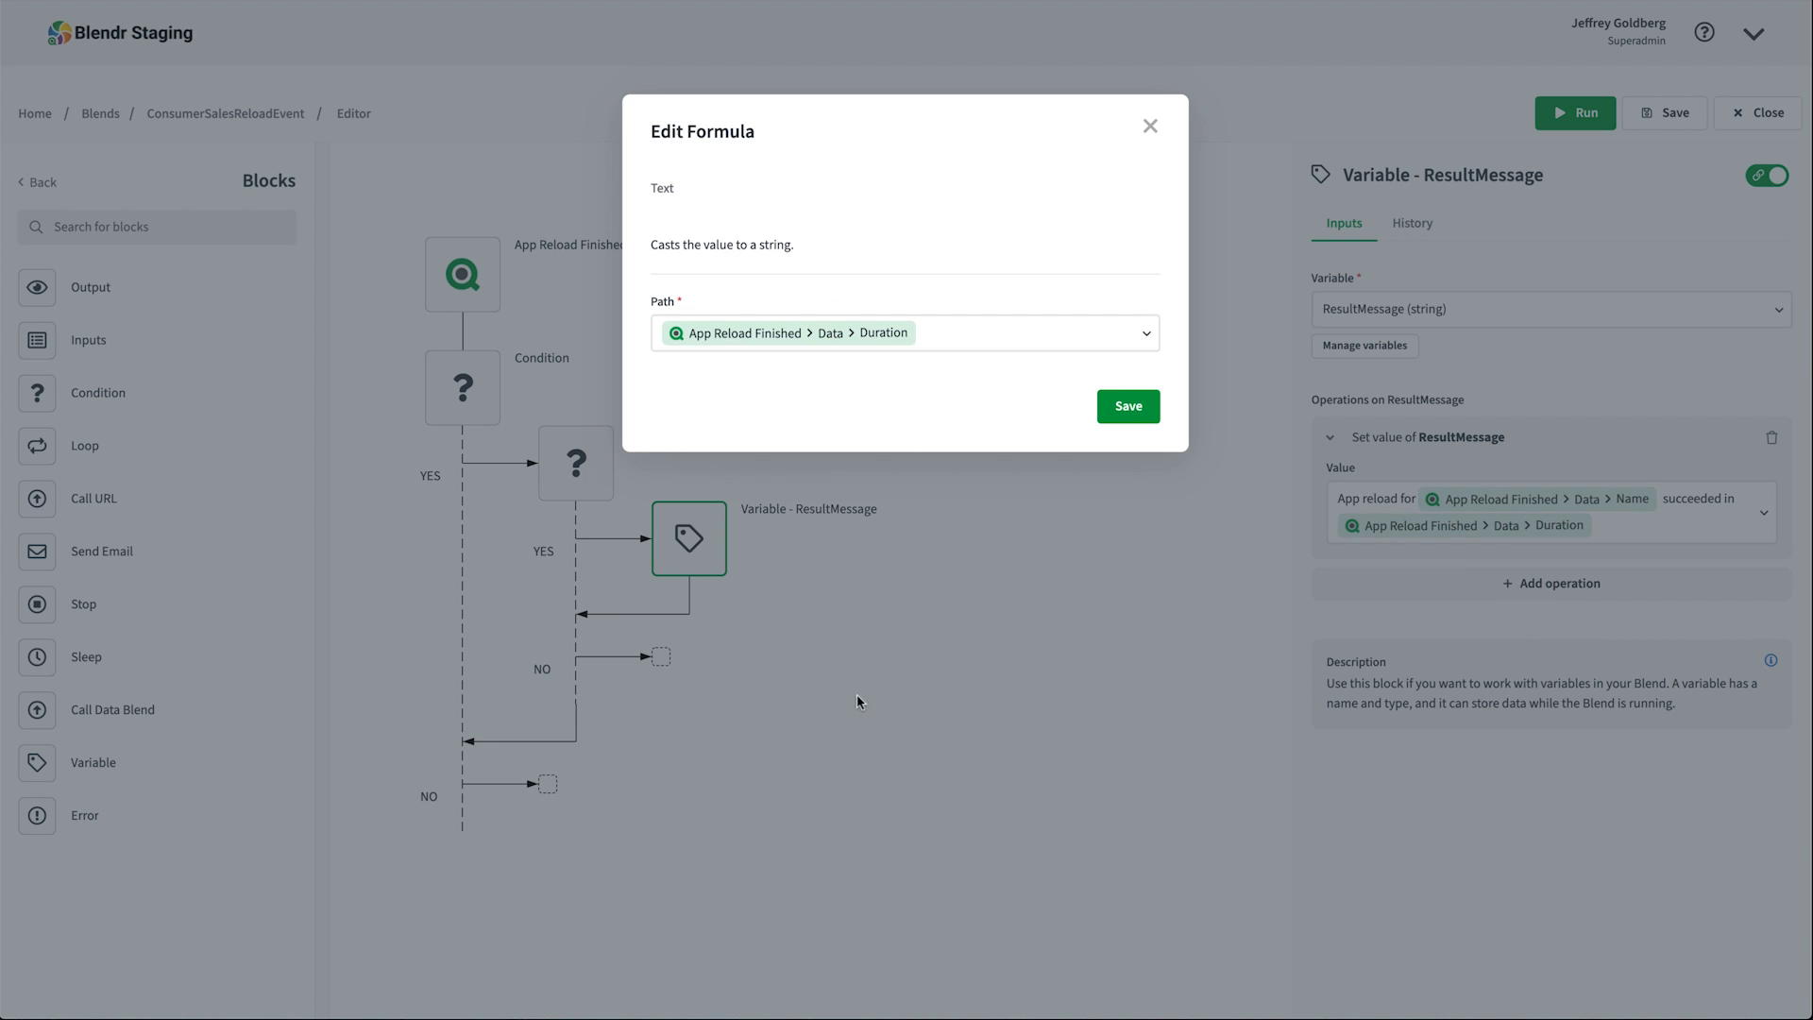
pyautogui.click(1126, 406)
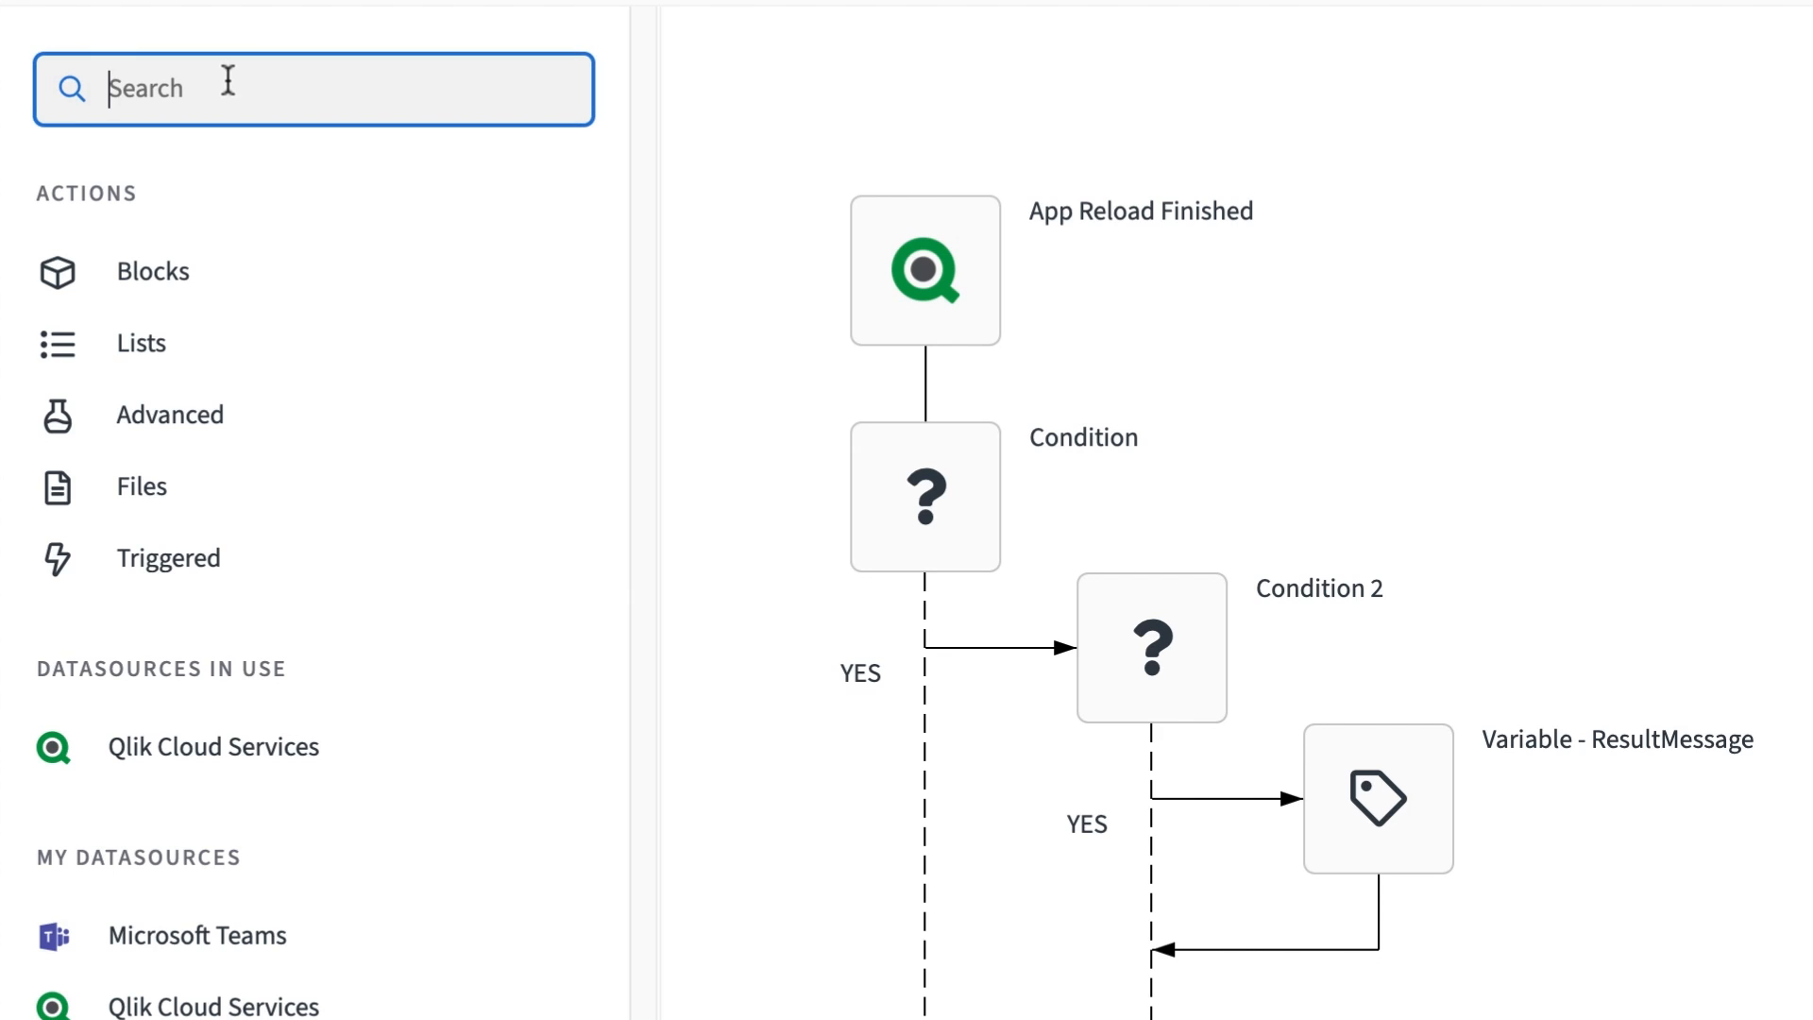
# Step: Add a Microsoft Teams Create Attachment Adaptive Card block to the blend
pyautogui.write('teams')
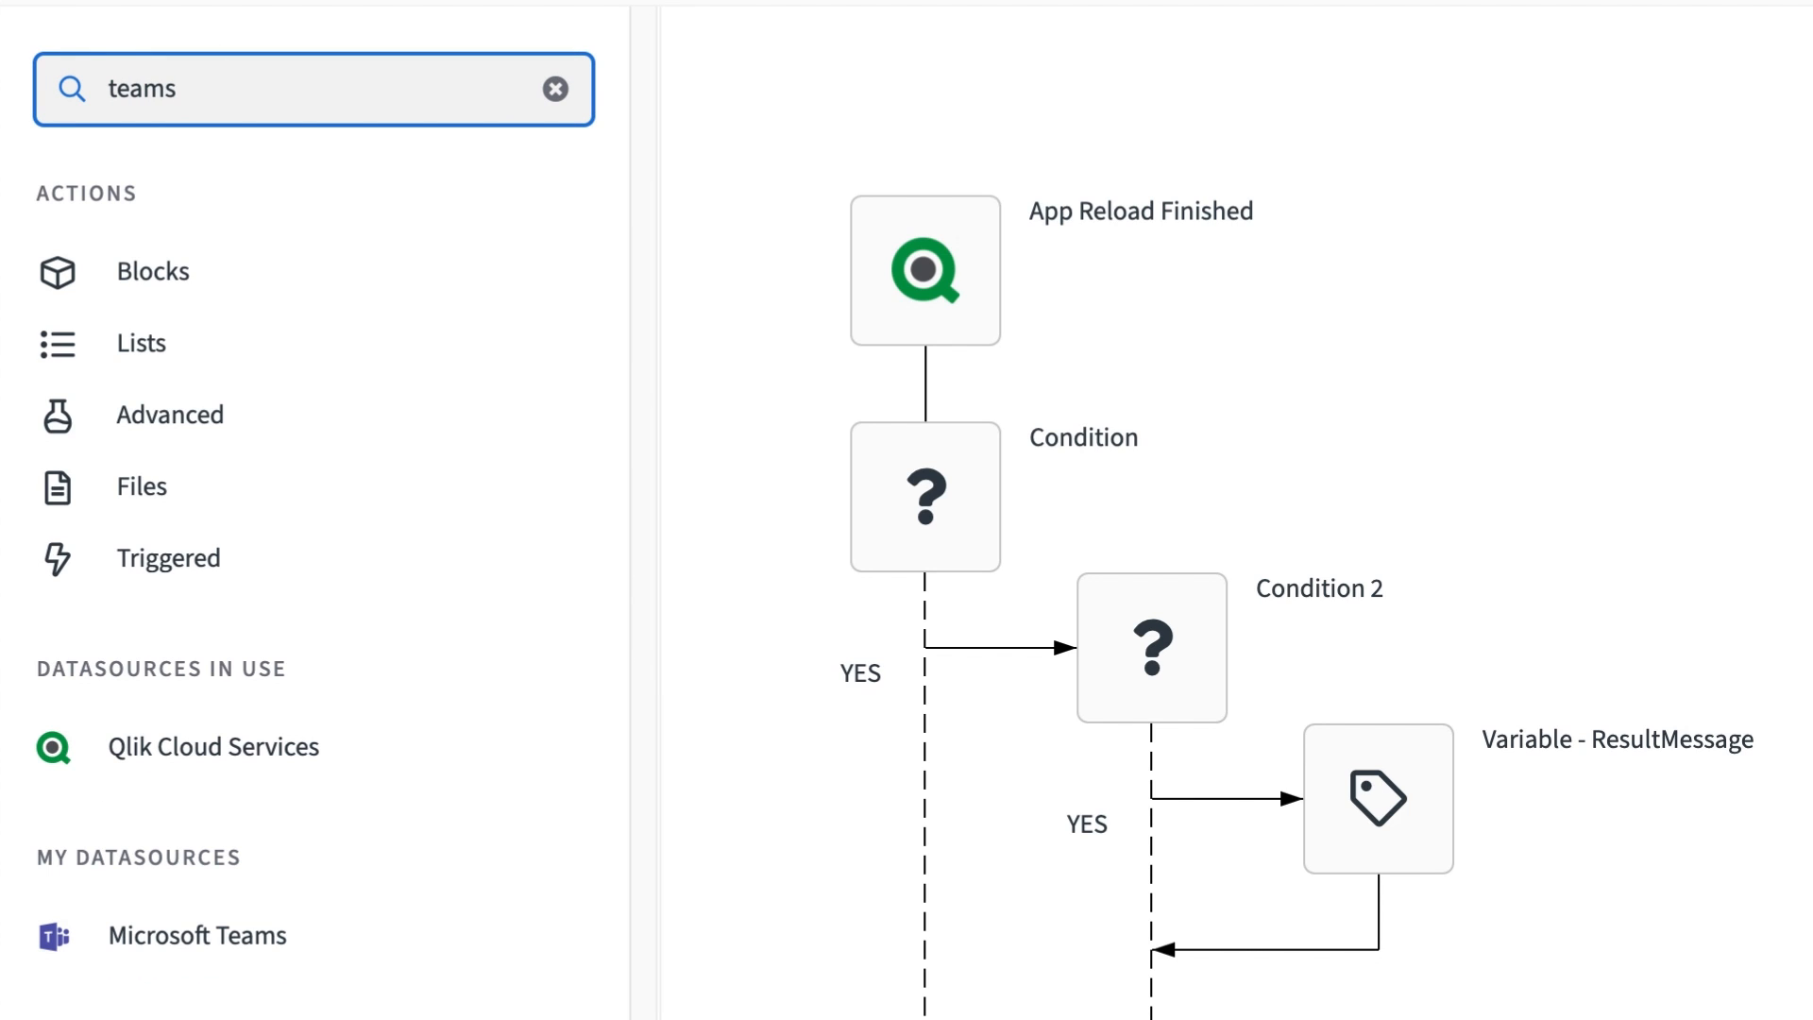
pyautogui.click(196, 935)
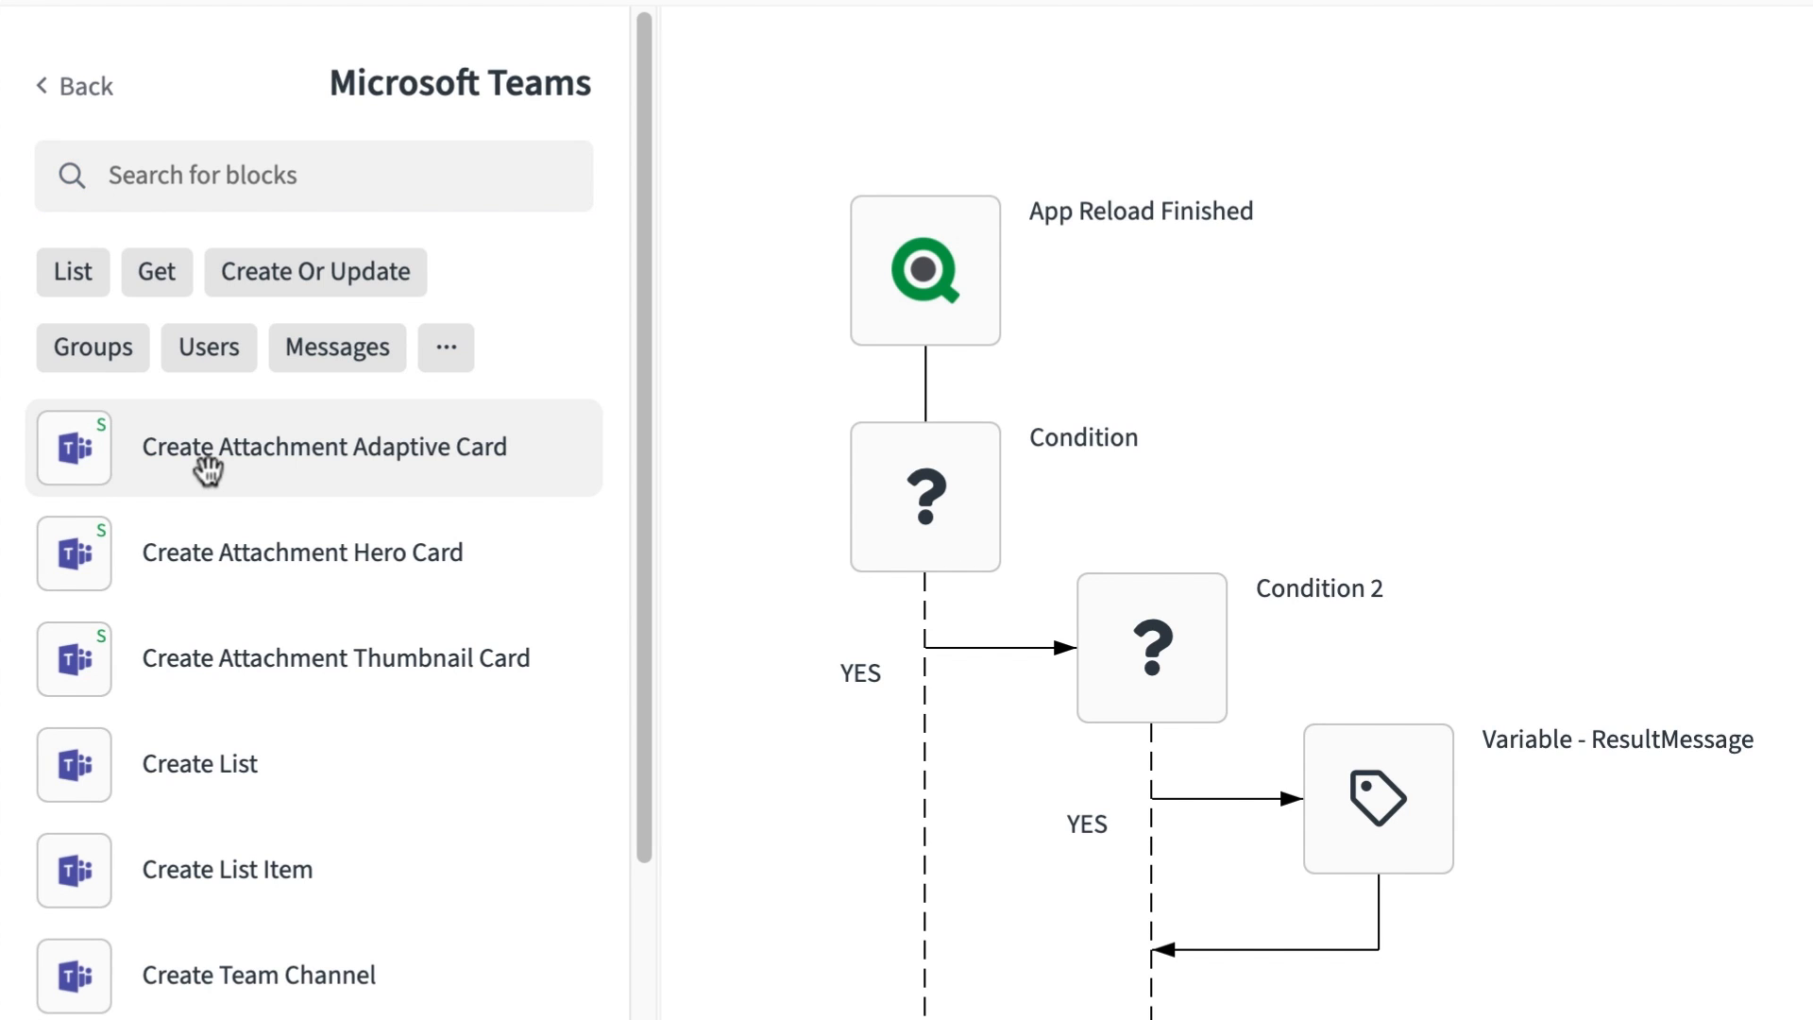
pyautogui.click(321, 445)
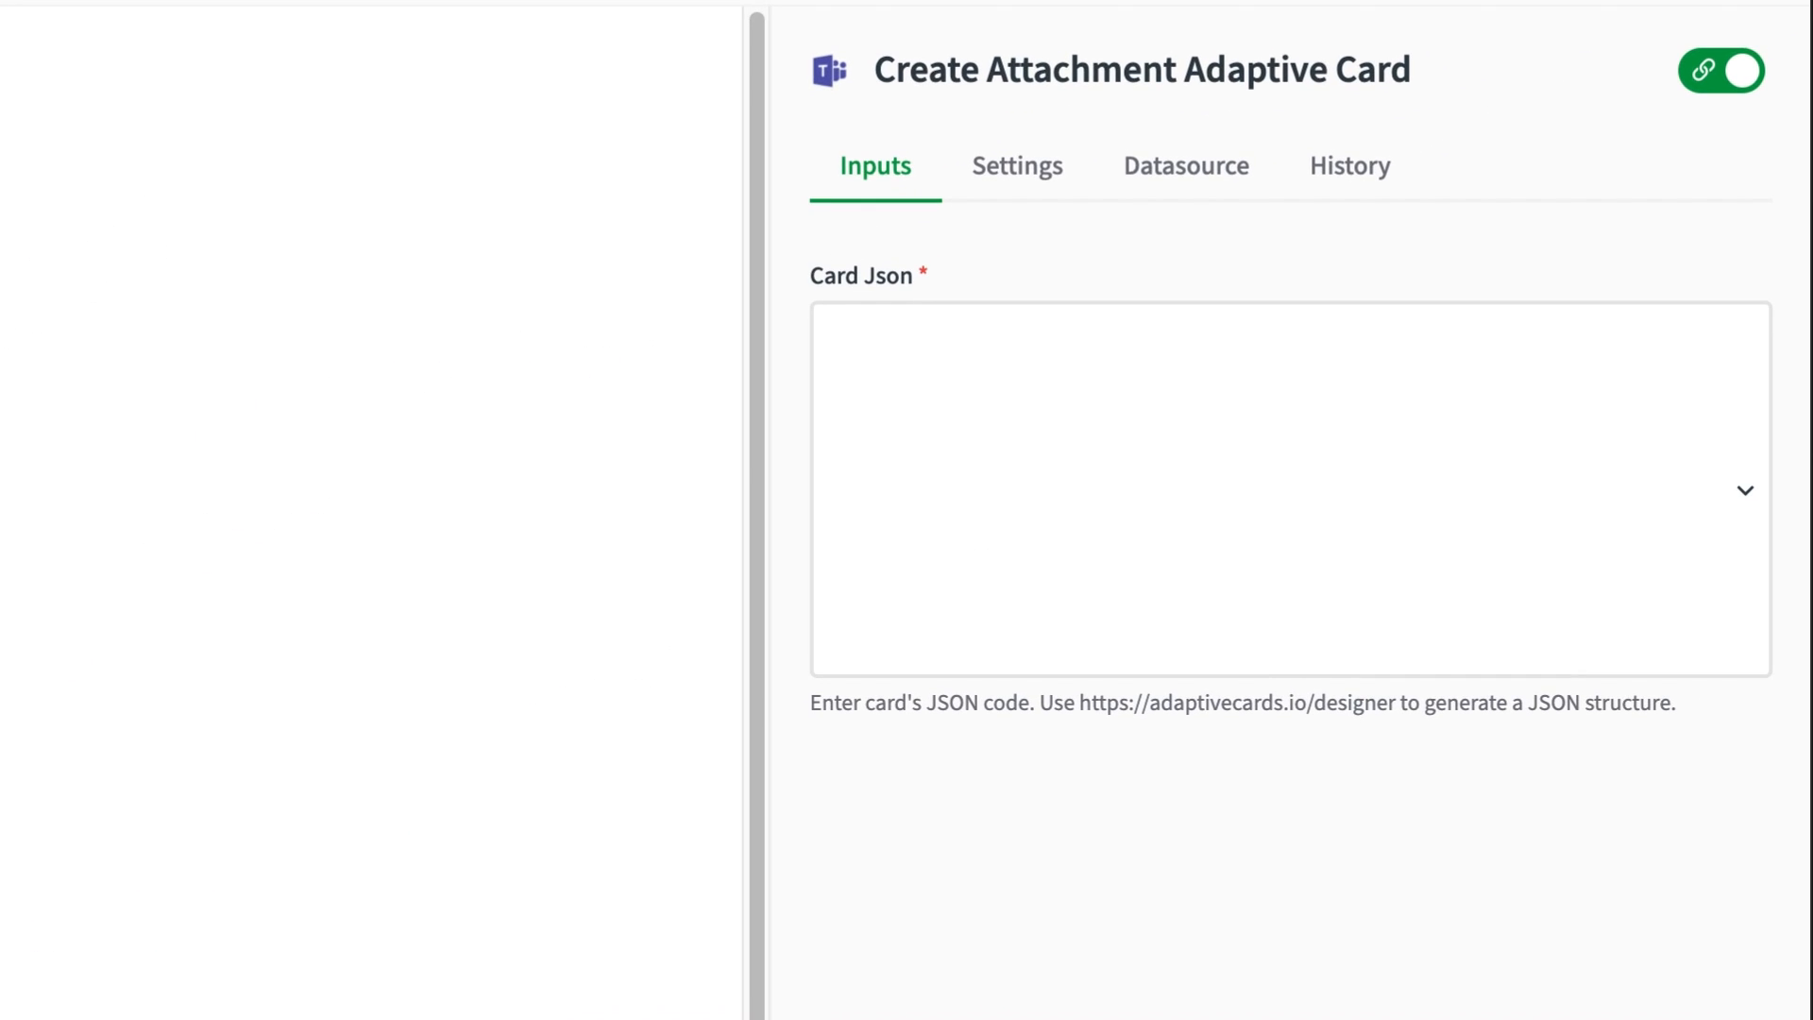
pyautogui.moveTo(1186, 166)
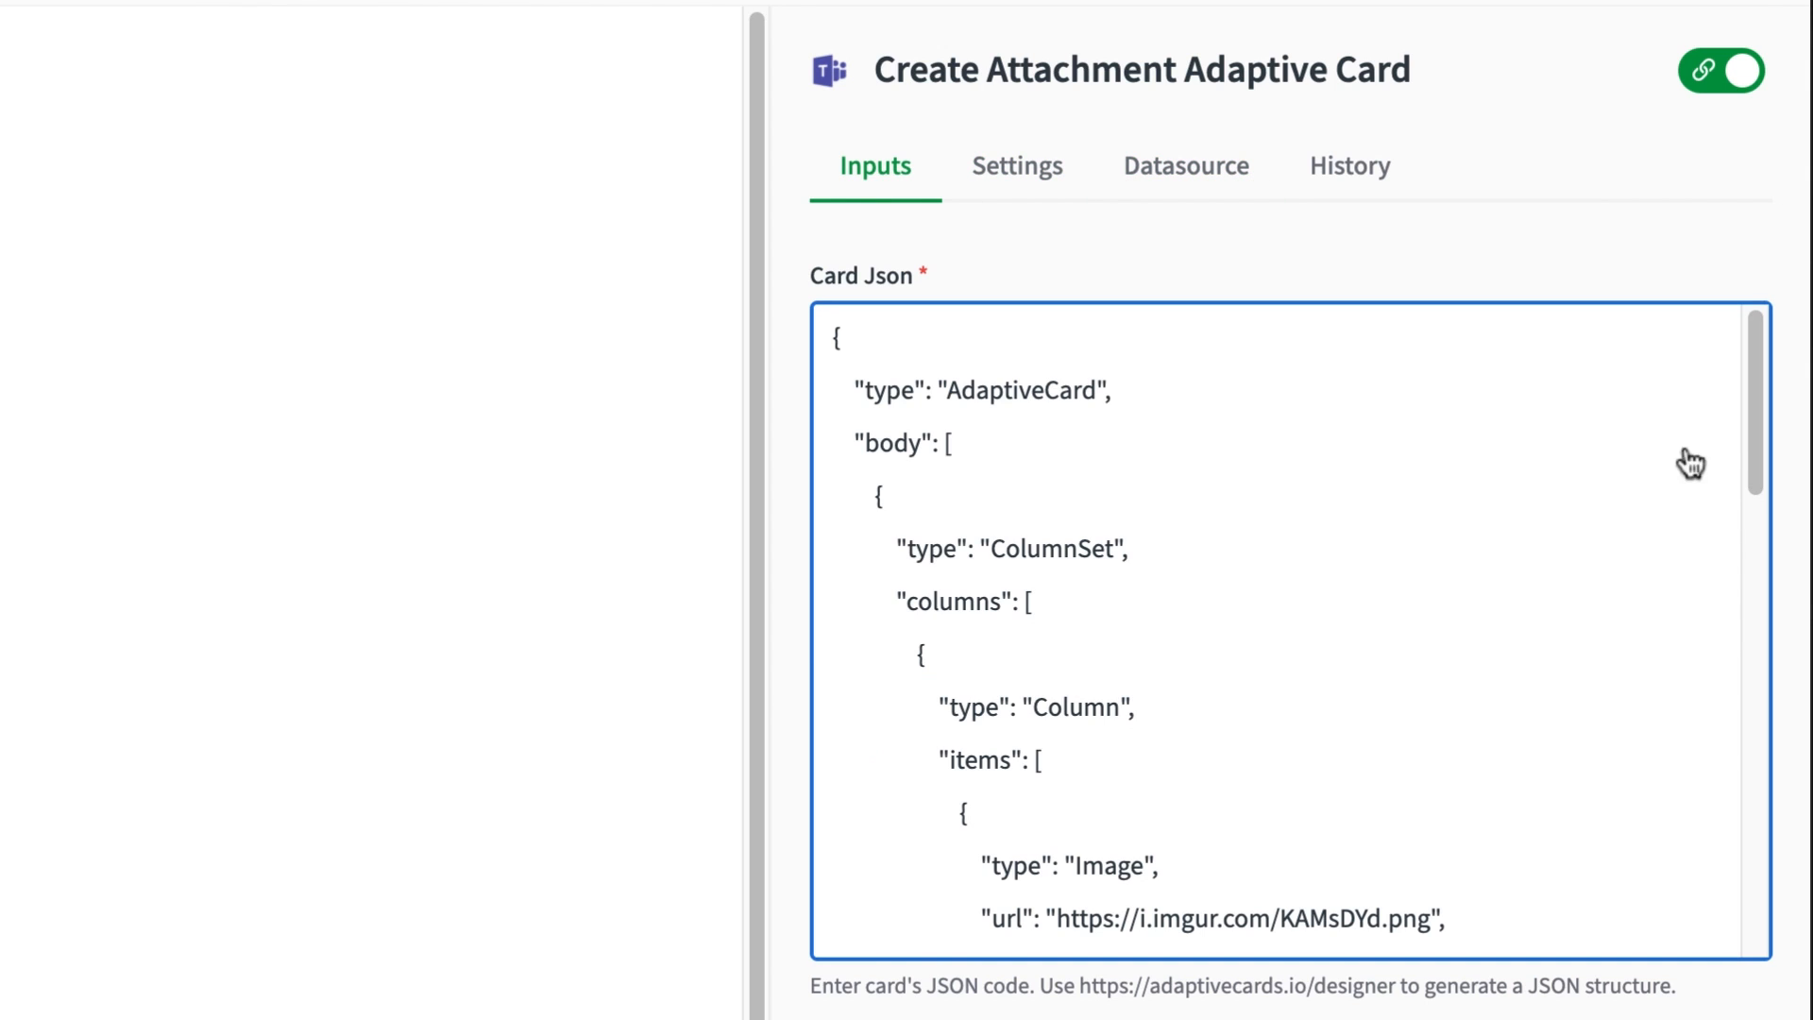
# Step: Set the card's first TextBlock text to 'App reload for'
pyautogui.scroll(-3)
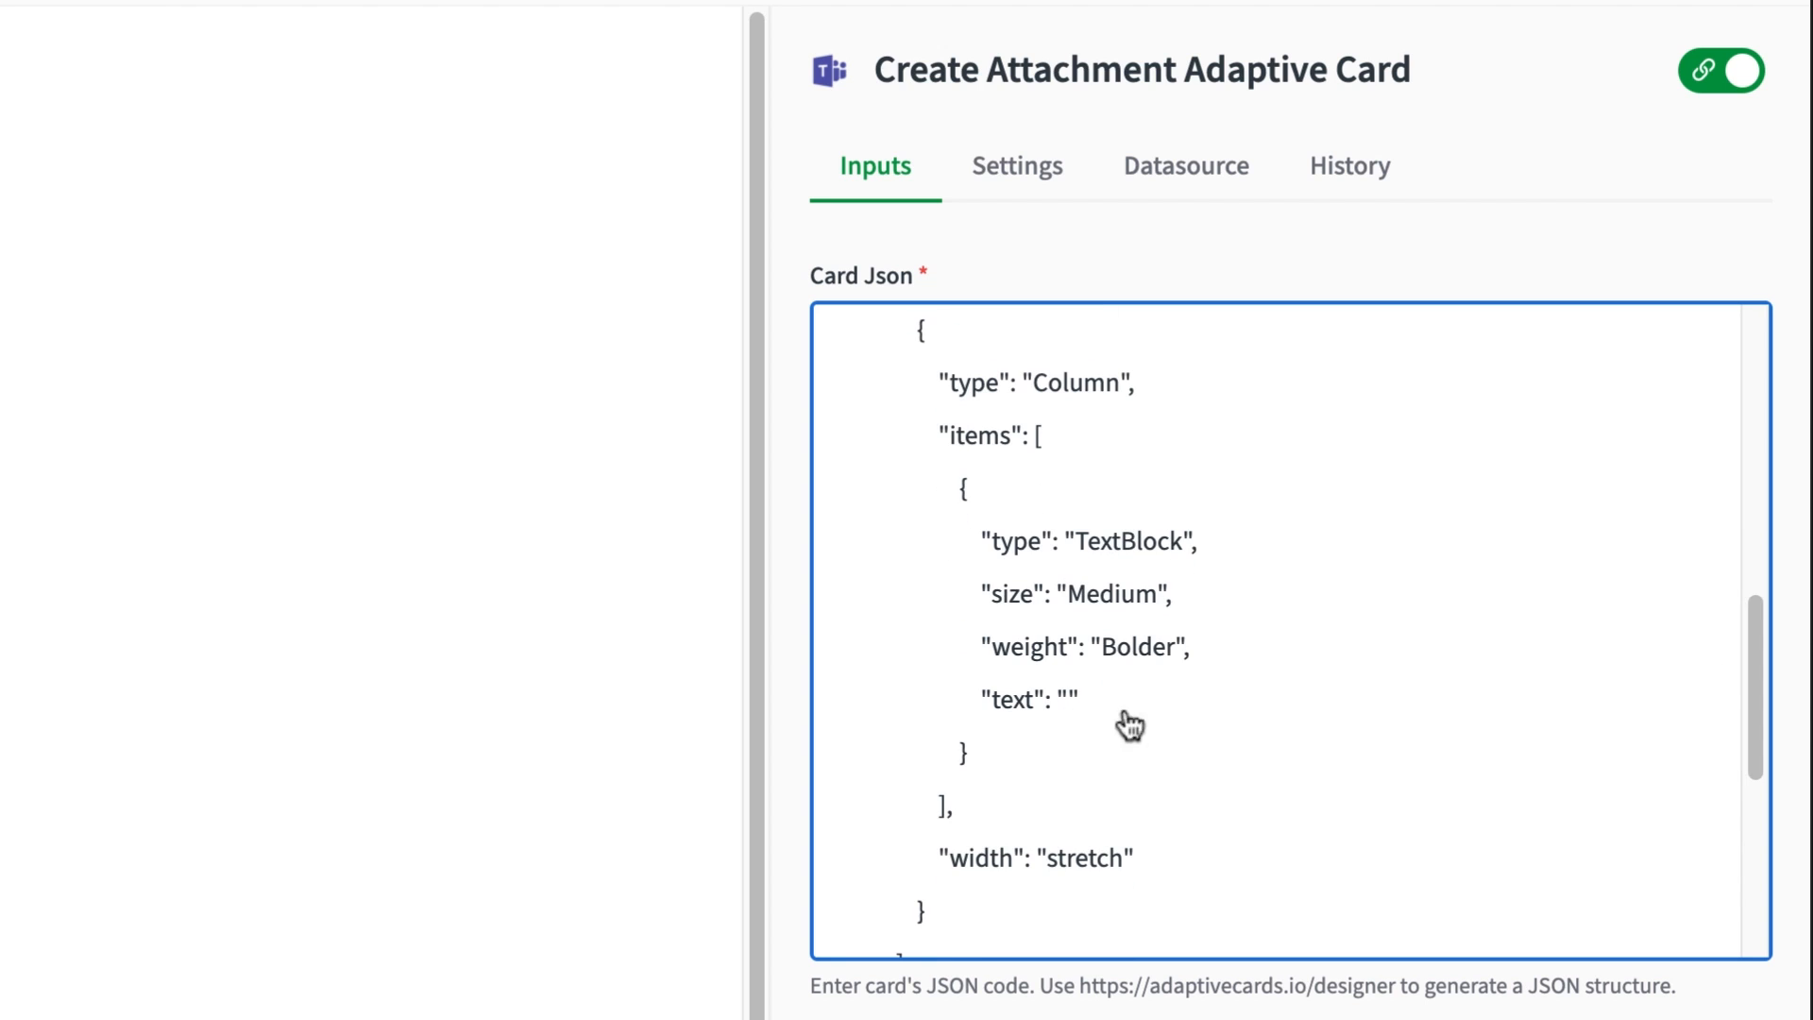
pyautogui.write('App reload for')
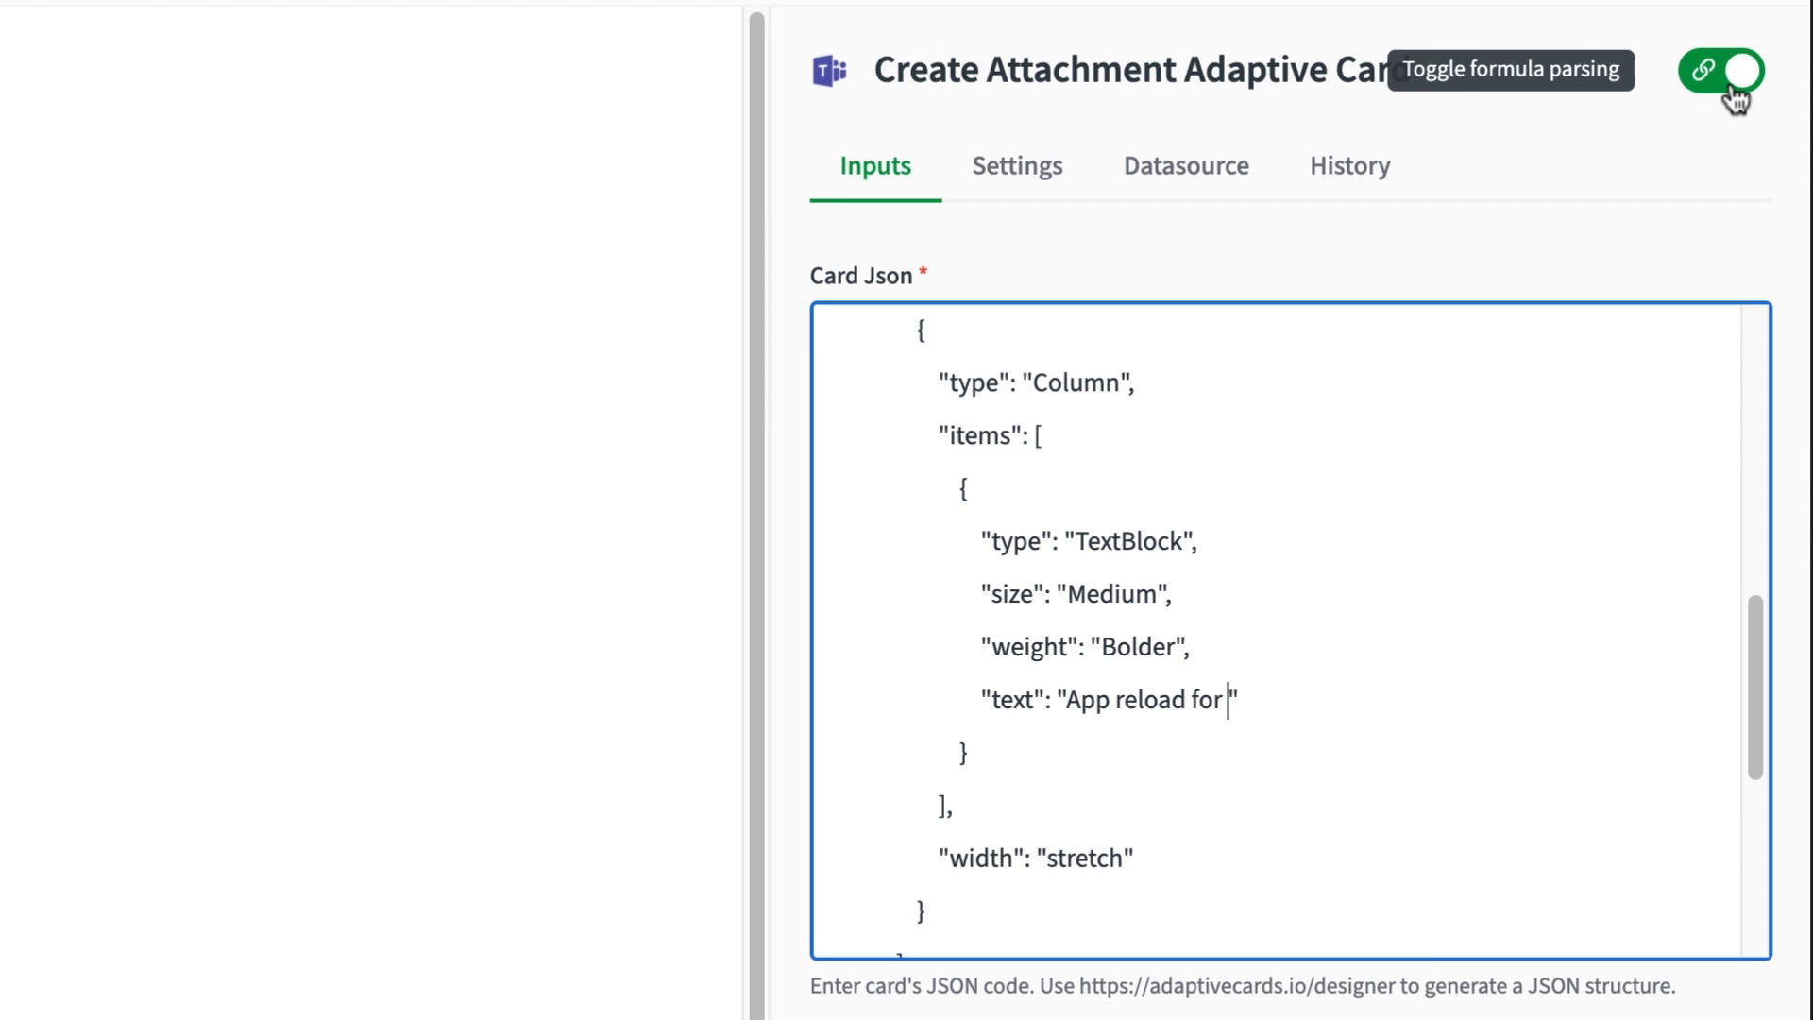
# Step: With formula parsing off, append {$.AppReloadFinished.data.name} to the heading and set the second TextBlock to {$.ResultMessage}
pyautogui.click(1722, 70)
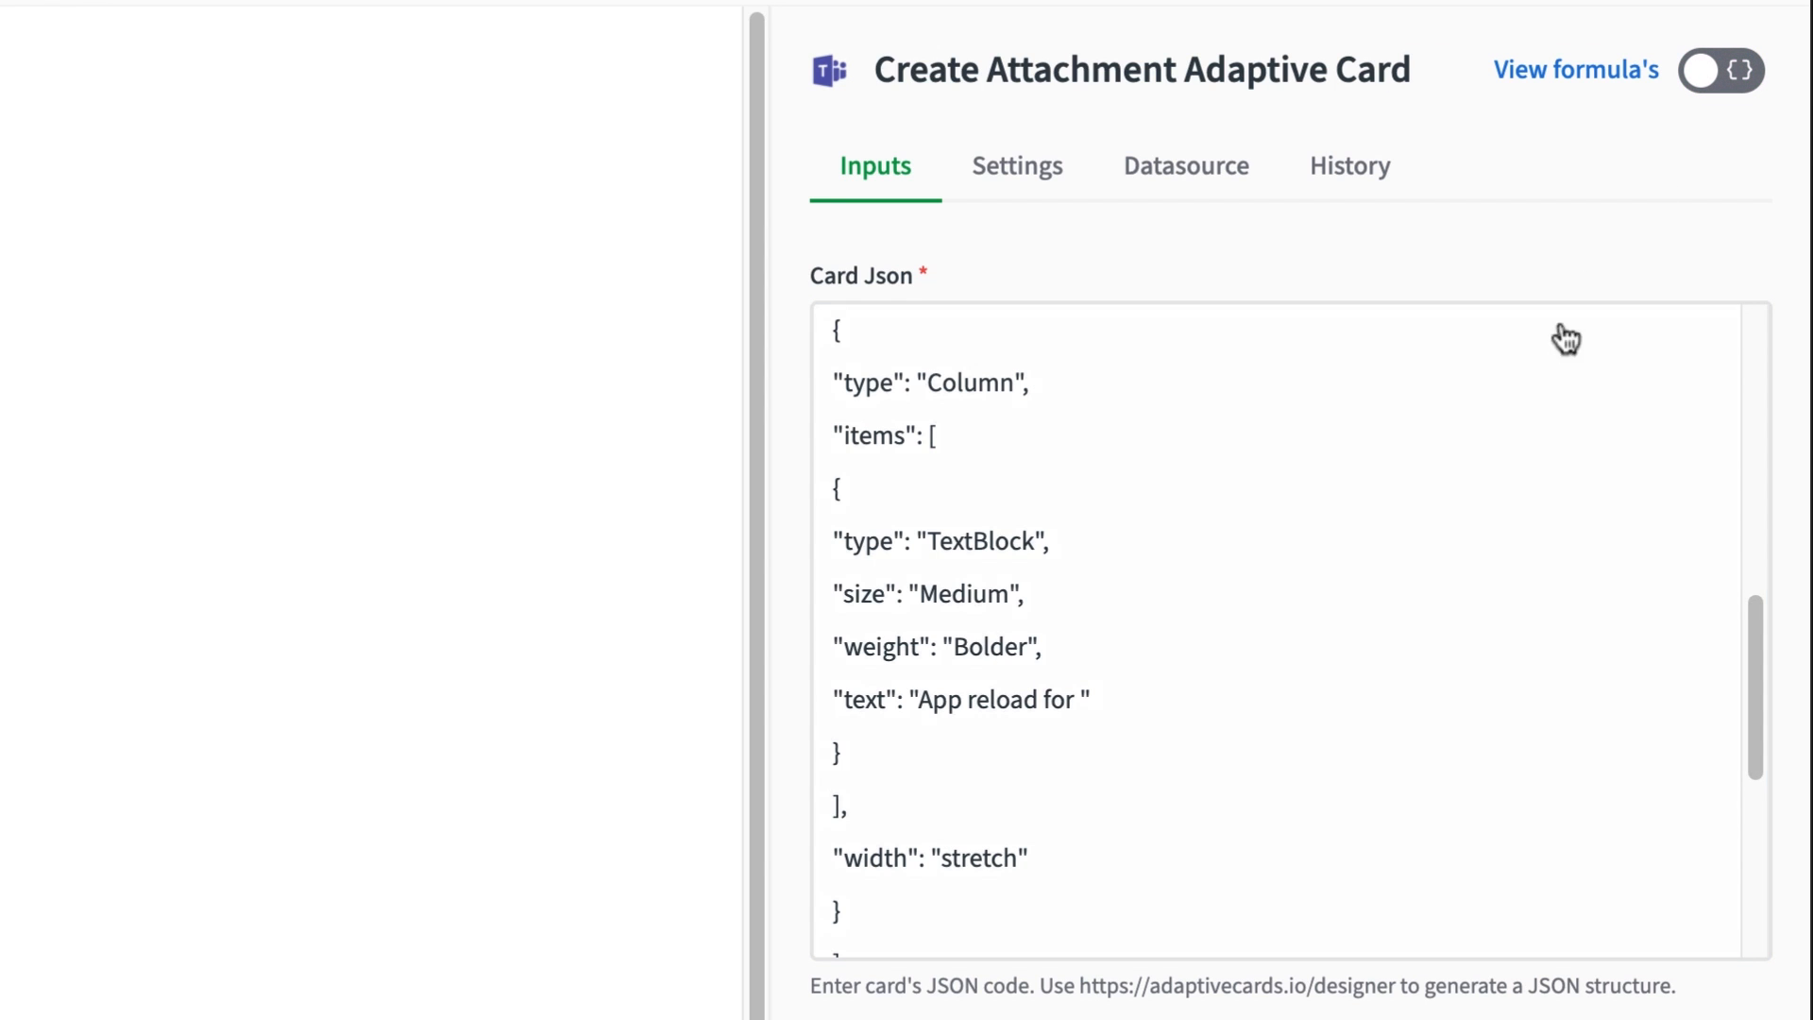
pyautogui.click(1087, 710)
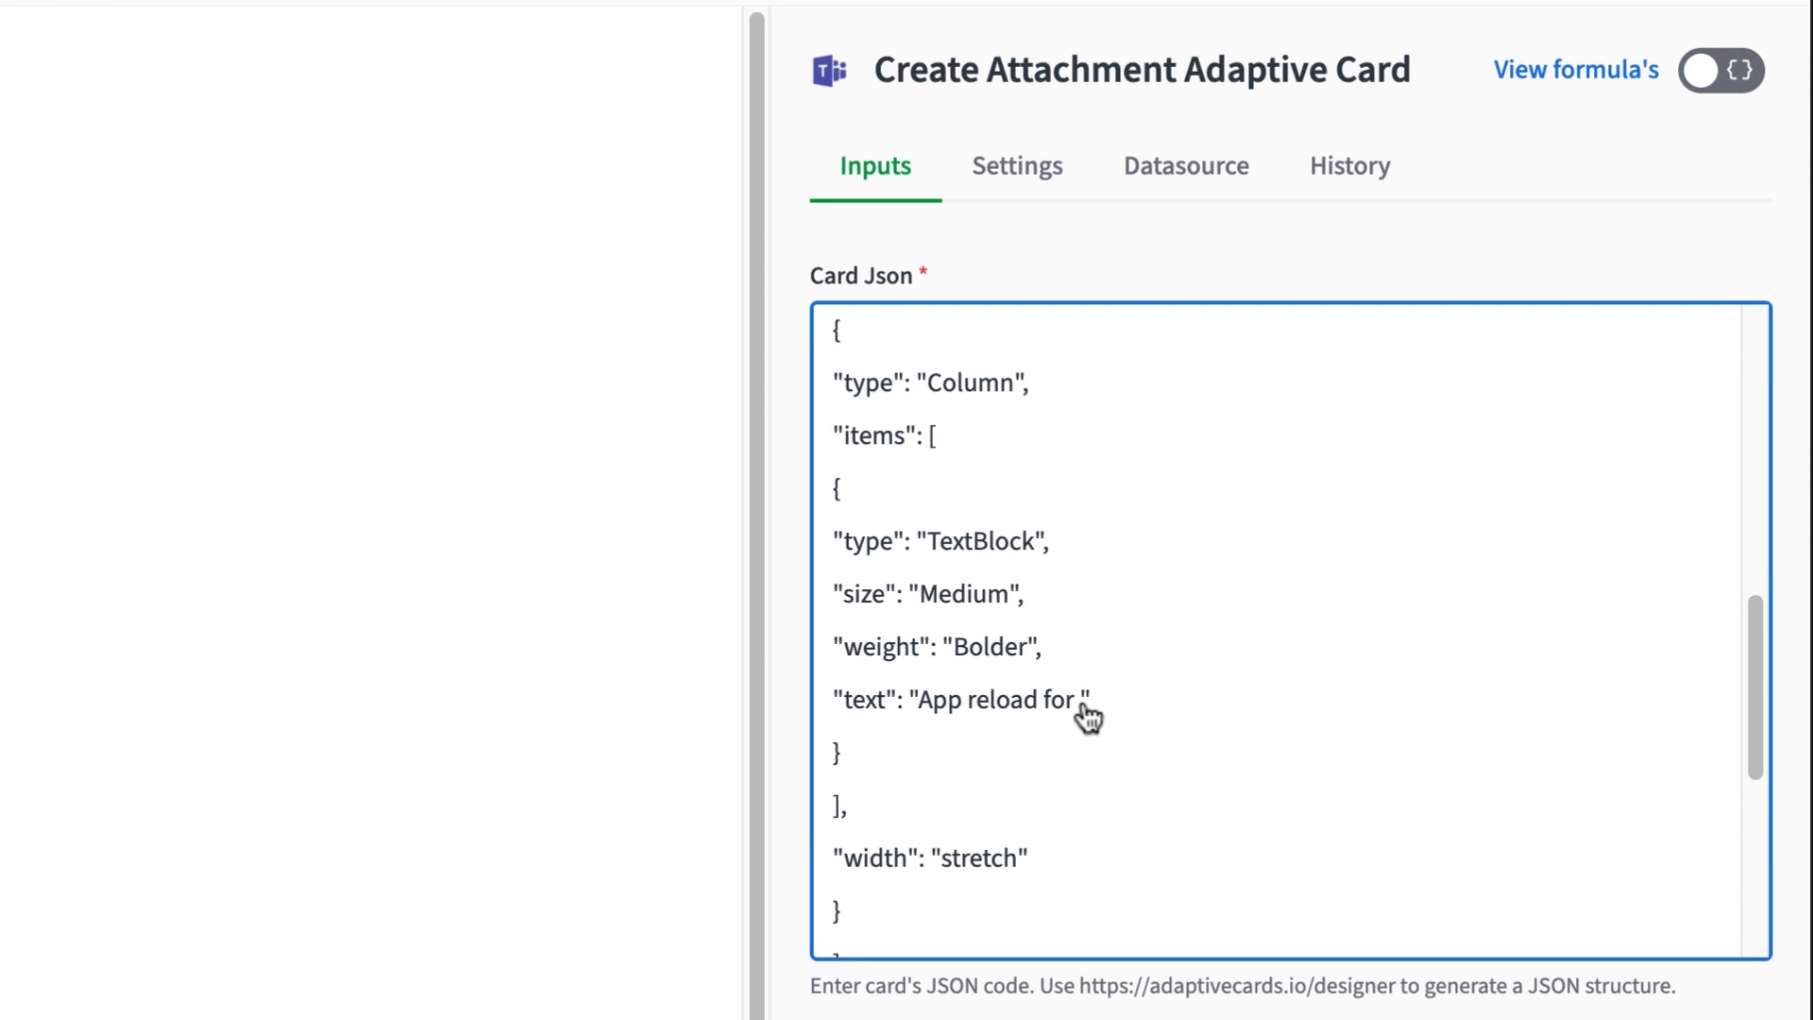
pyautogui.write('{$.AppReloadFinished.data.name}')
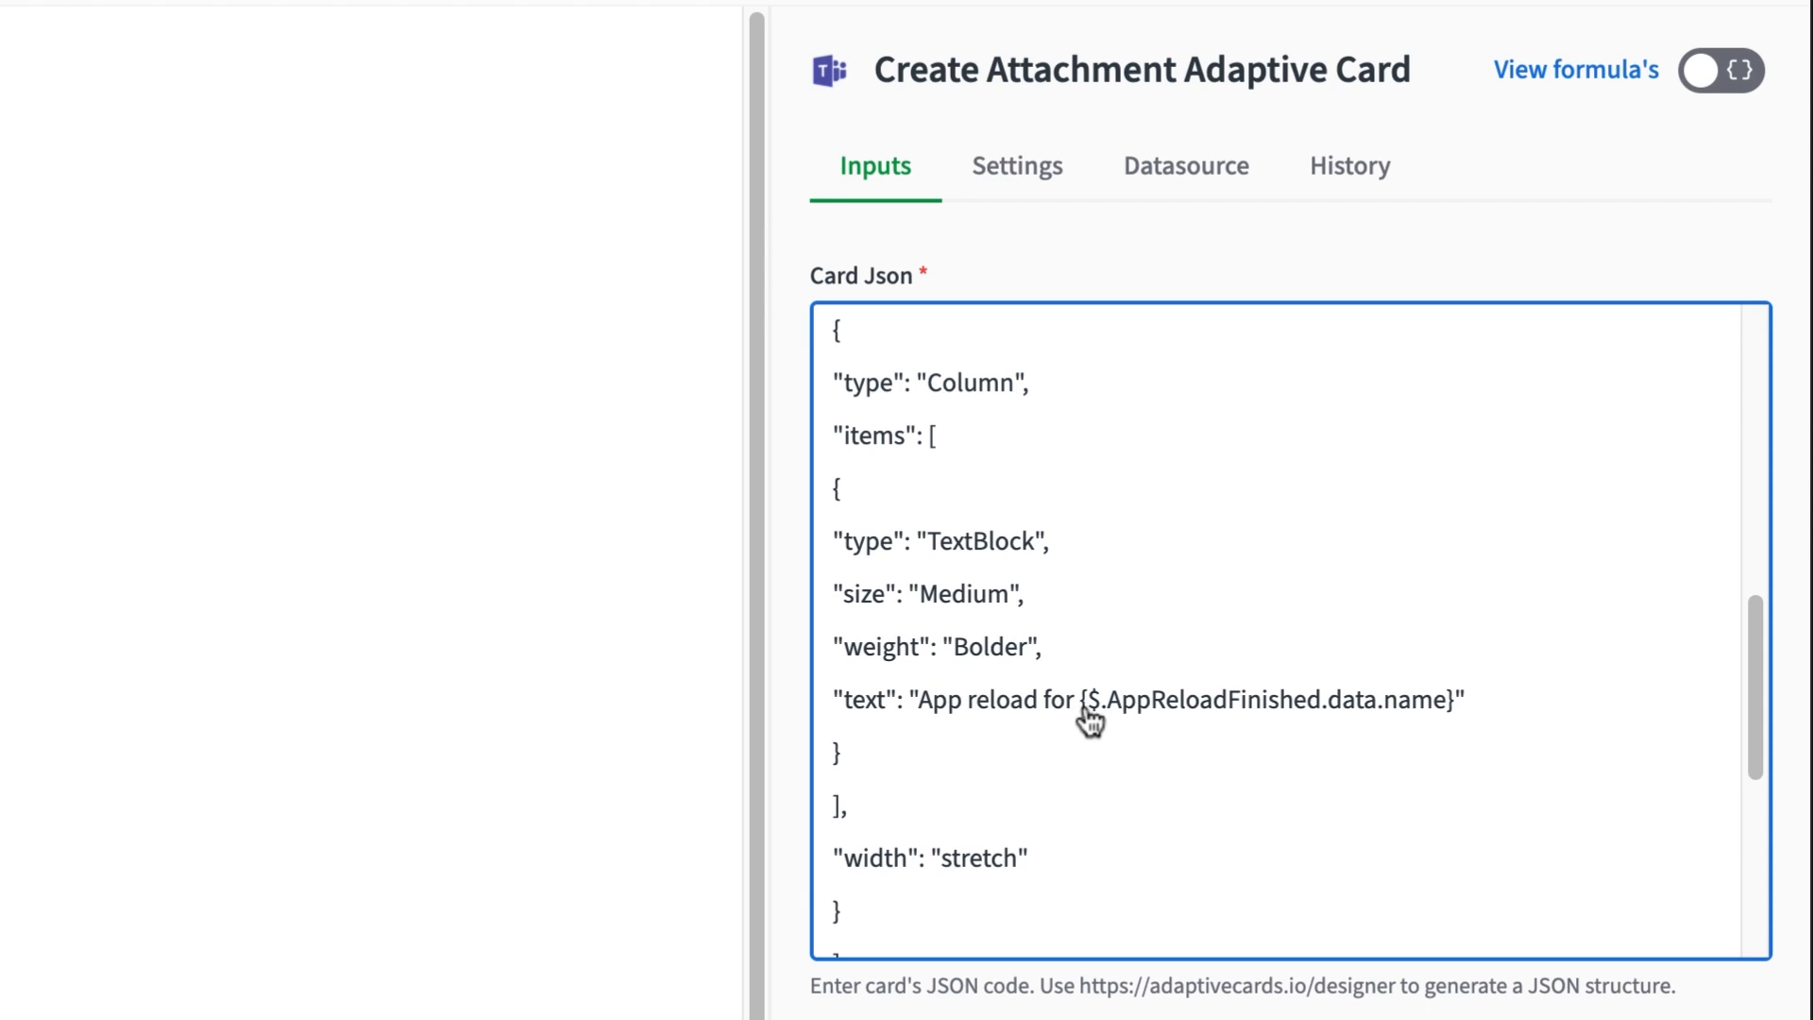
pyautogui.moveTo(1218, 863)
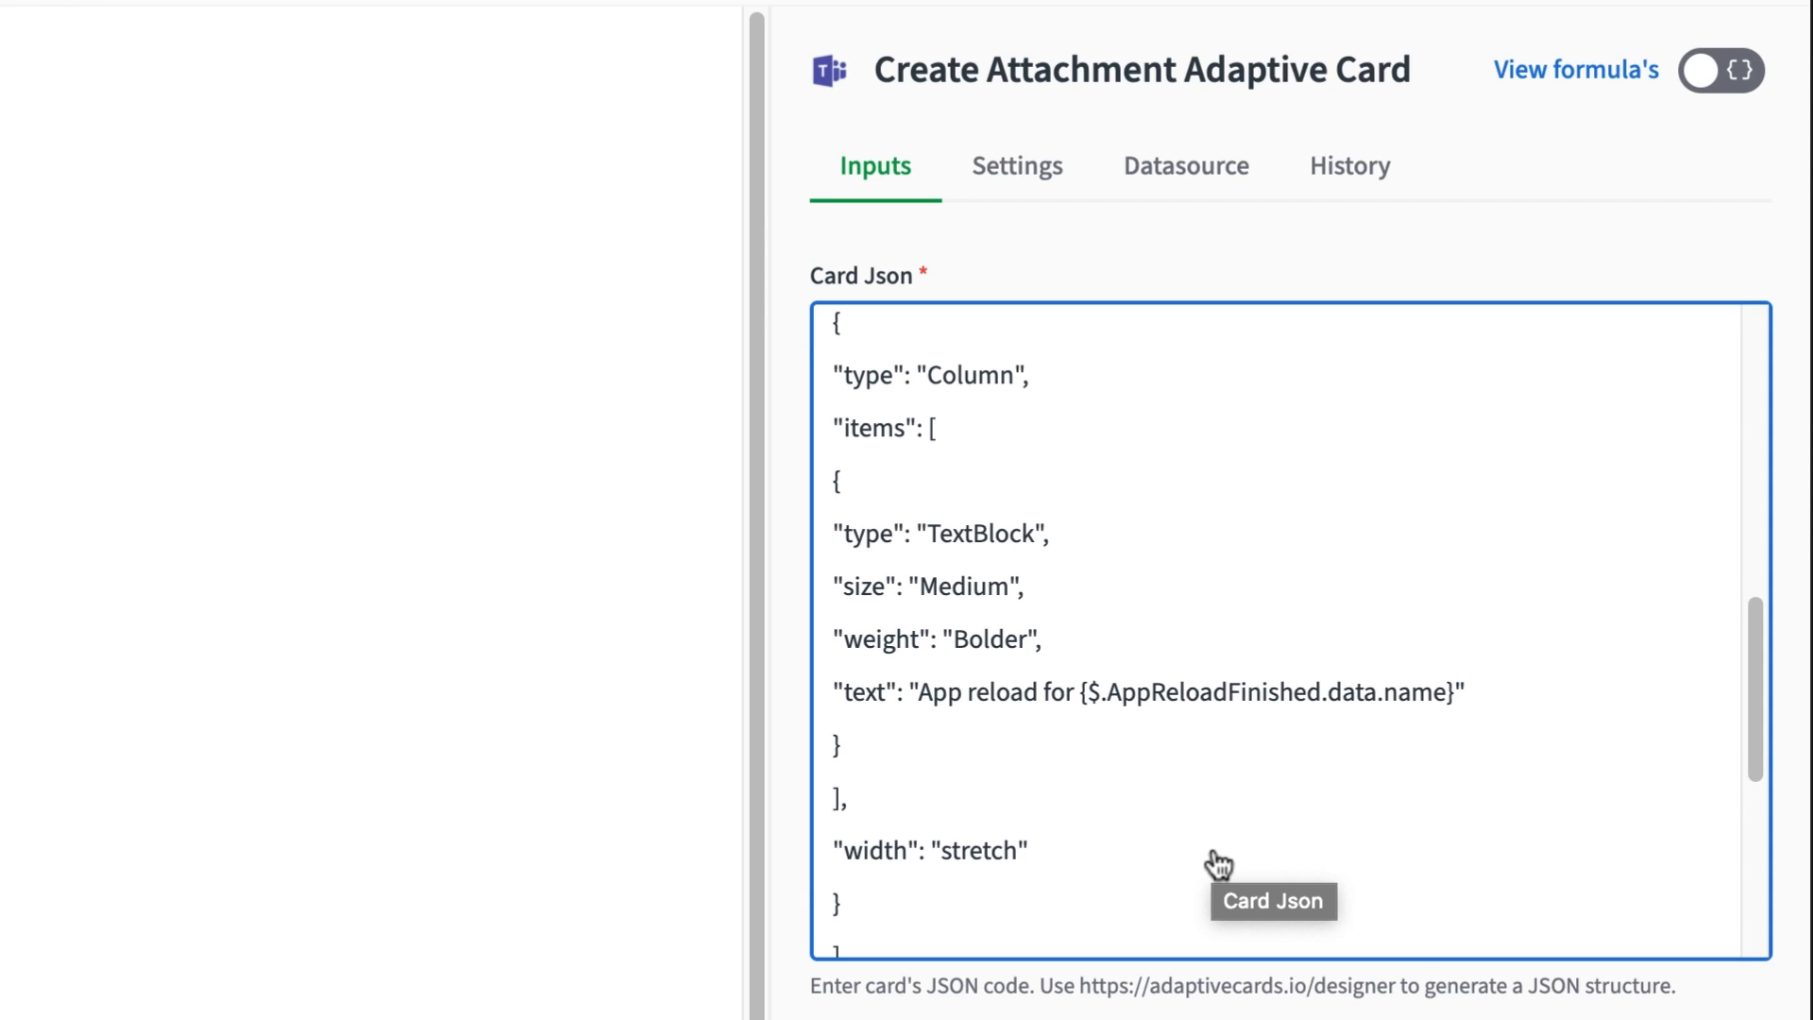
pyautogui.scroll(-3)
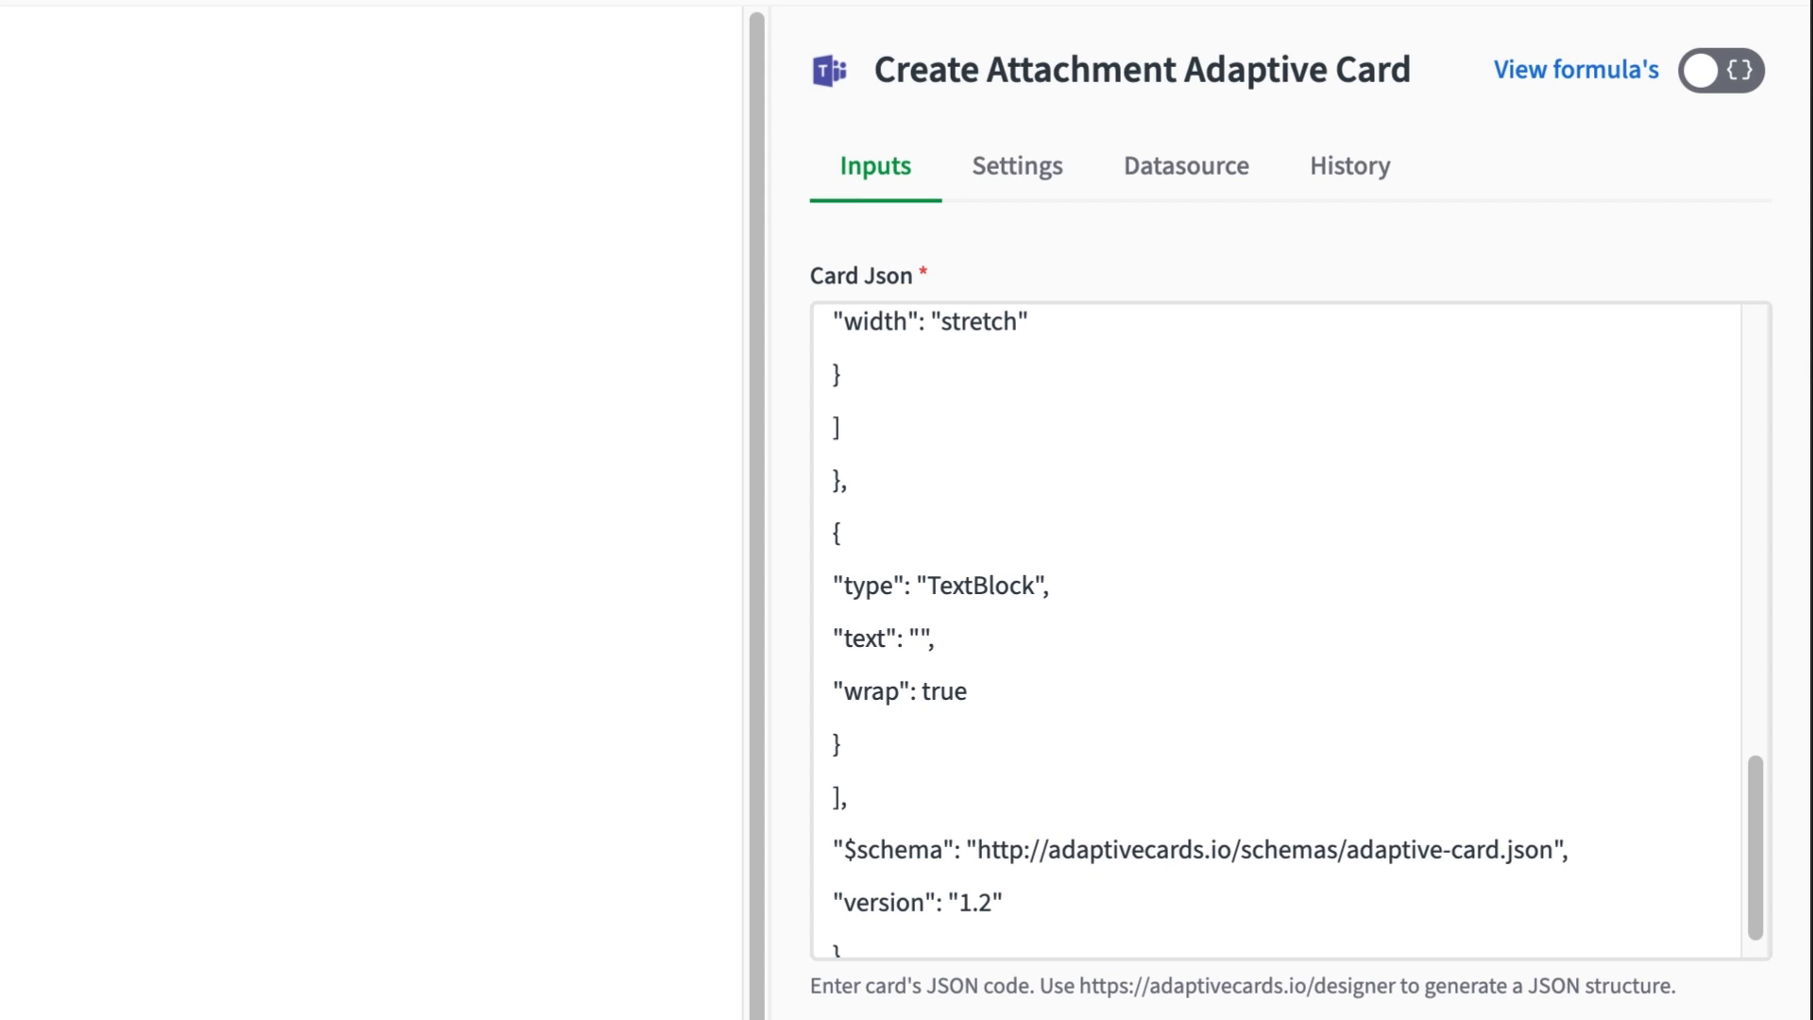
pyautogui.write('{$.ResultMessage}')
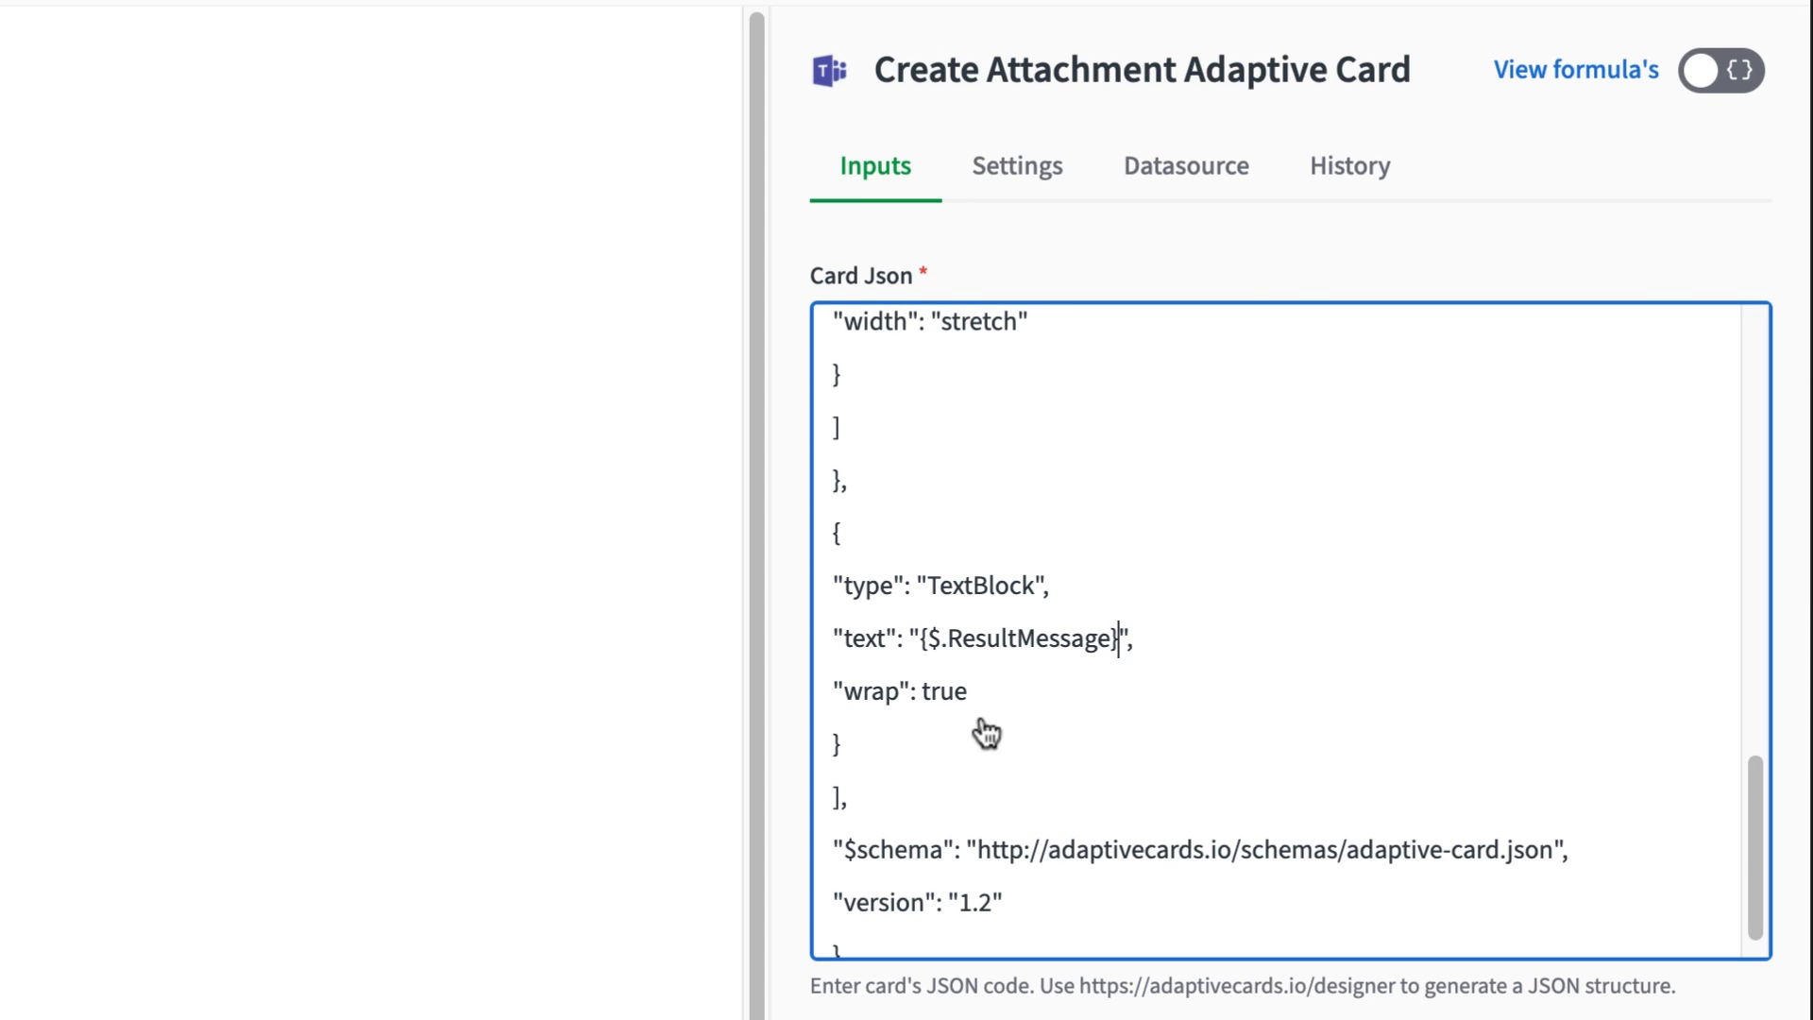
pyautogui.click(1722, 70)
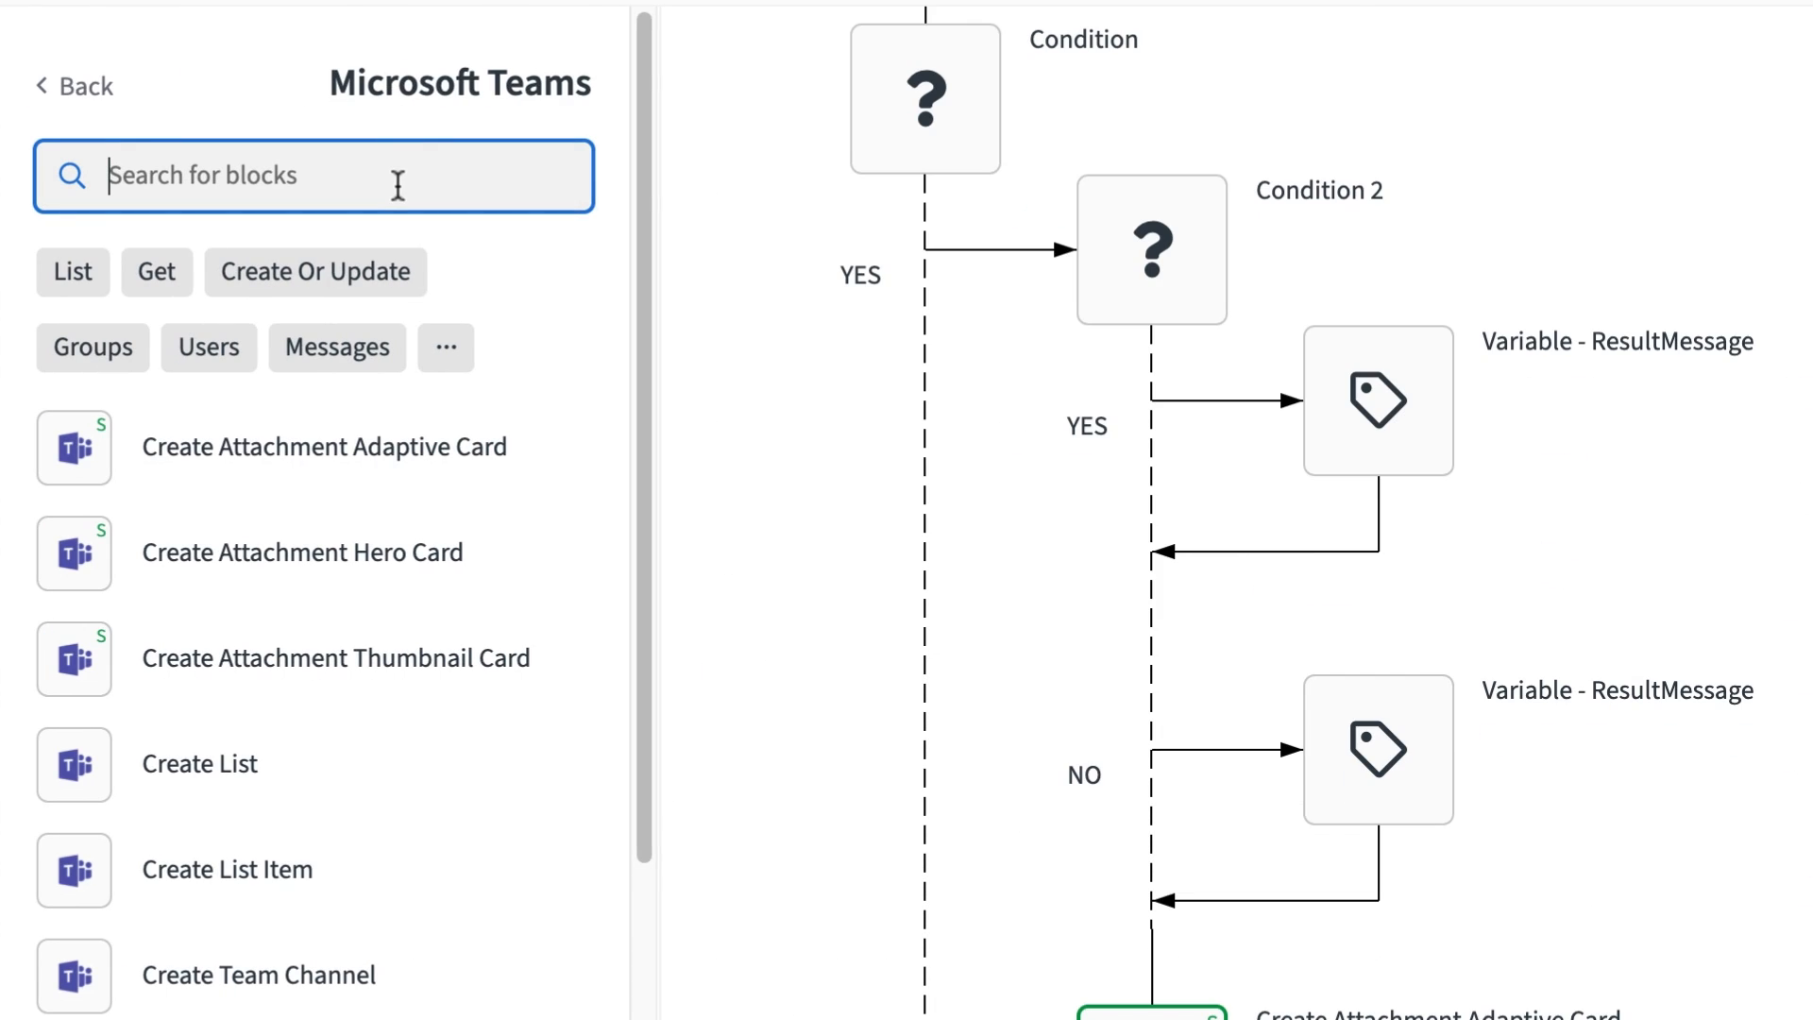
# Step: Add a Send Message block whose content references the Create Attachment Adaptive Card output, then save the blend
pyautogui.write('mess')
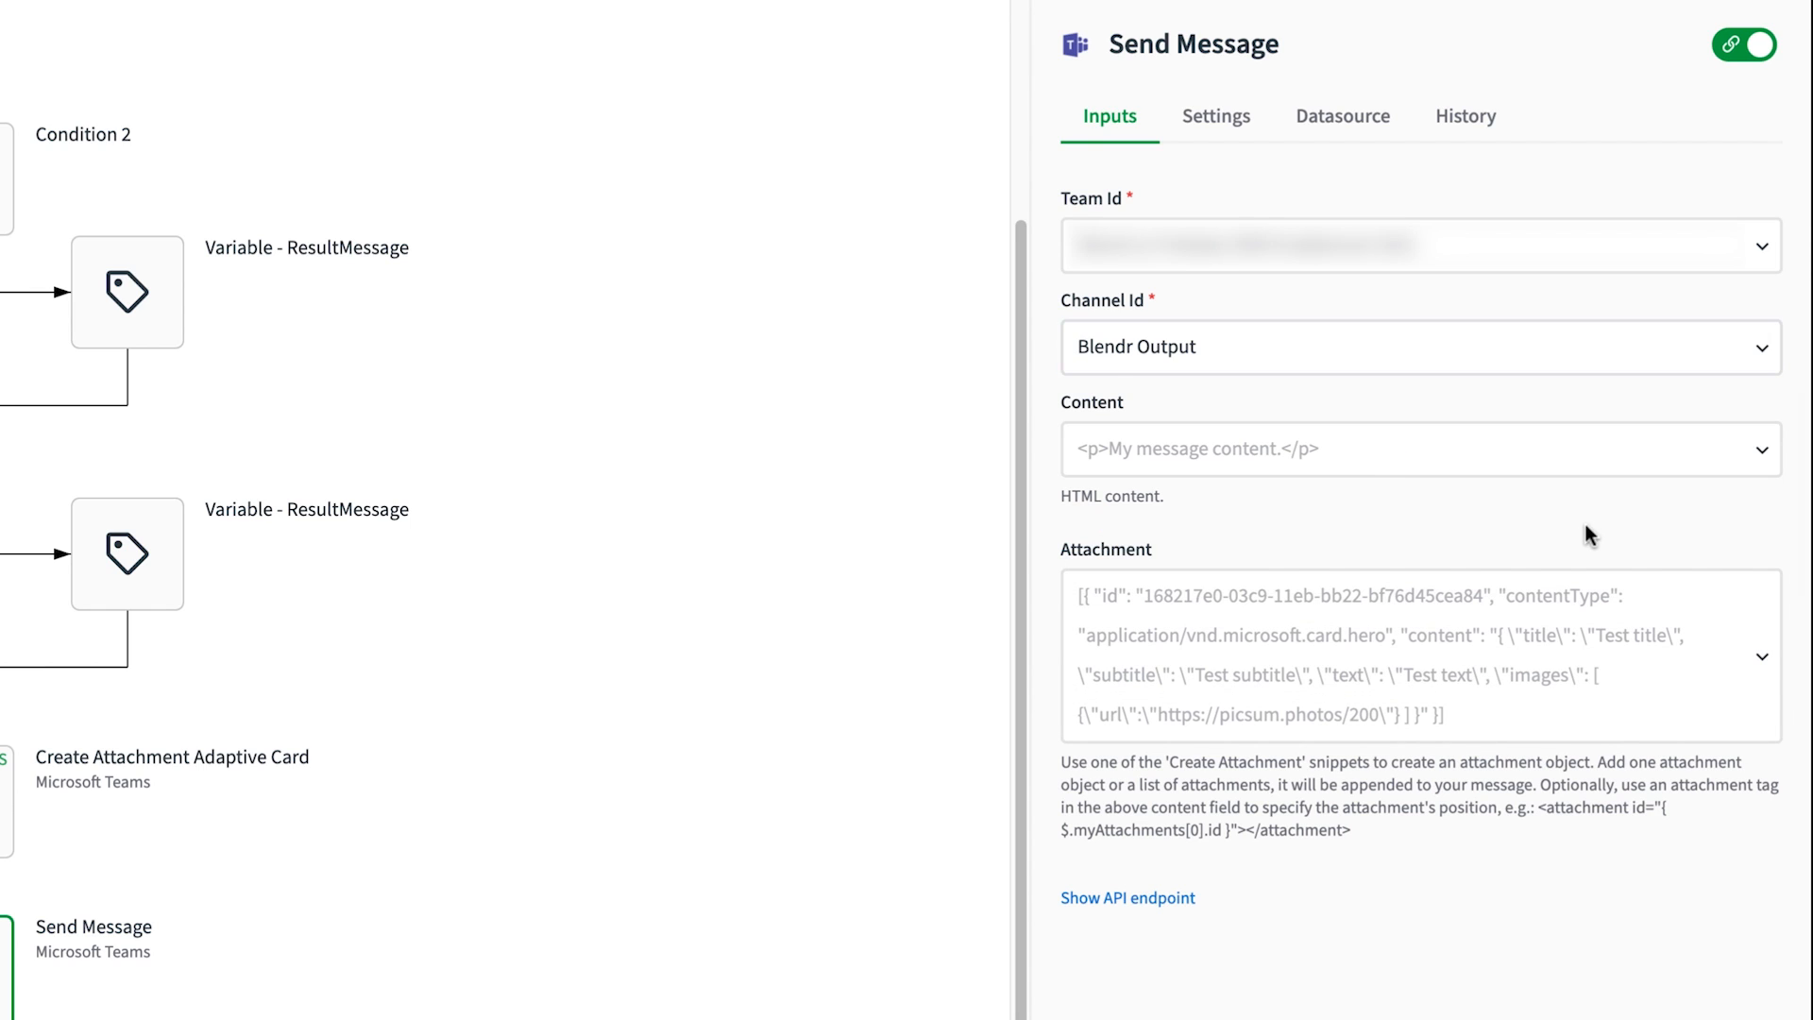
pyautogui.click(1419, 450)
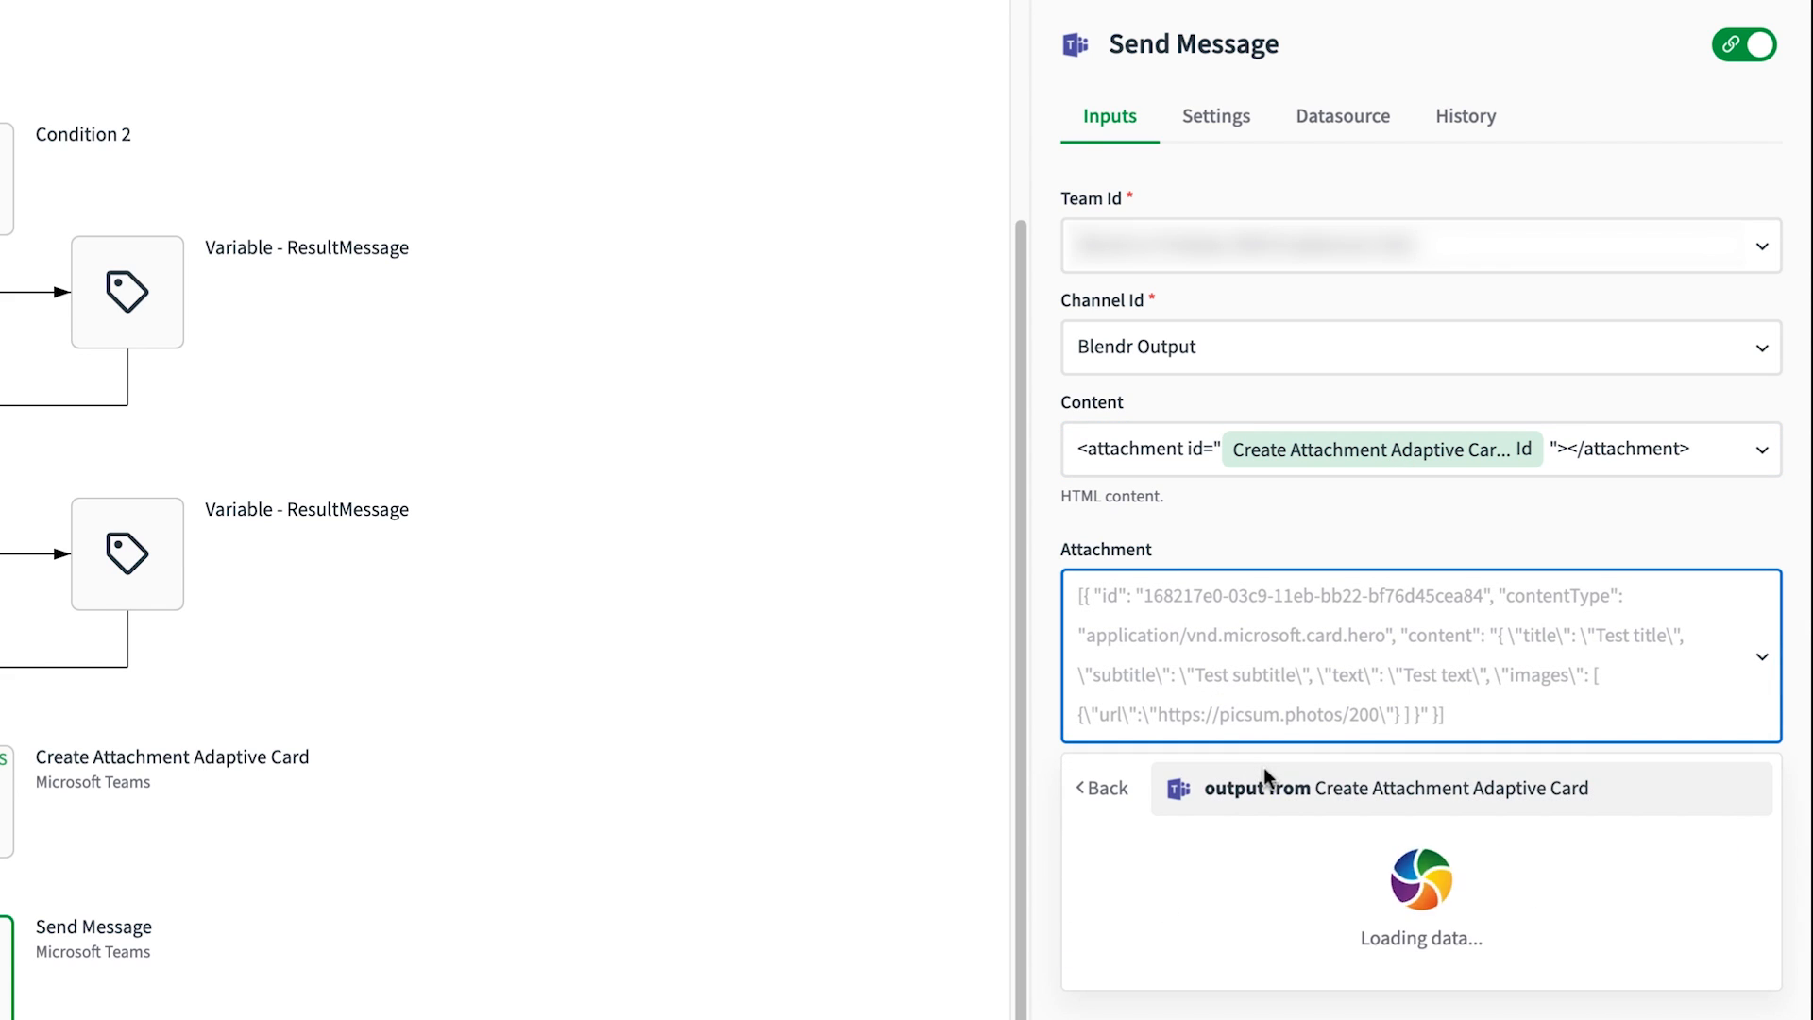
pyautogui.click(1400, 787)
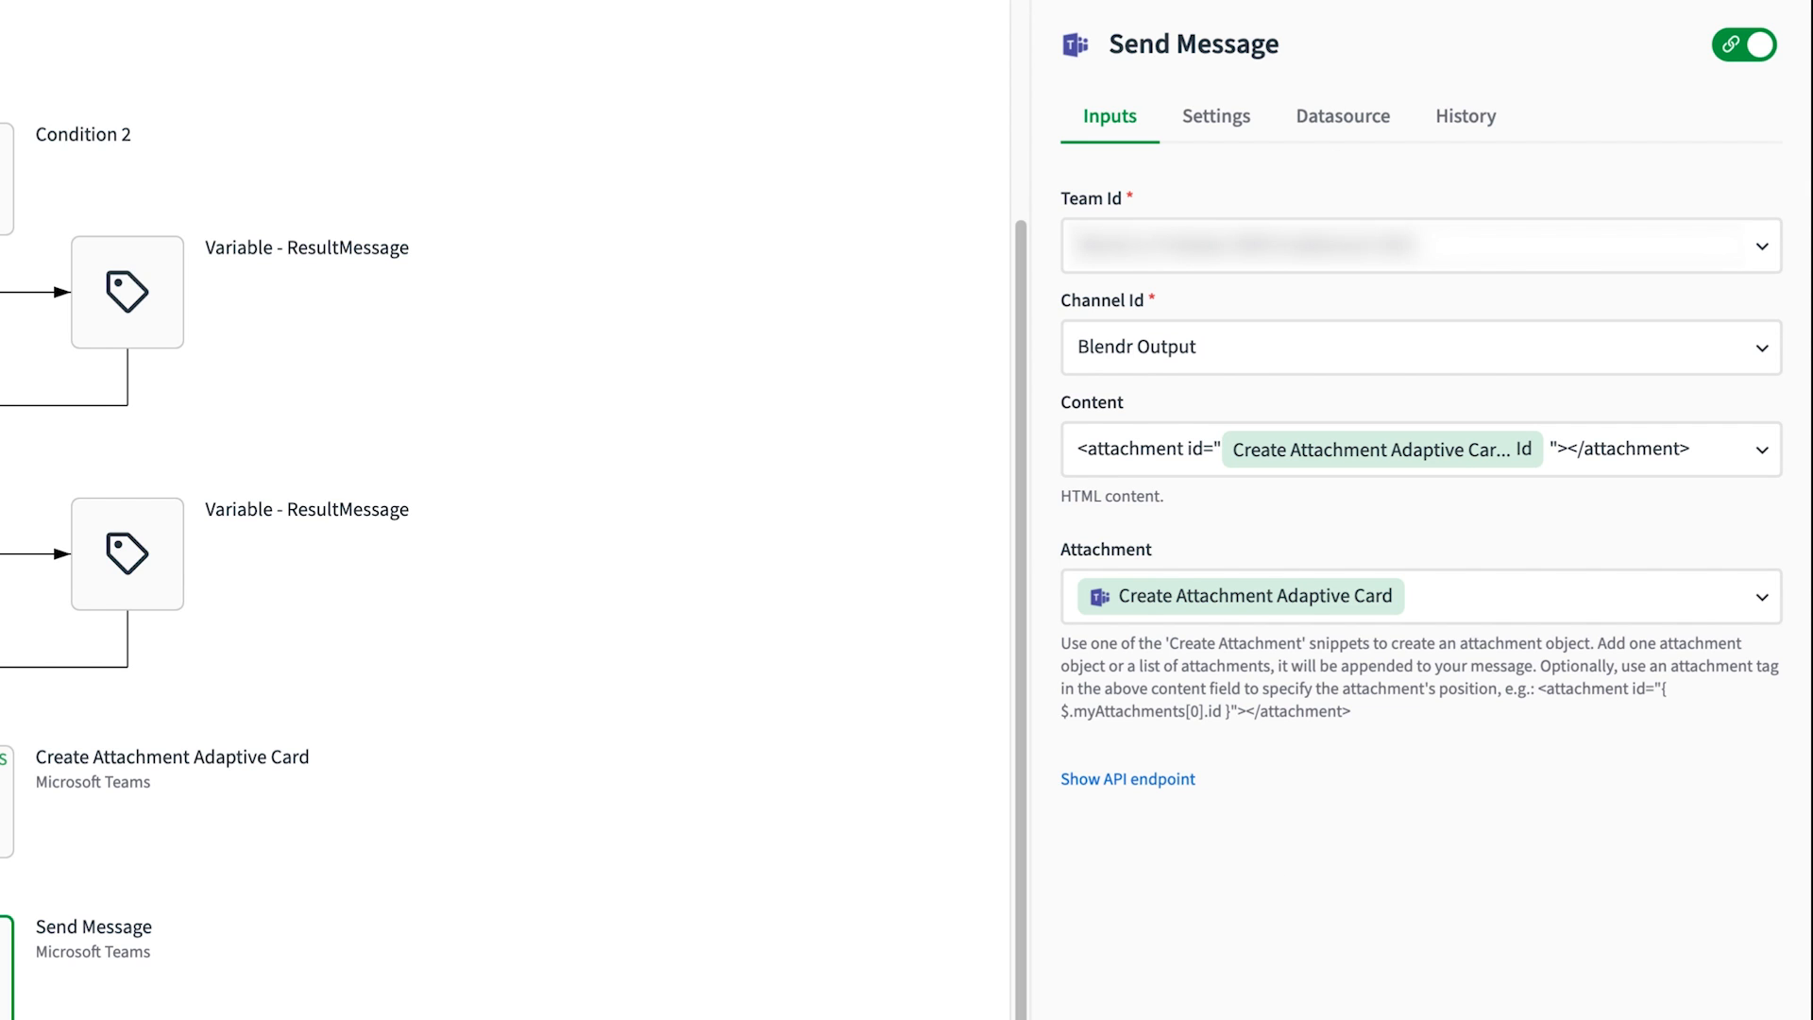
pyautogui.click(1663, 113)
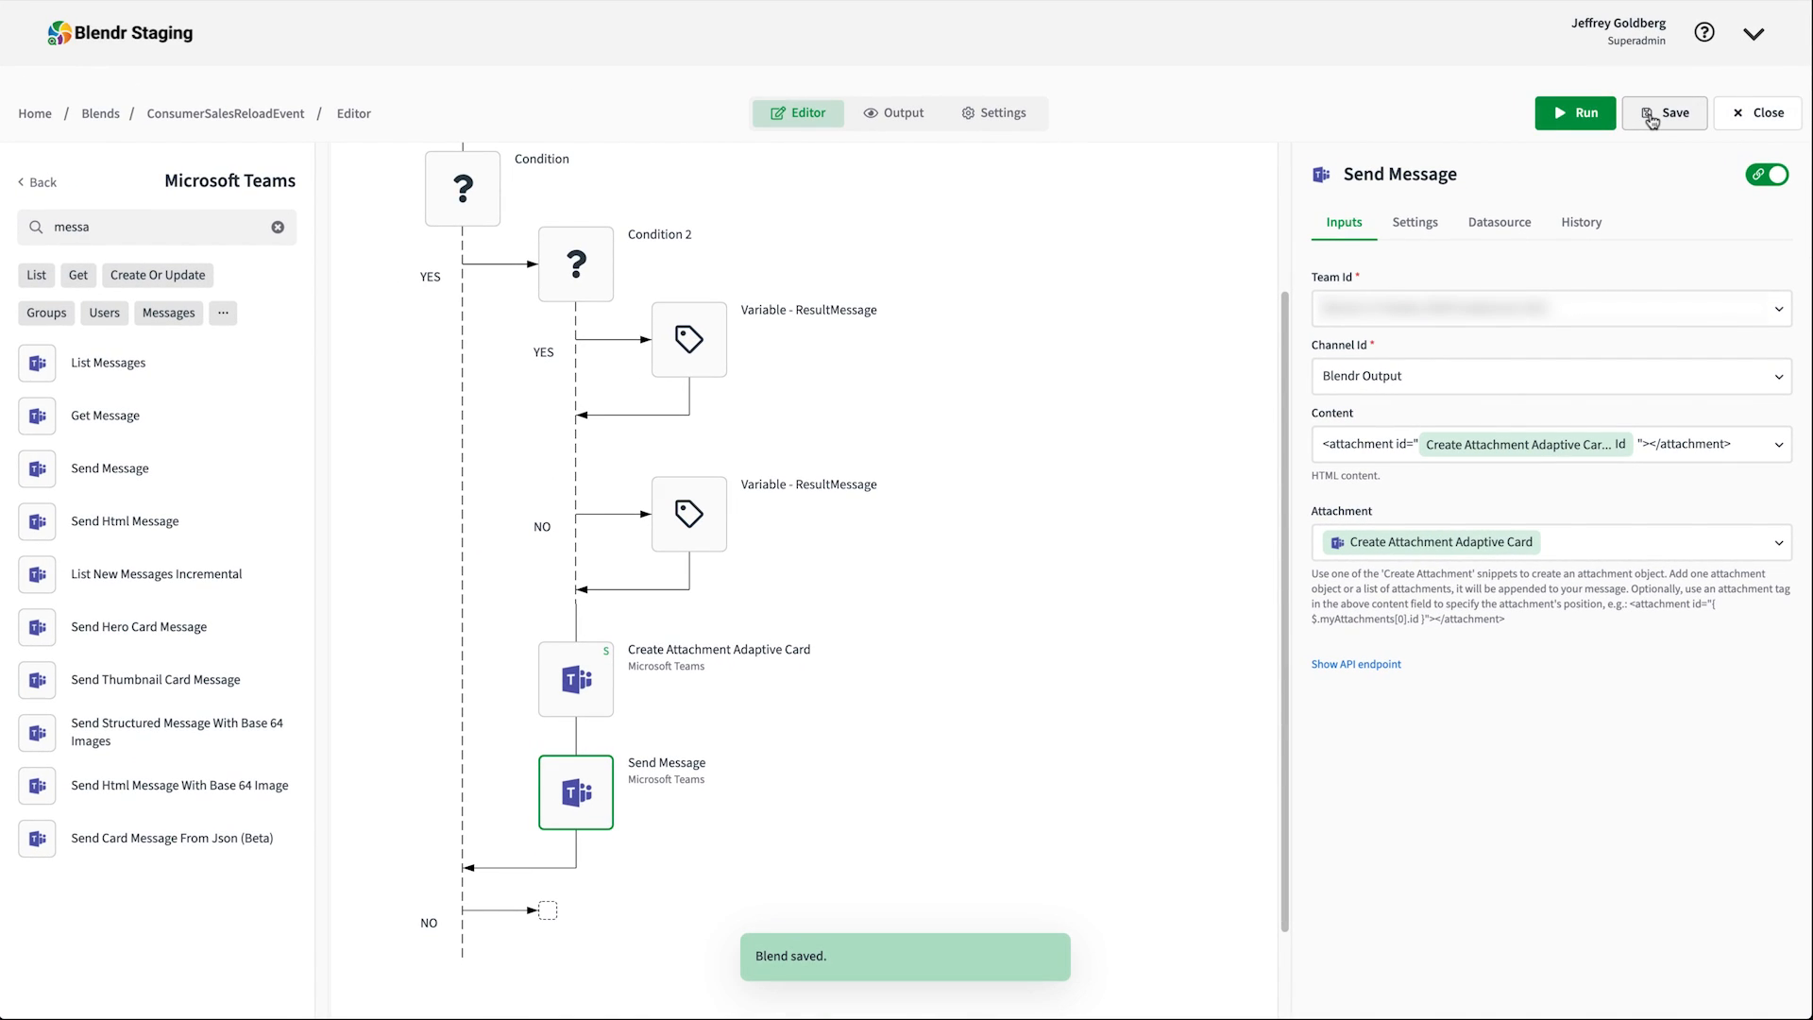